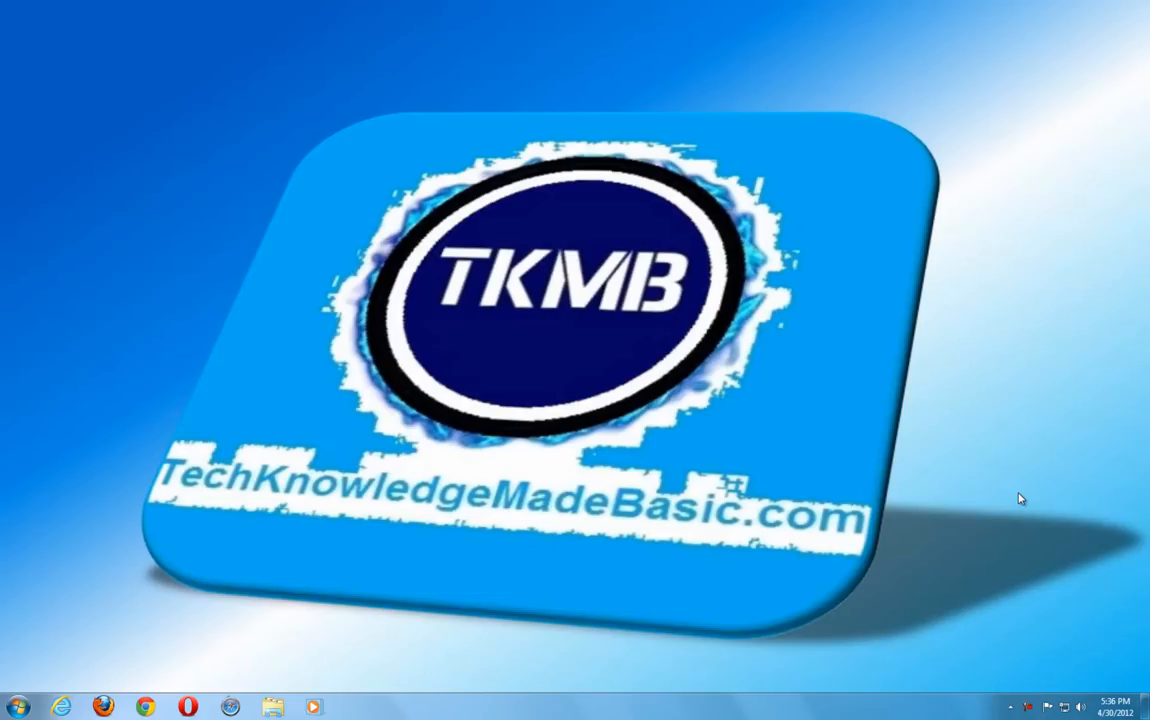
mouse_move(26, 641)
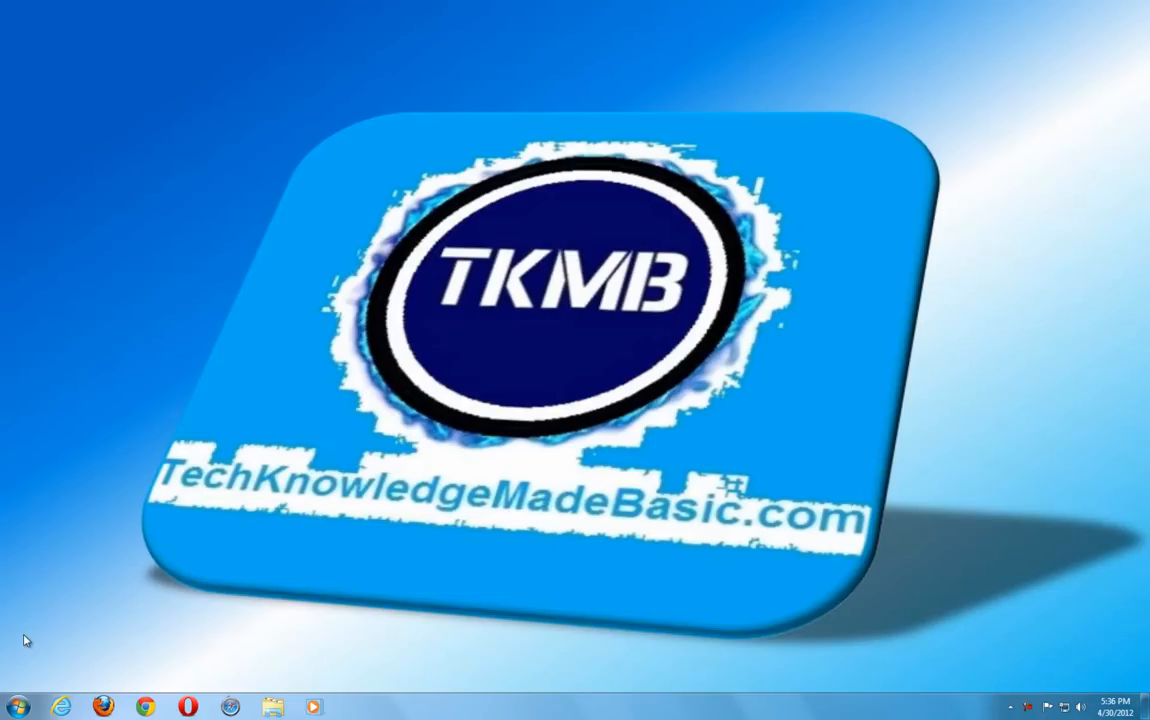
Step: Search the Start menu for 'service' to launch the Services console
click(17, 706)
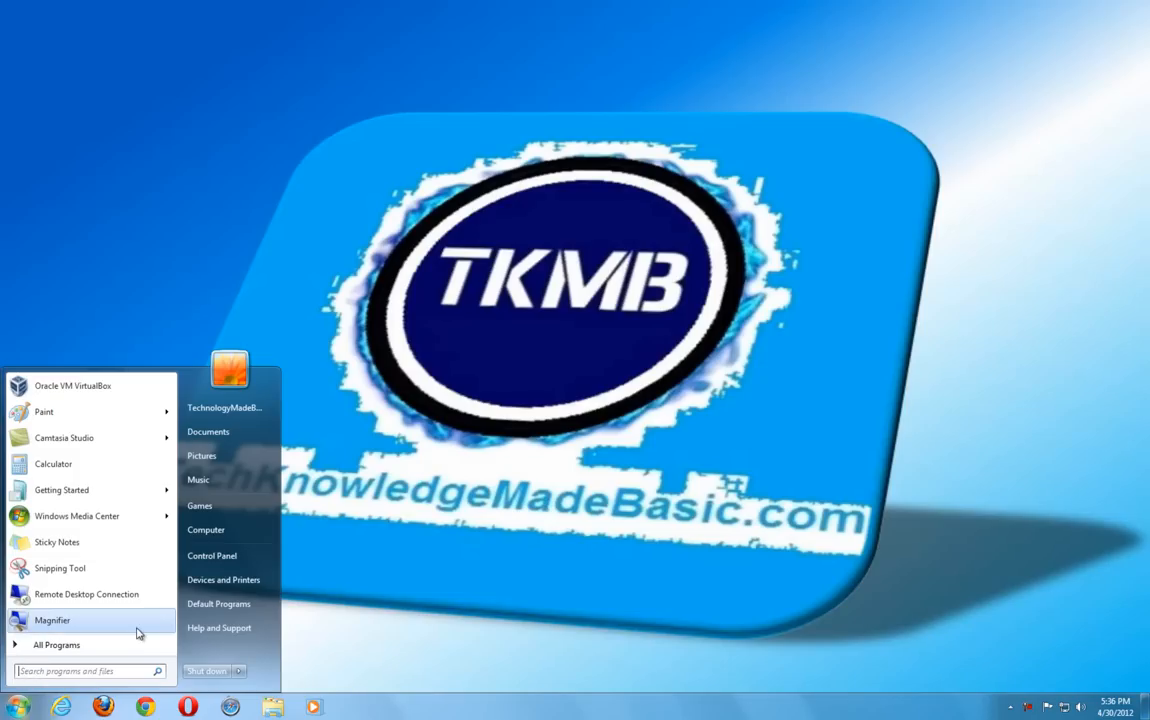
text(service)
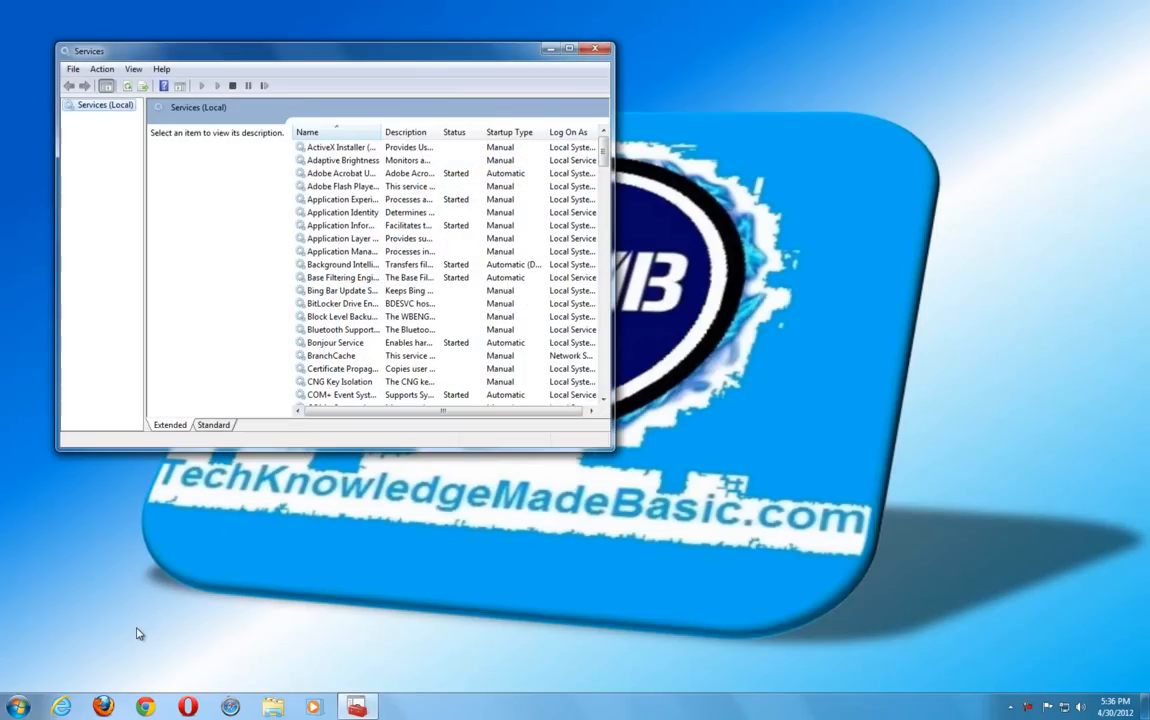
Step: Maximize Services, widen the Name column, and view Background Intelligent Transfer Service properties unchanged
click(582, 48)
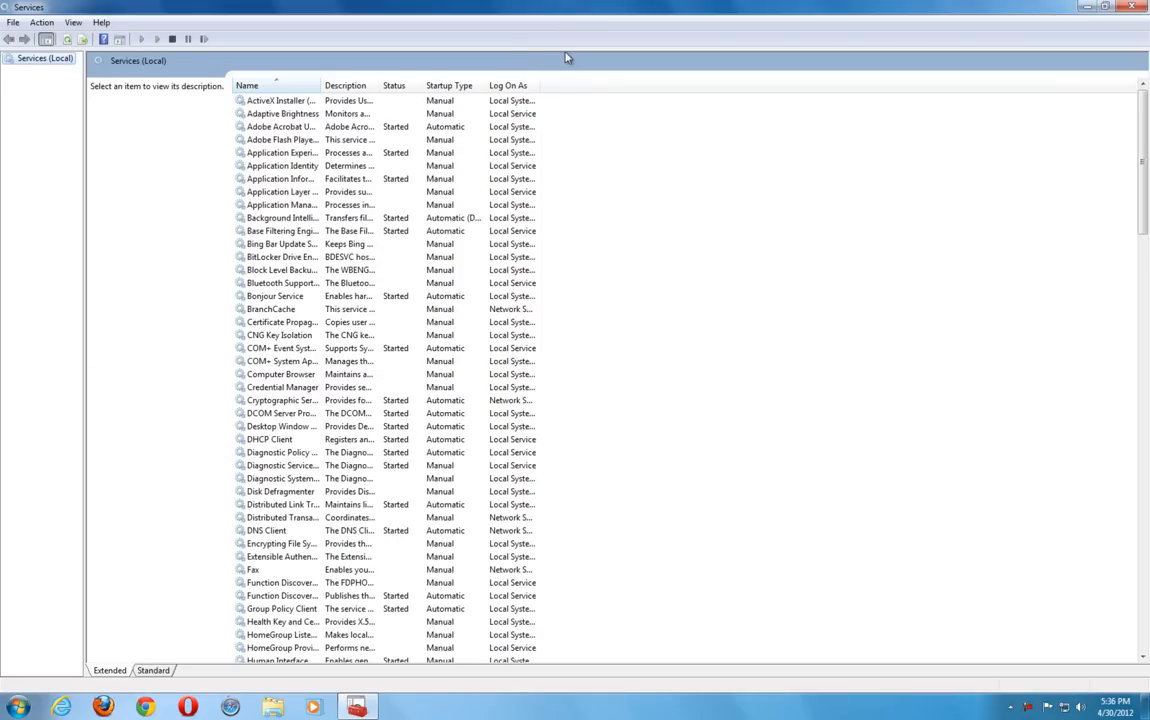
mouse_move(560, 62)
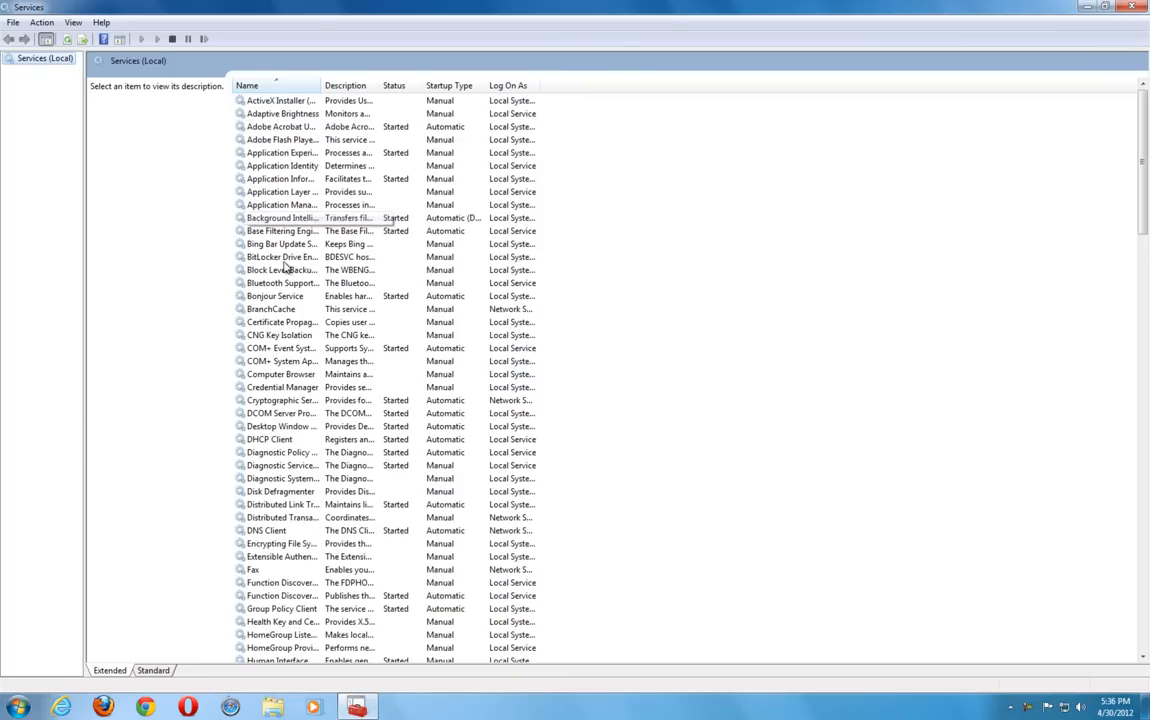
click(281, 218)
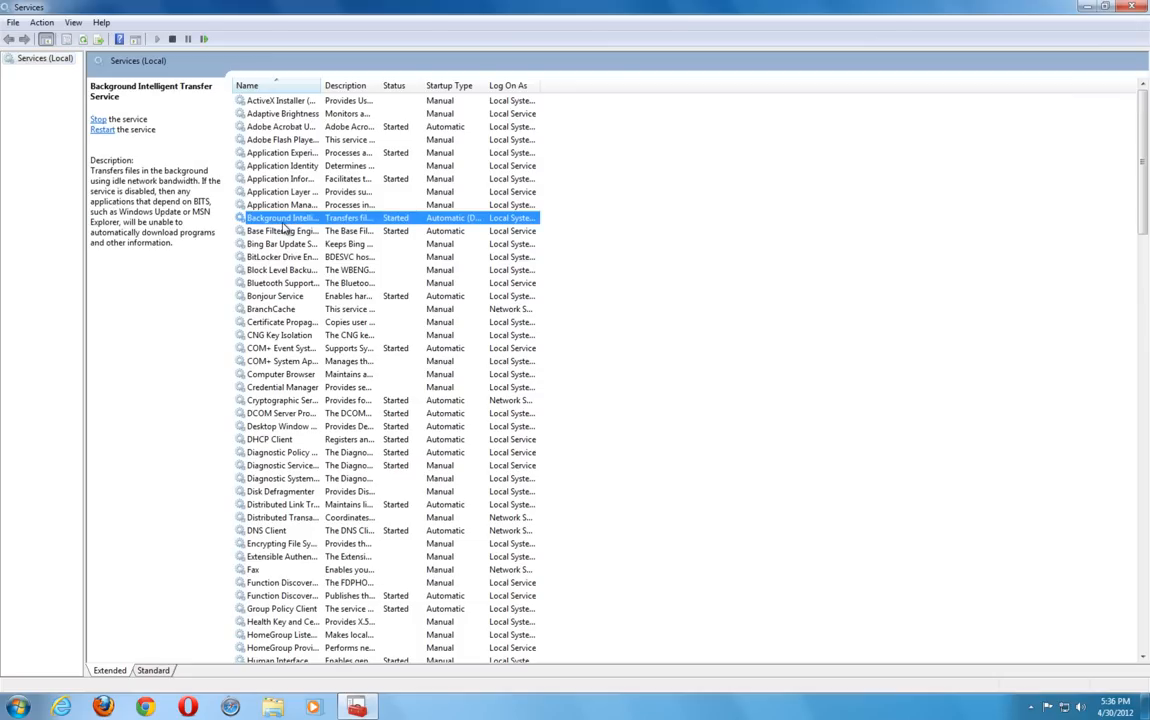
drag(307, 85, 367, 85)
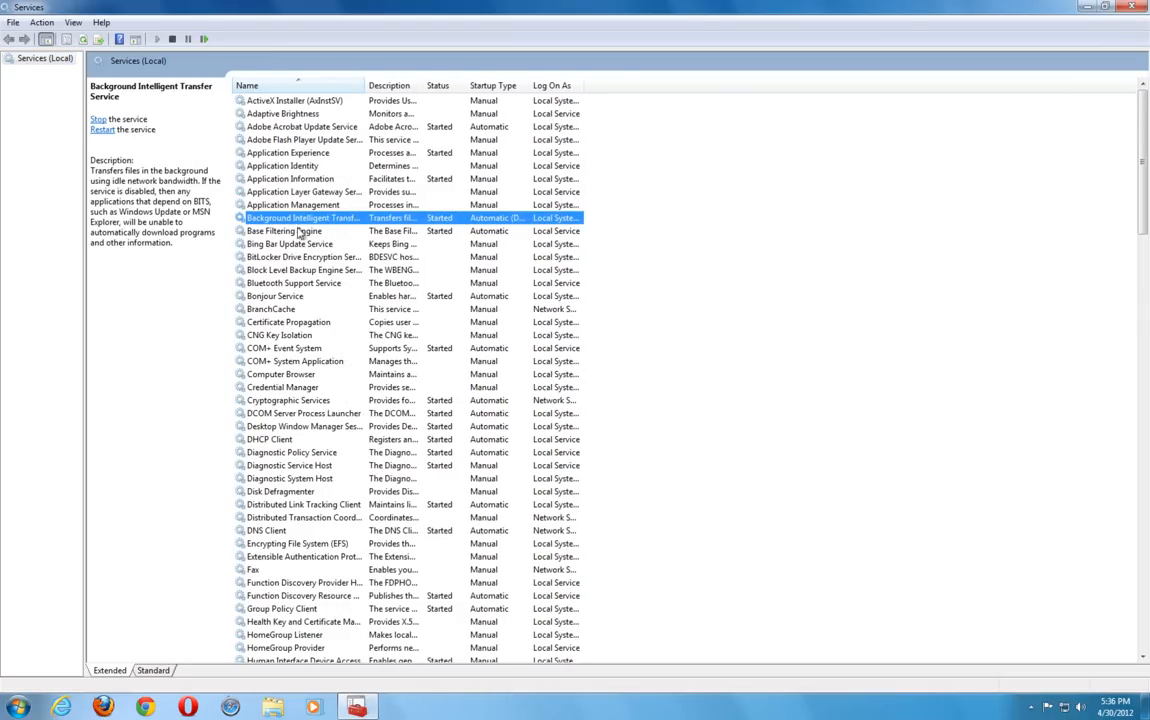
double_click(303, 217)
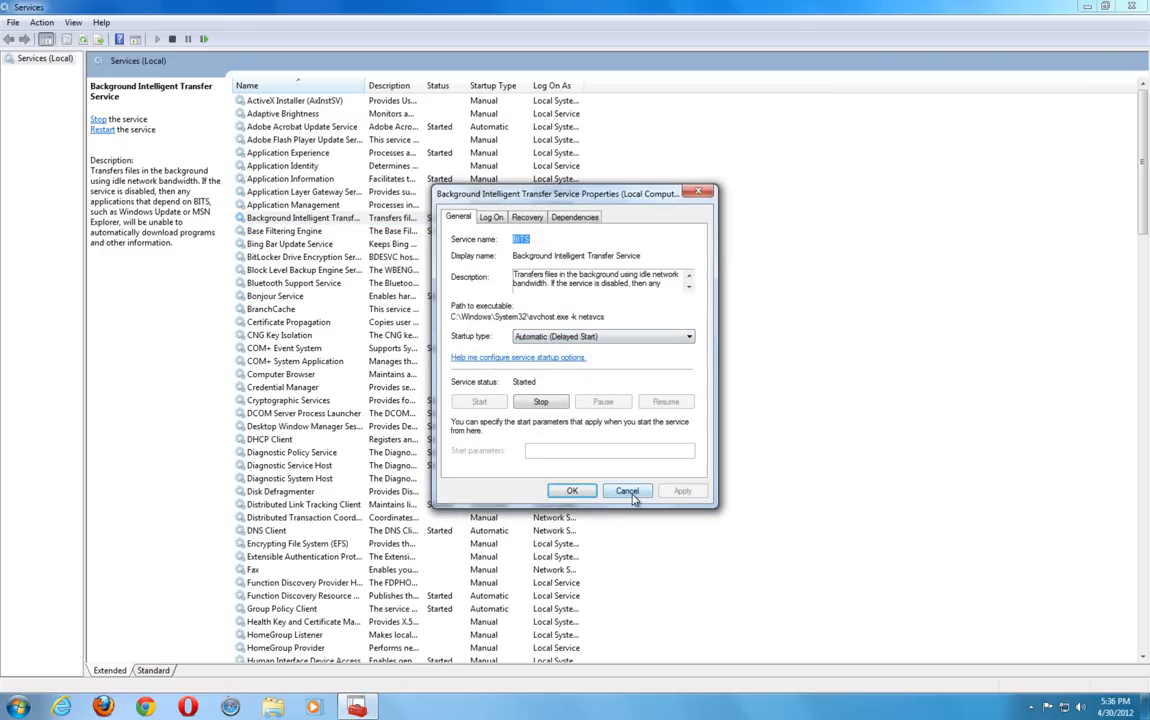
click(627, 490)
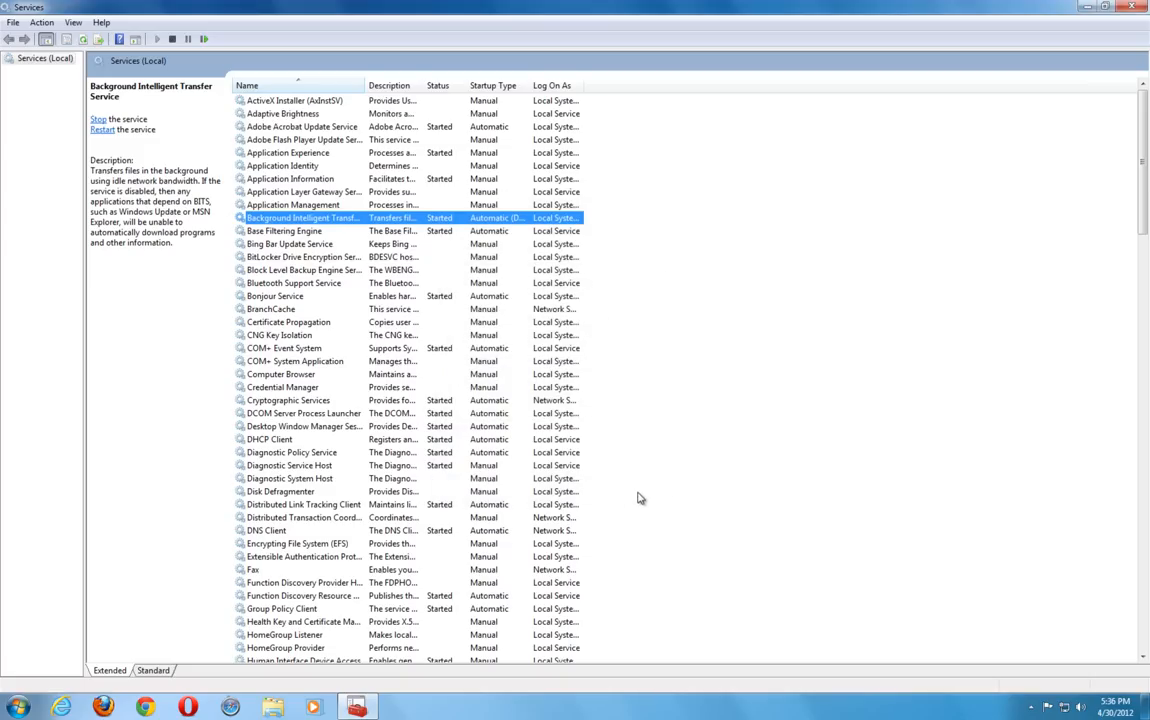
scroll(down, 3)
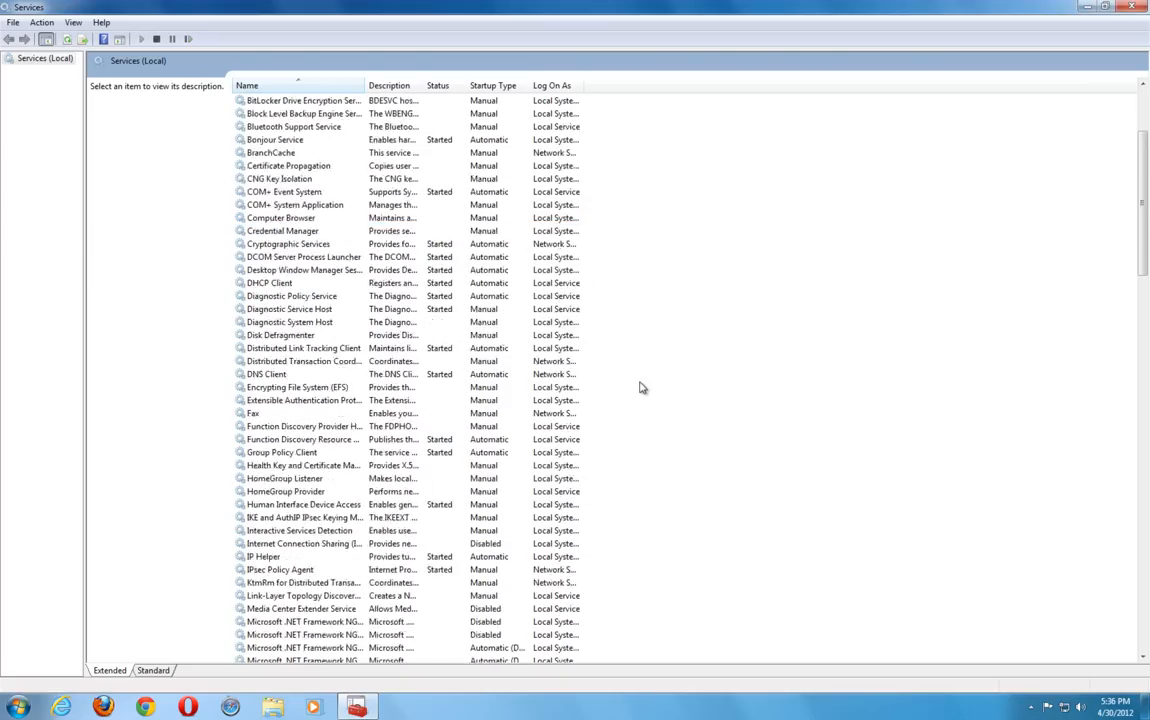
scroll(down, 3)
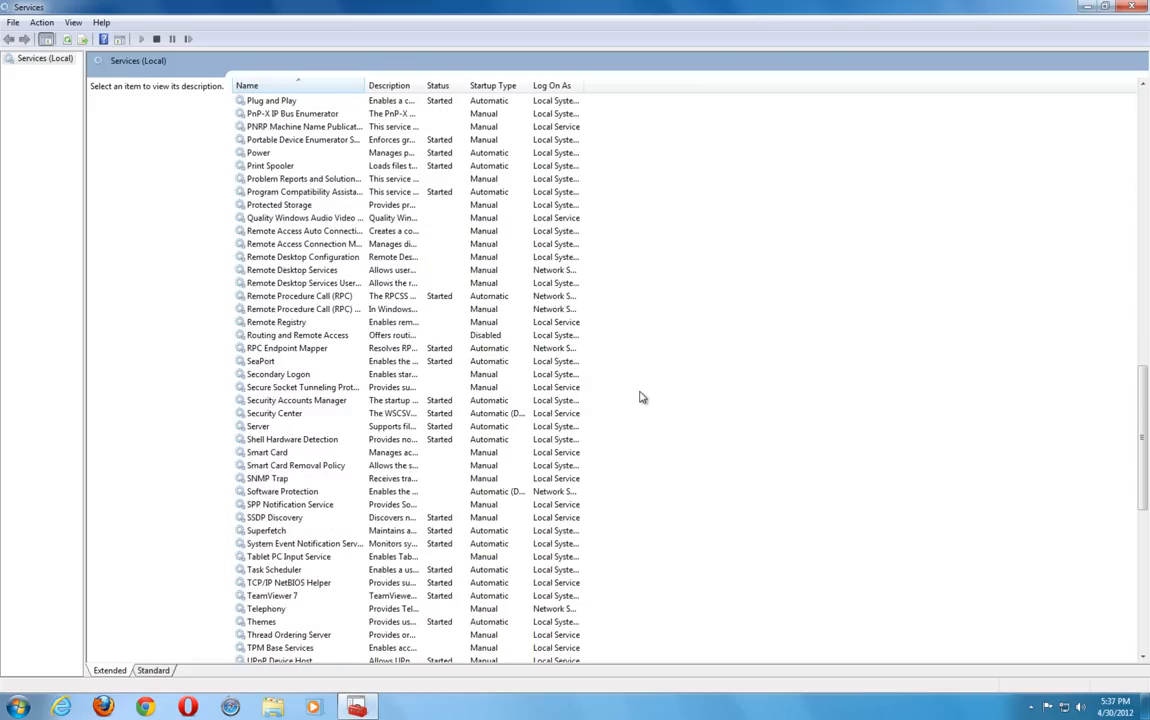
scroll(down, 3)
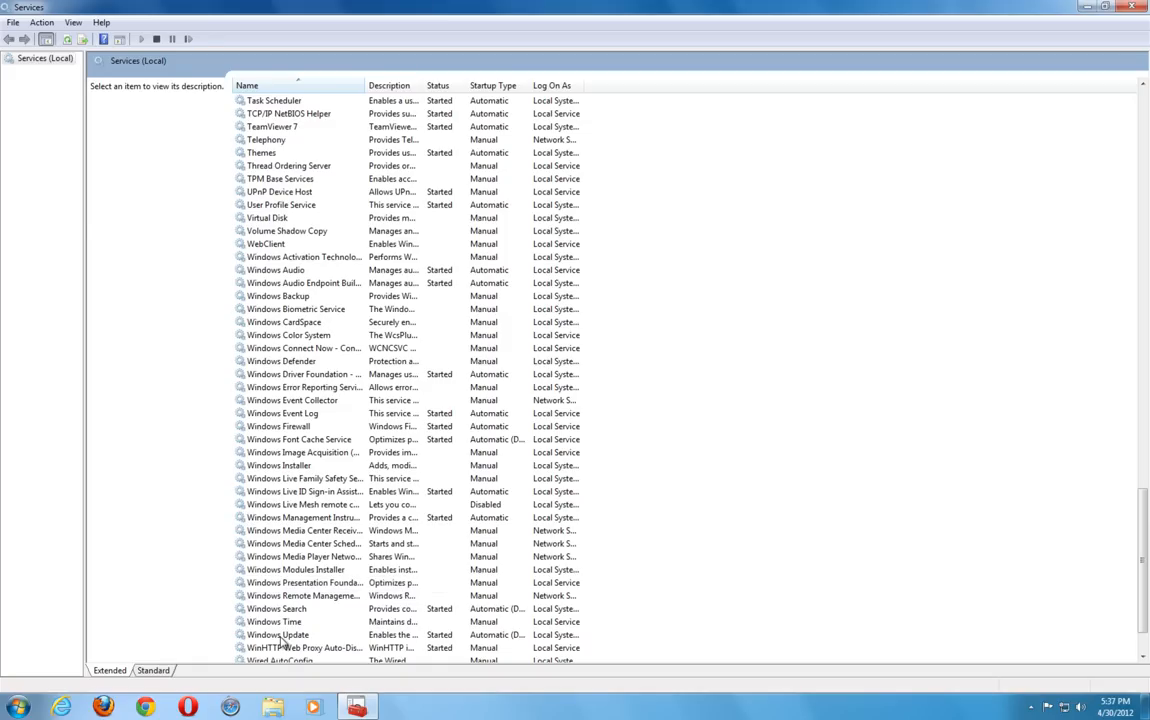
click(278, 634)
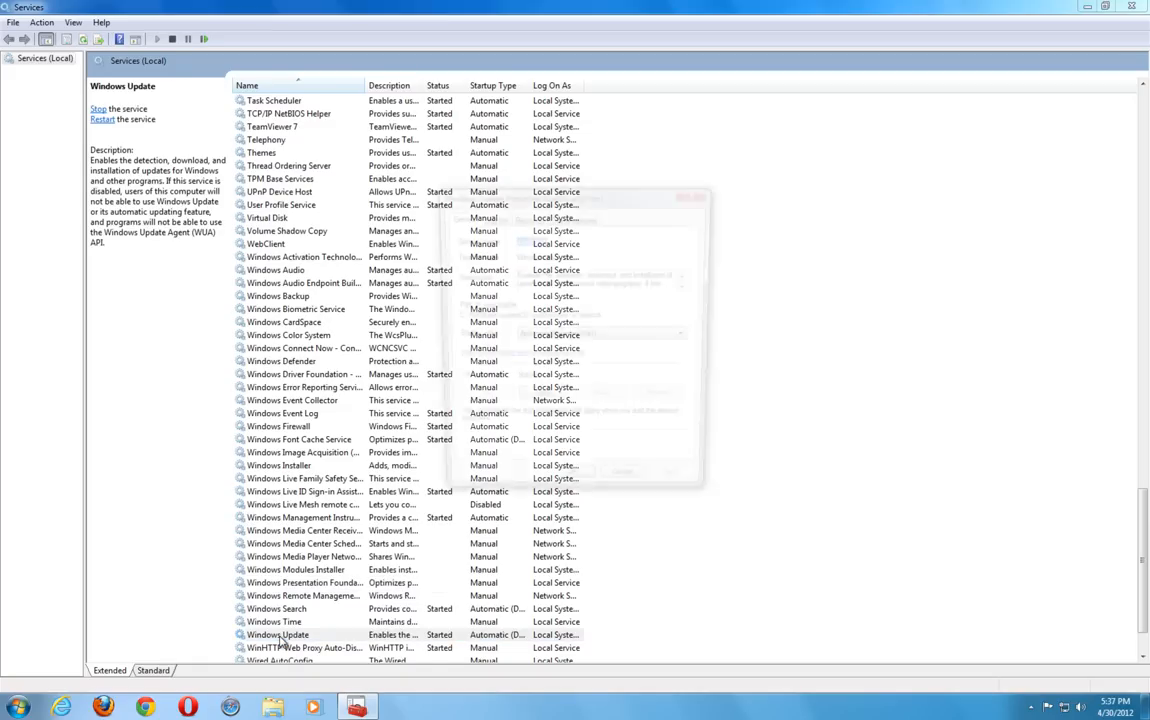
double_click(278, 634)
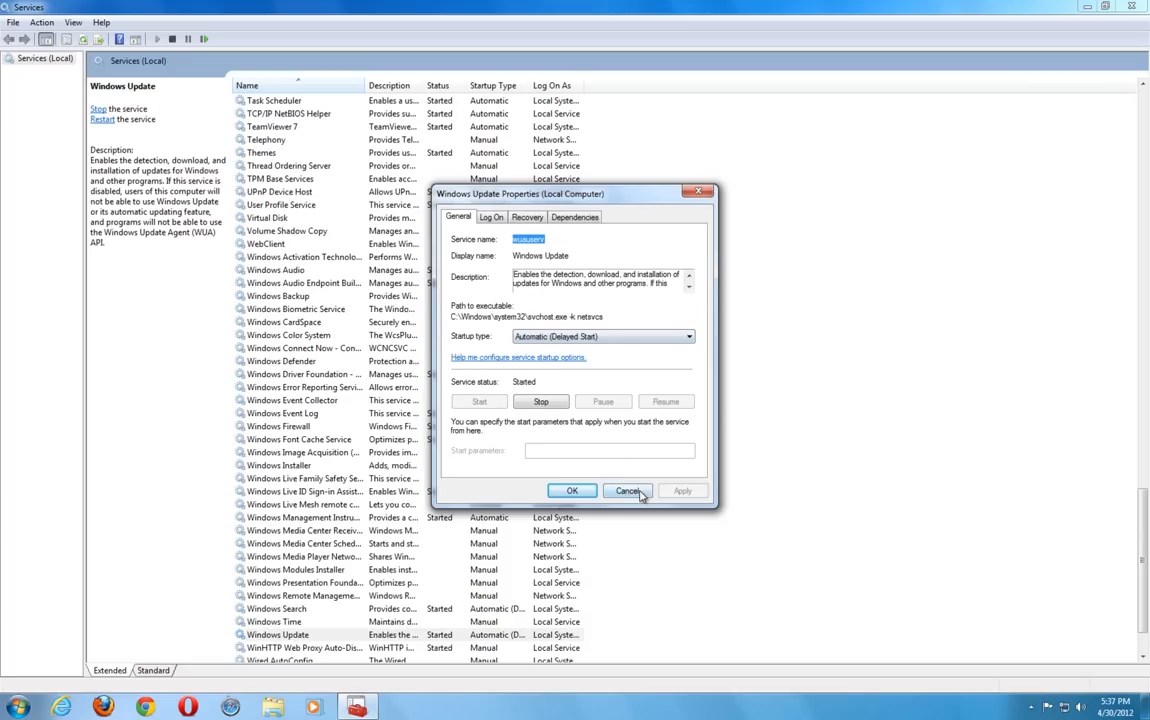
click(627, 490)
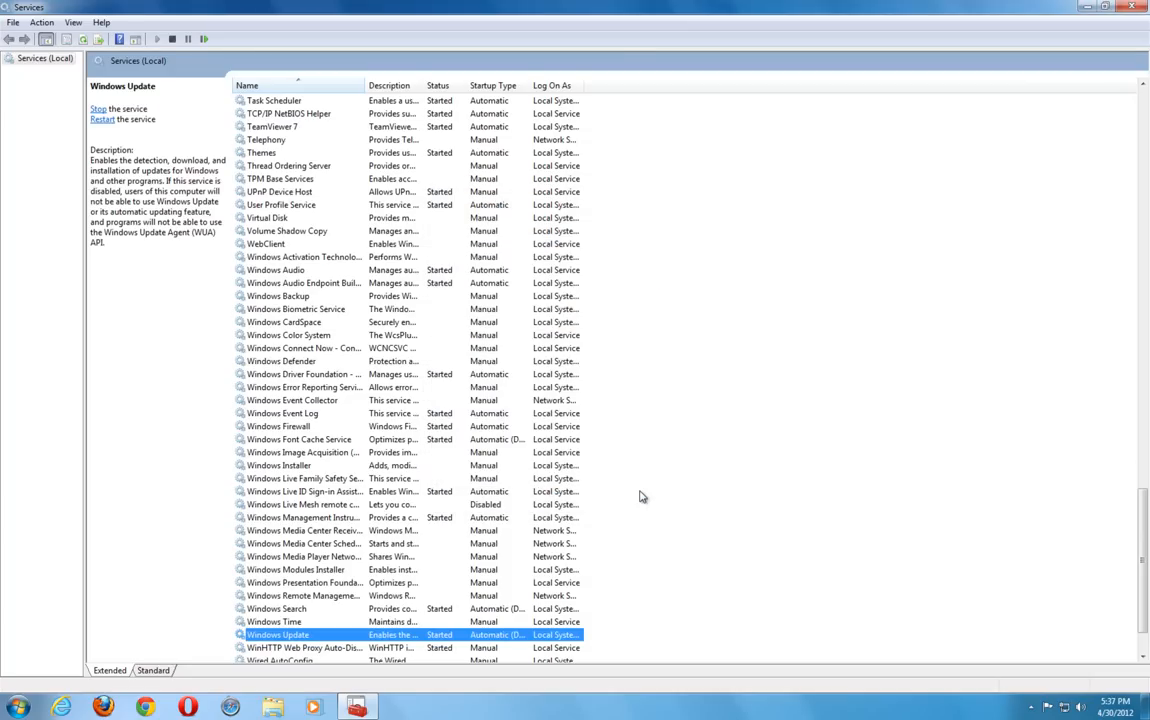
mouse_move(330, 593)
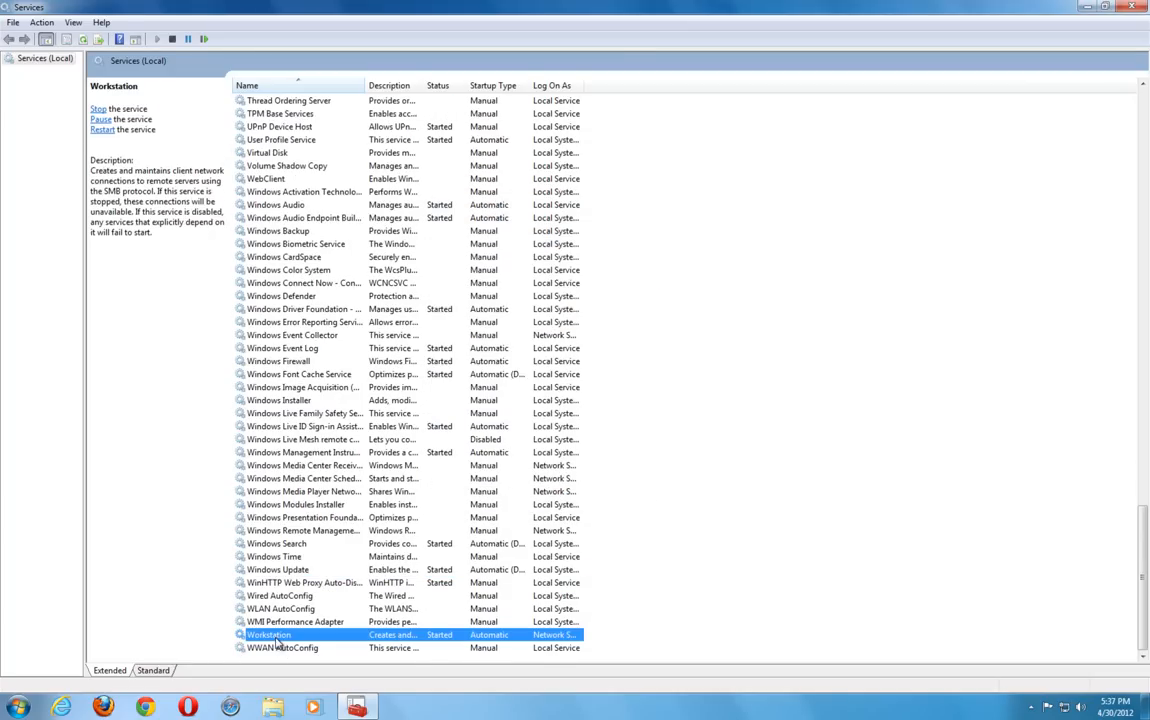
double_click(268, 634)
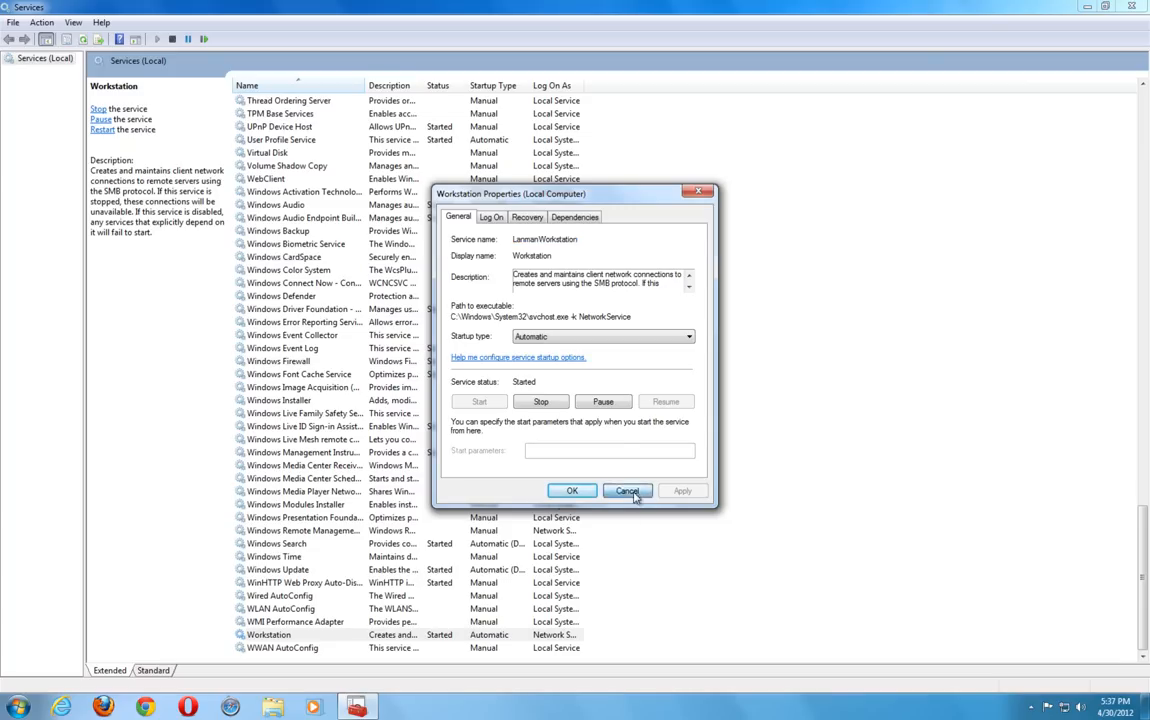
click(627, 490)
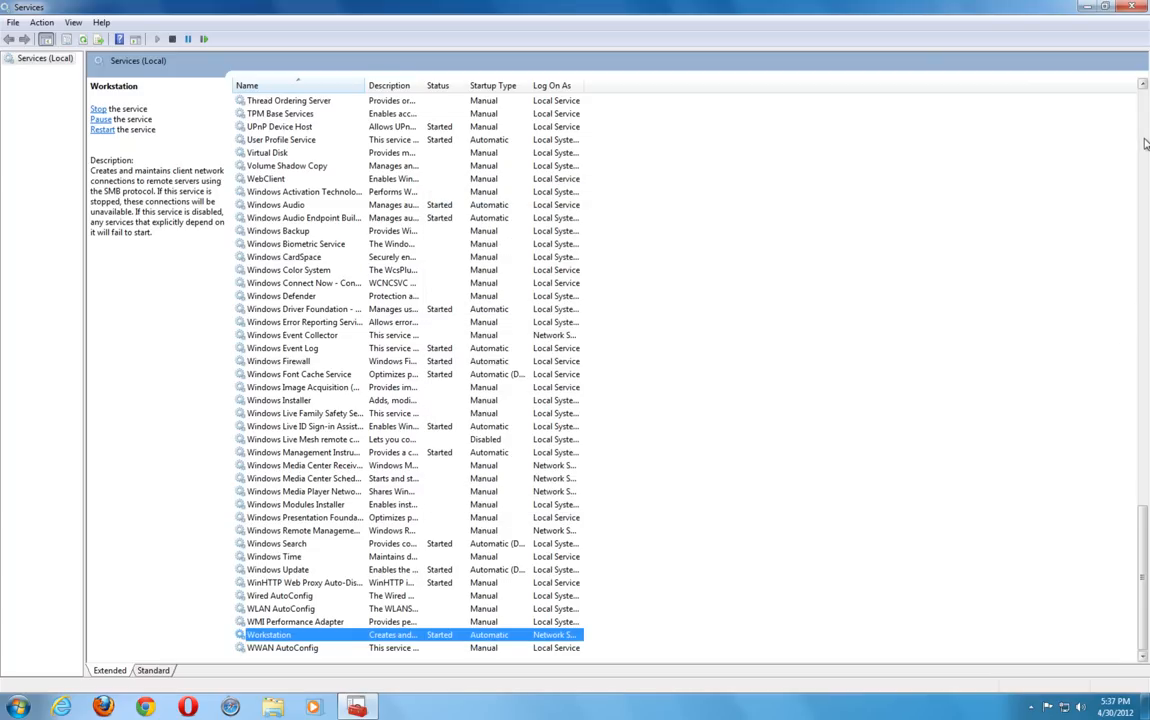
mouse_move(1143, 147)
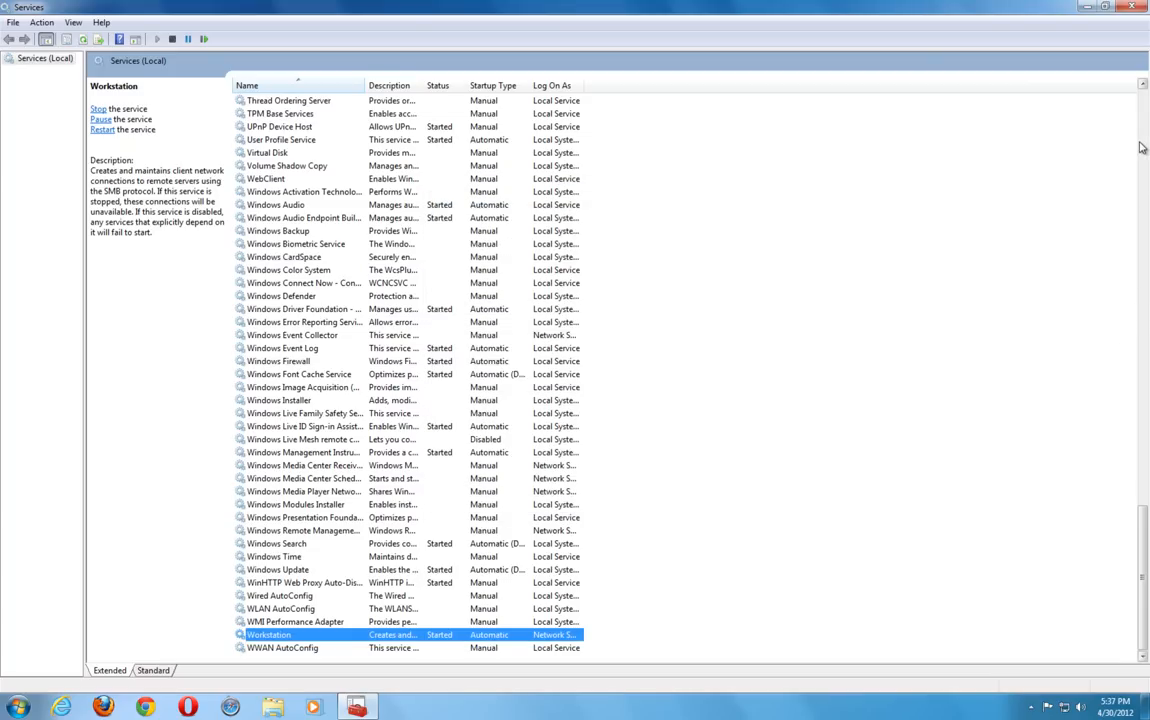
mouse_move(1006, 281)
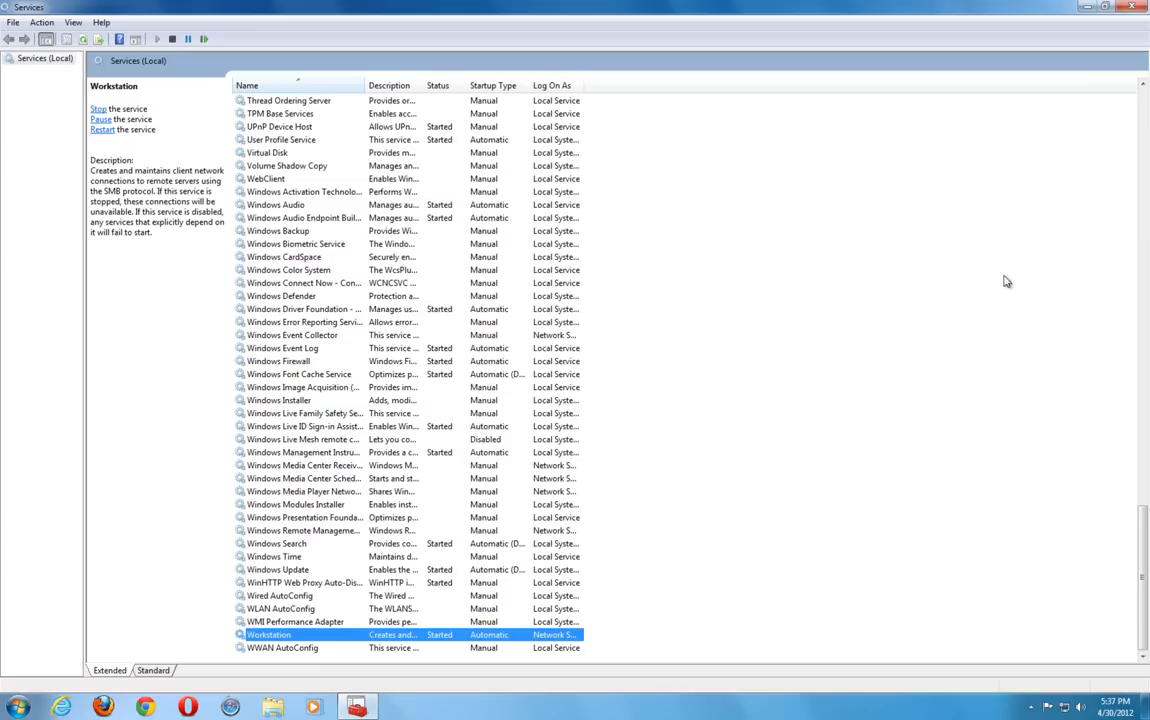
mouse_move(279, 594)
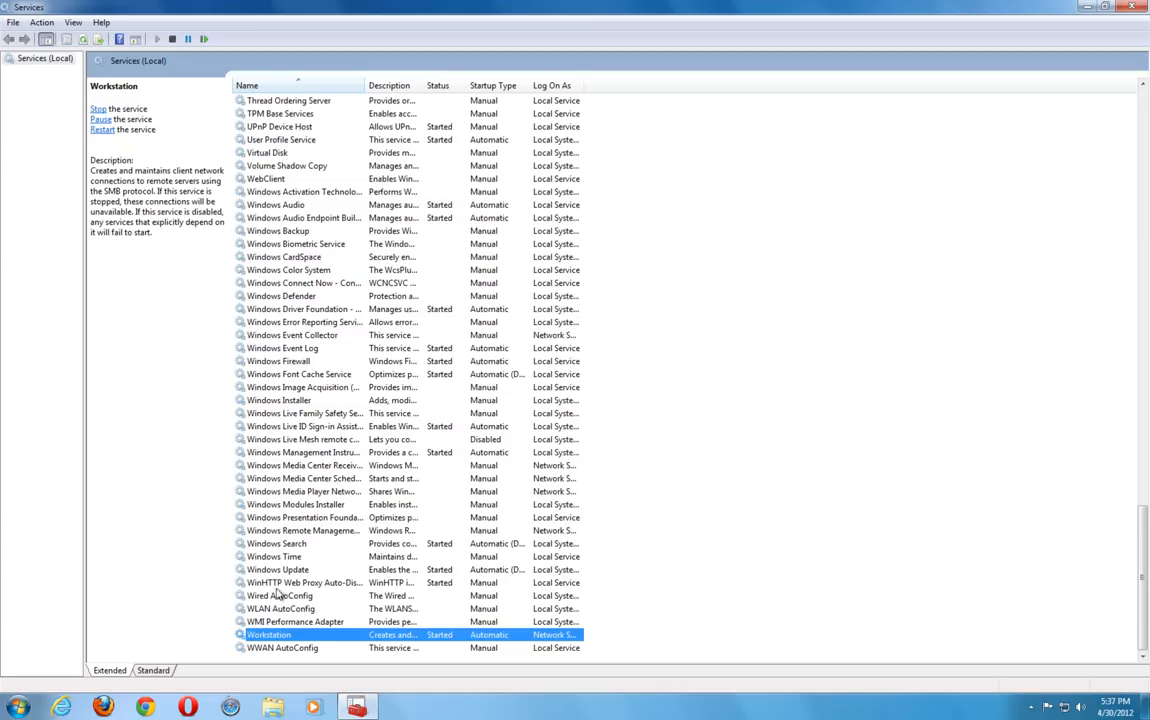
Step: Stop the Windows Update service from its properties and confirm with OK
click(278, 569)
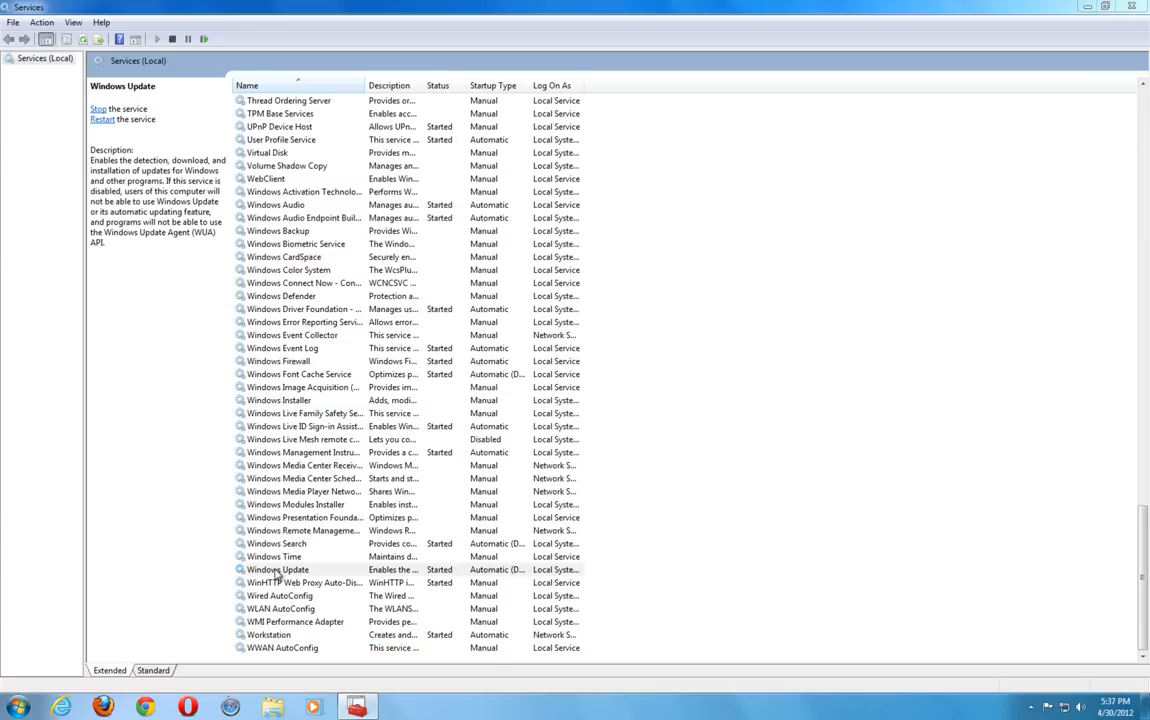
double_click(278, 569)
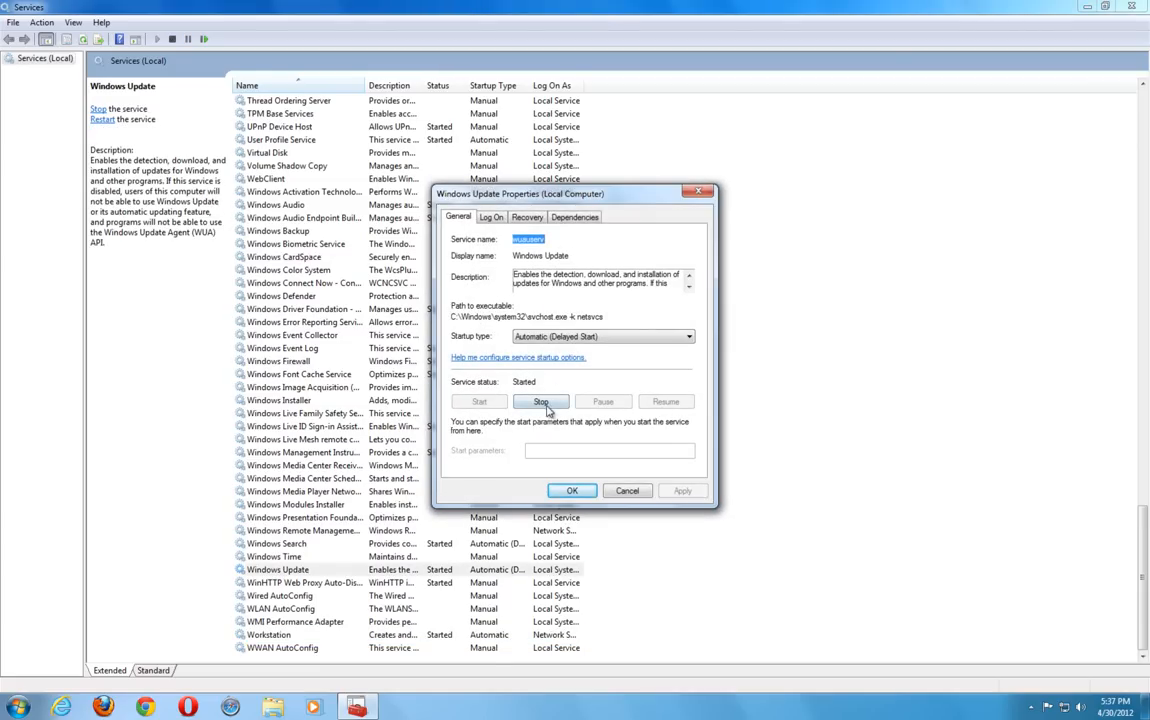
click(541, 401)
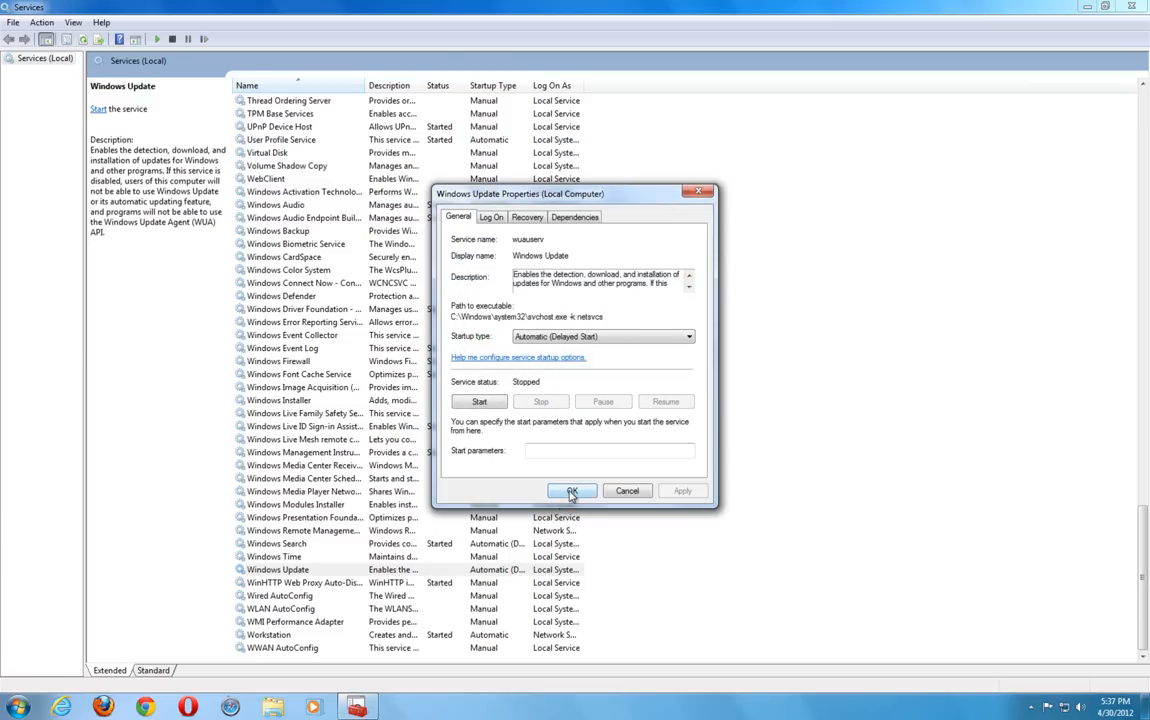
click(571, 490)
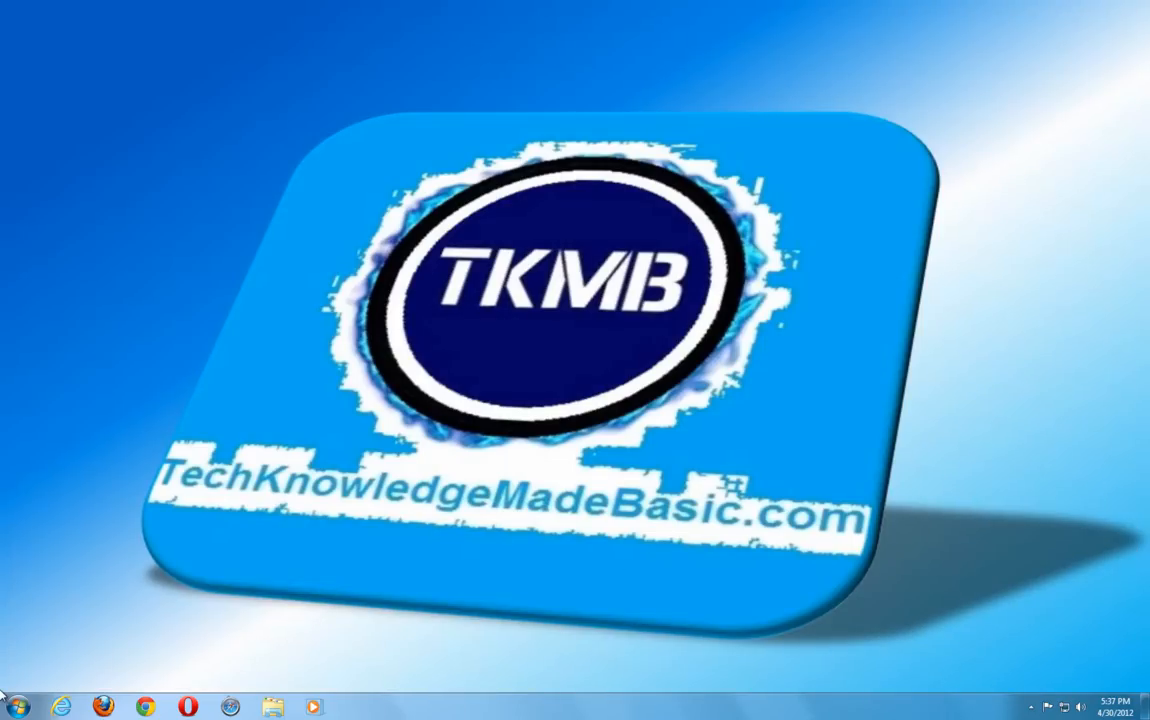
Step: Browse Explorer to C:\Windows\SoftwareDistribution\DataStore
click(17, 706)
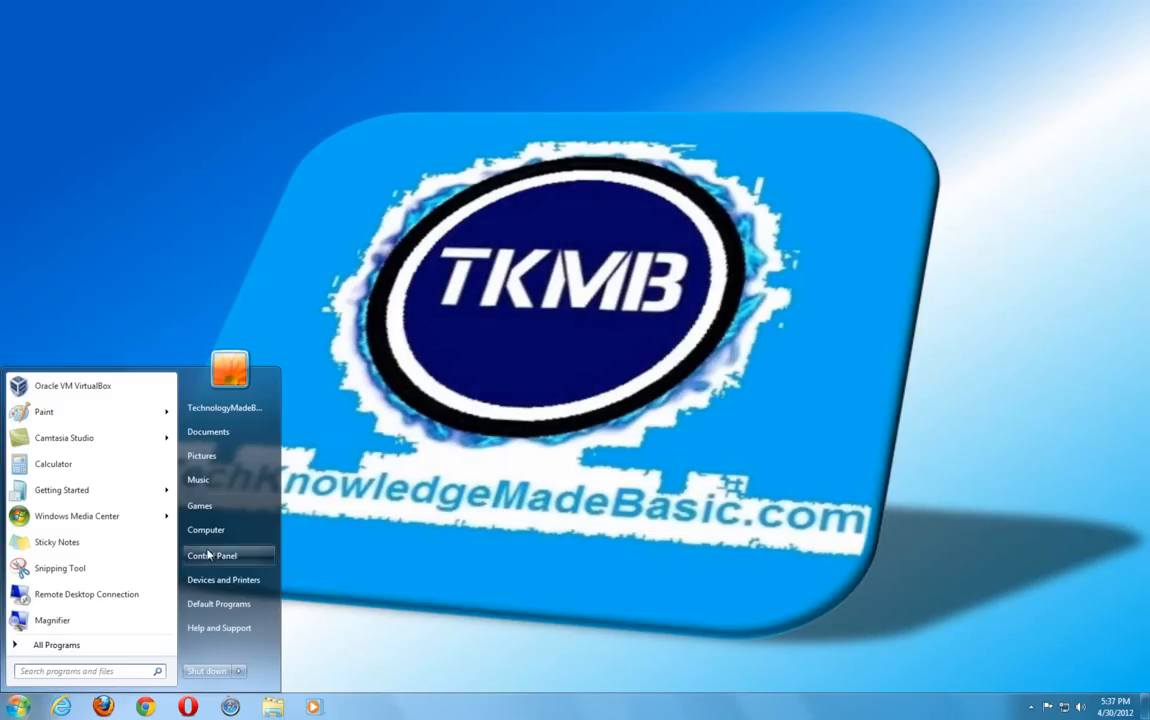
click(205, 529)
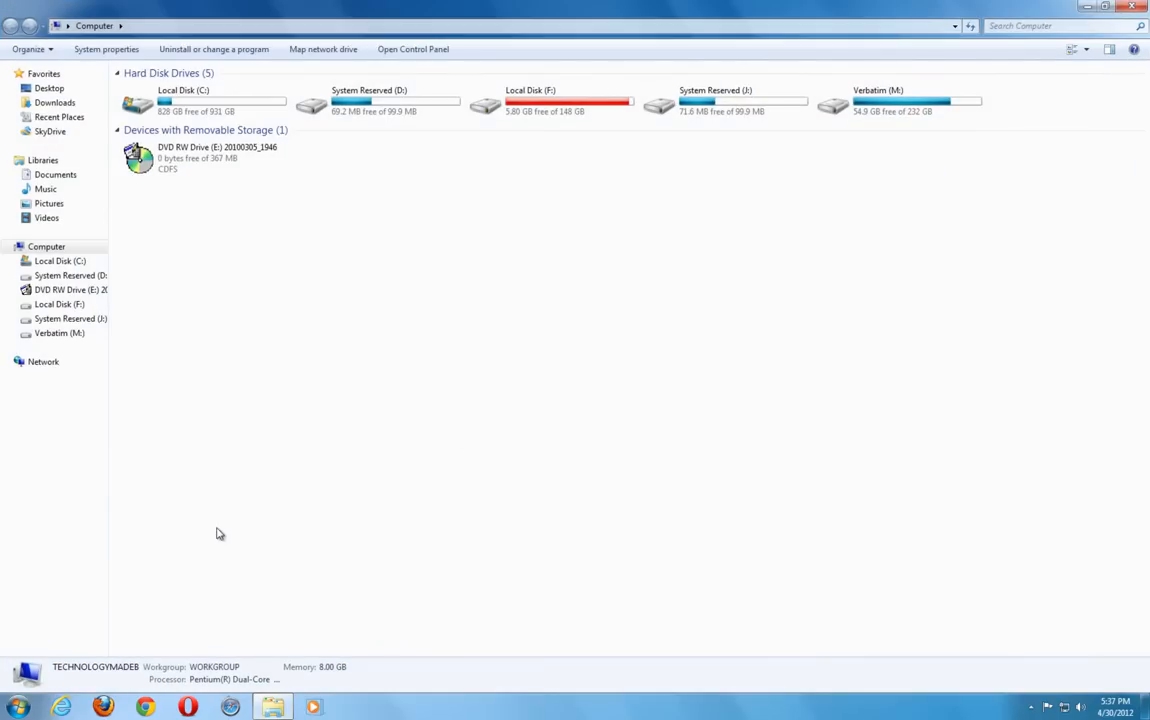
click(200, 100)
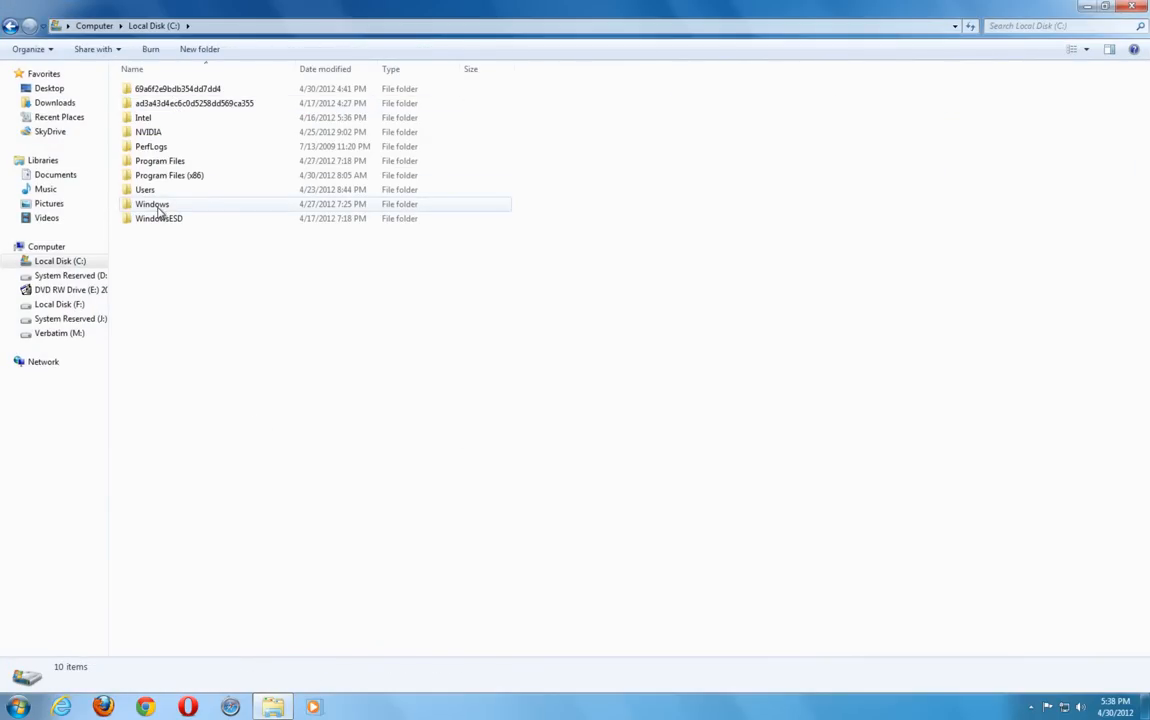
double_click(152, 204)
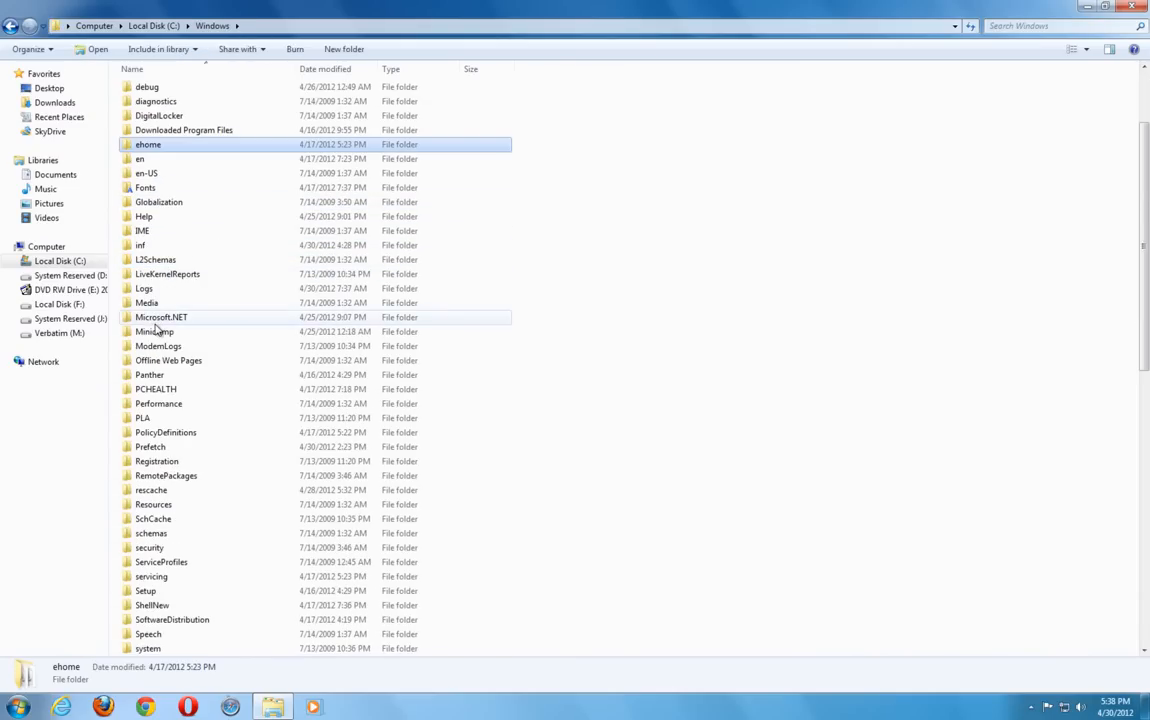
scroll(down, 3)
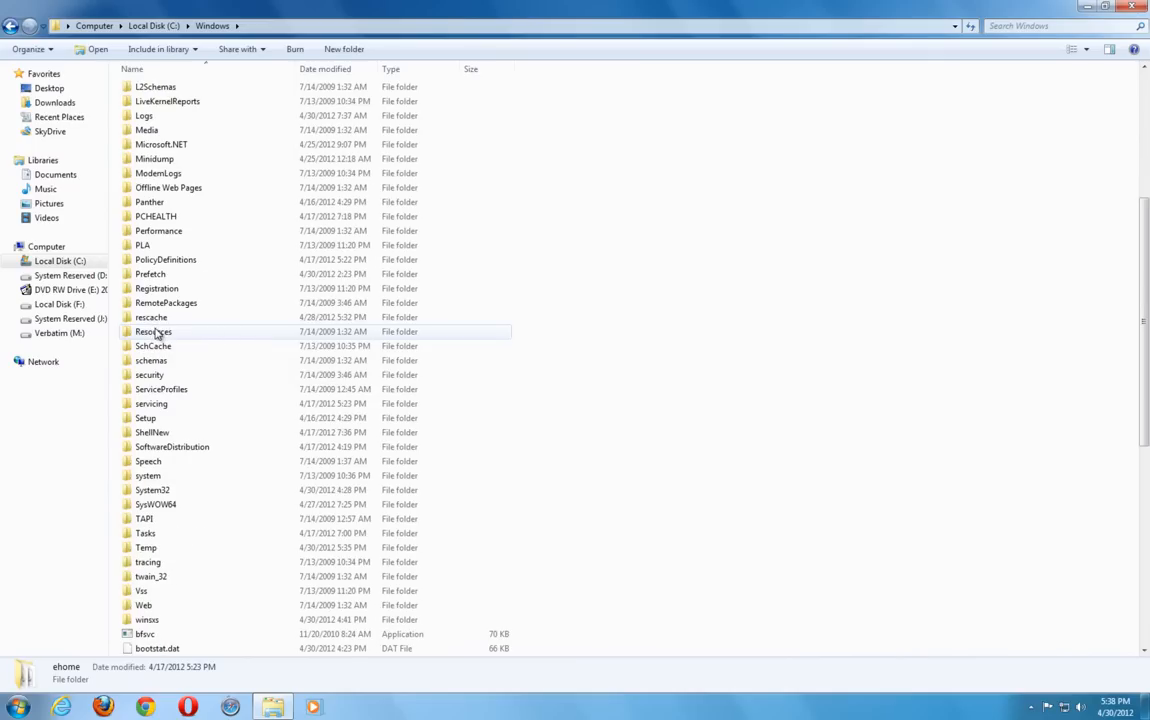
double_click(172, 447)
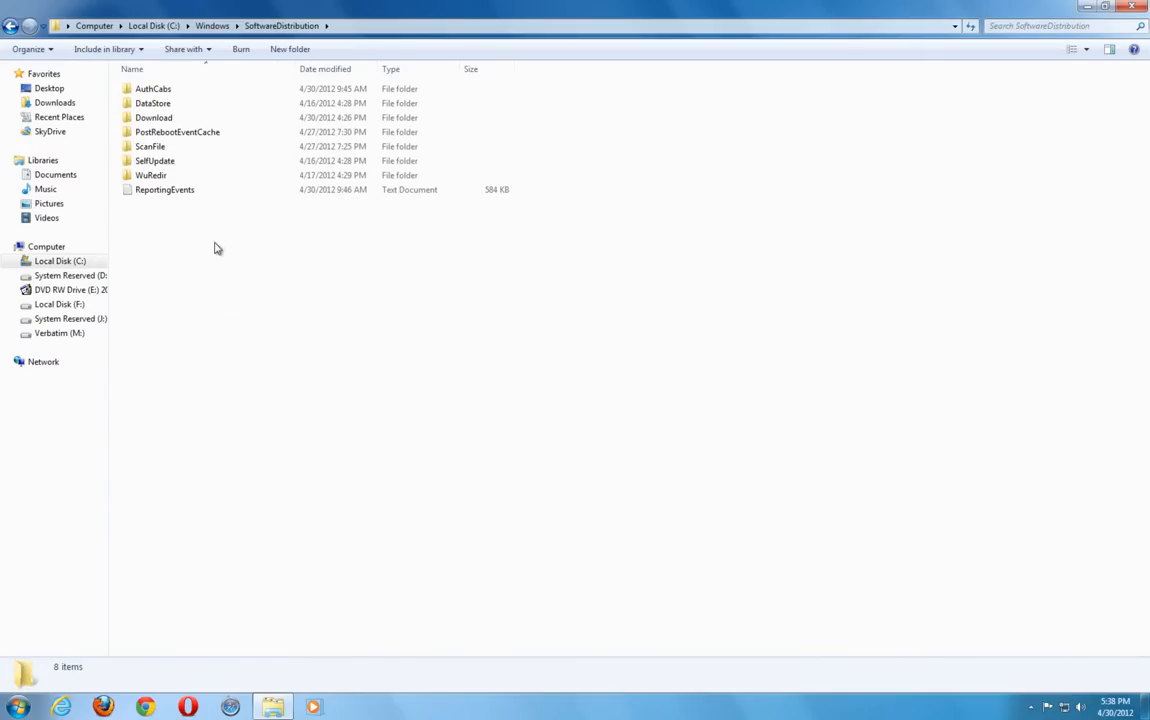
double_click(153, 103)
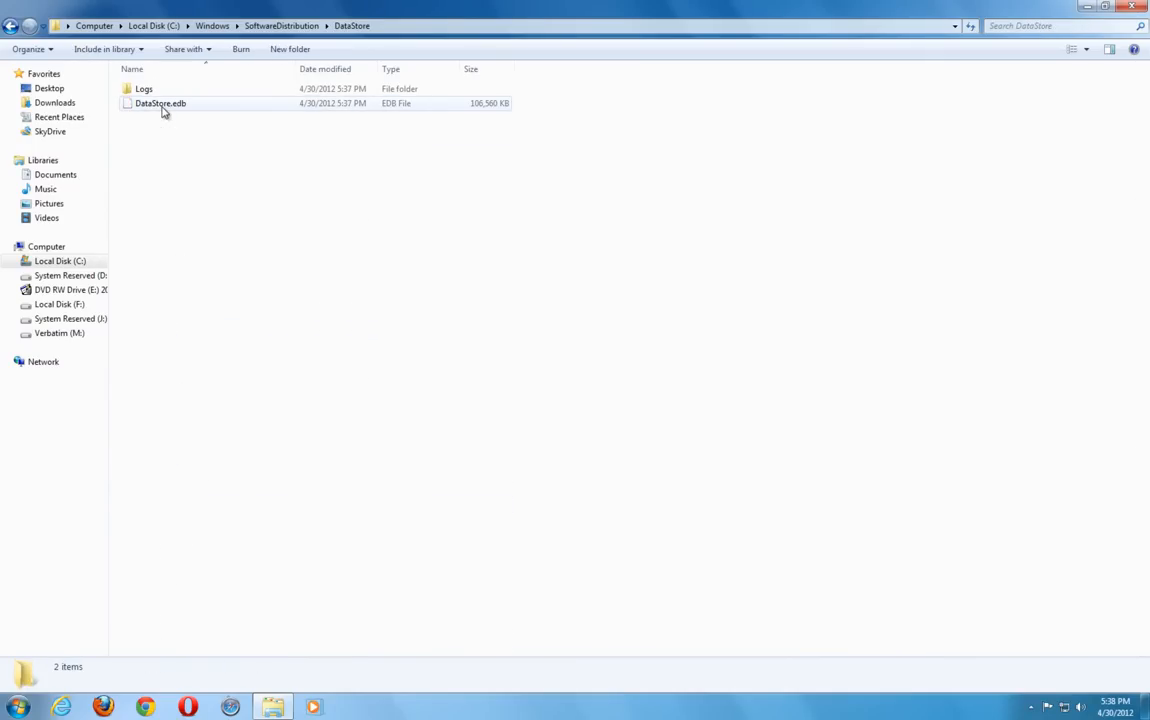
Step: Delete DataStore.edb and Logs with administrator permission, then return to SoftwareDistribution
click(168, 155)
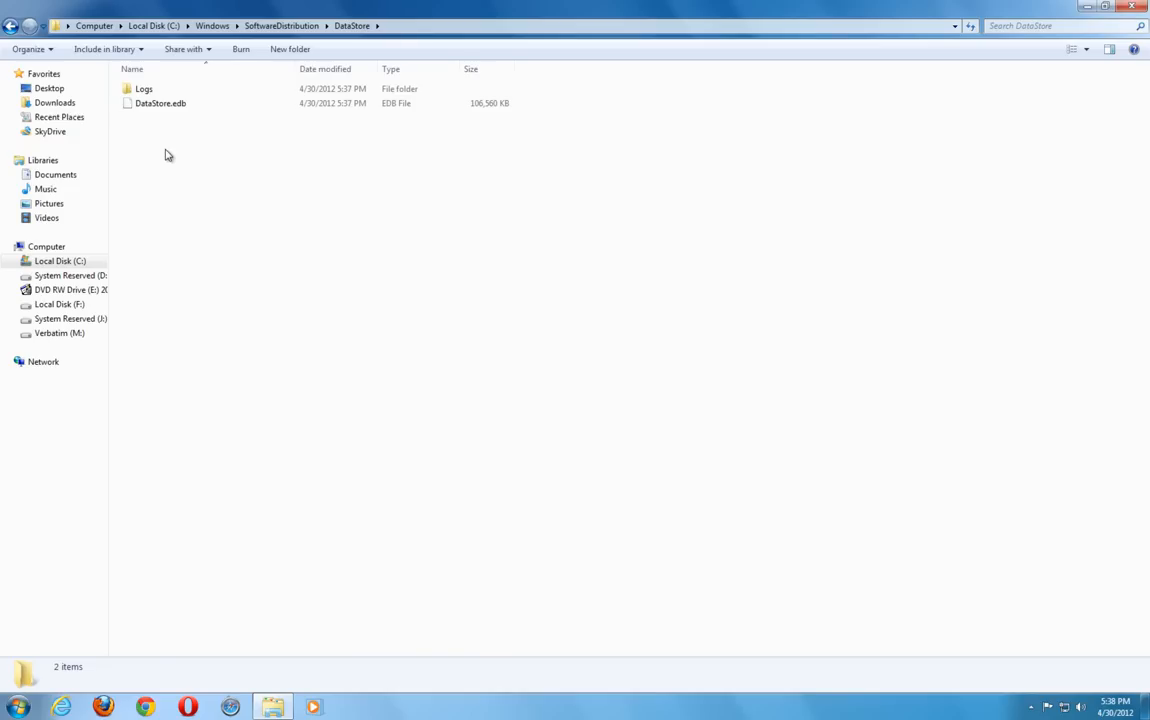
click(160, 103)
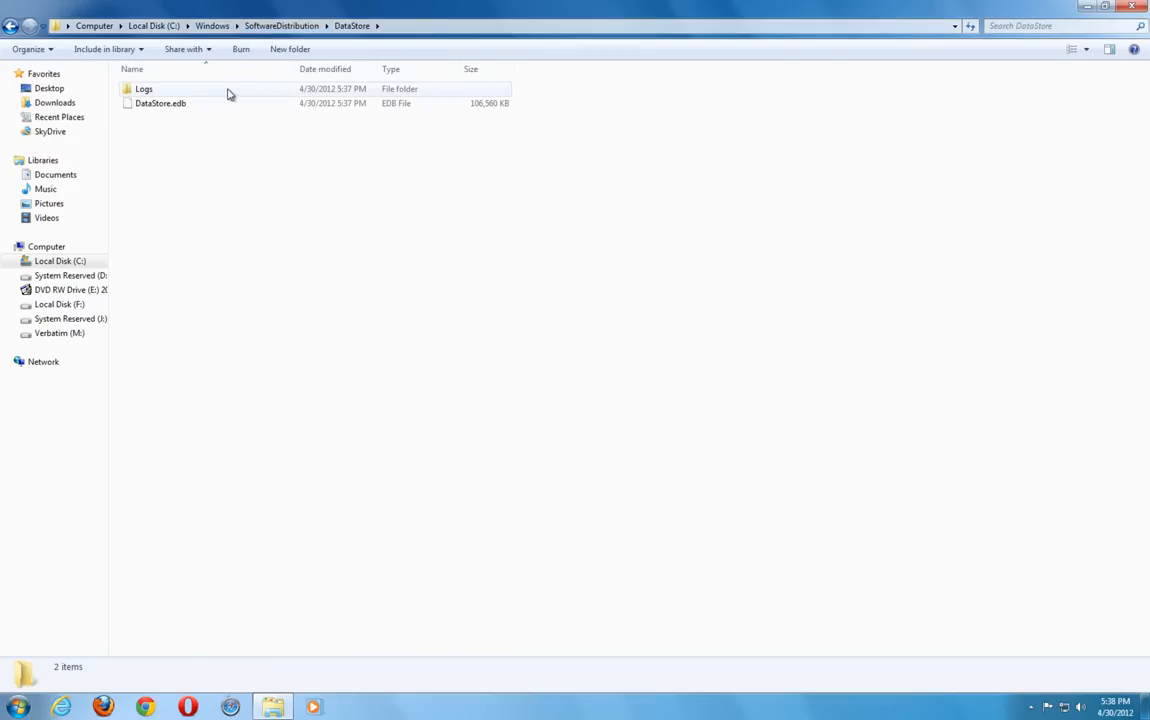
click(144, 89)
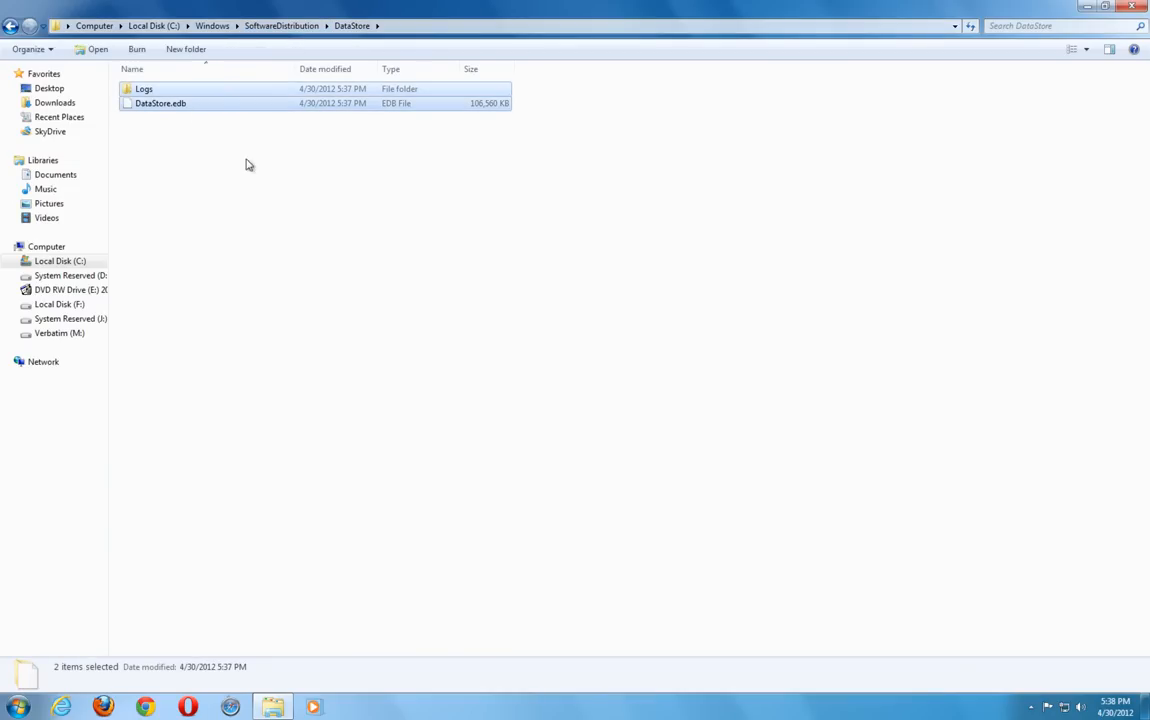
key(Delete)
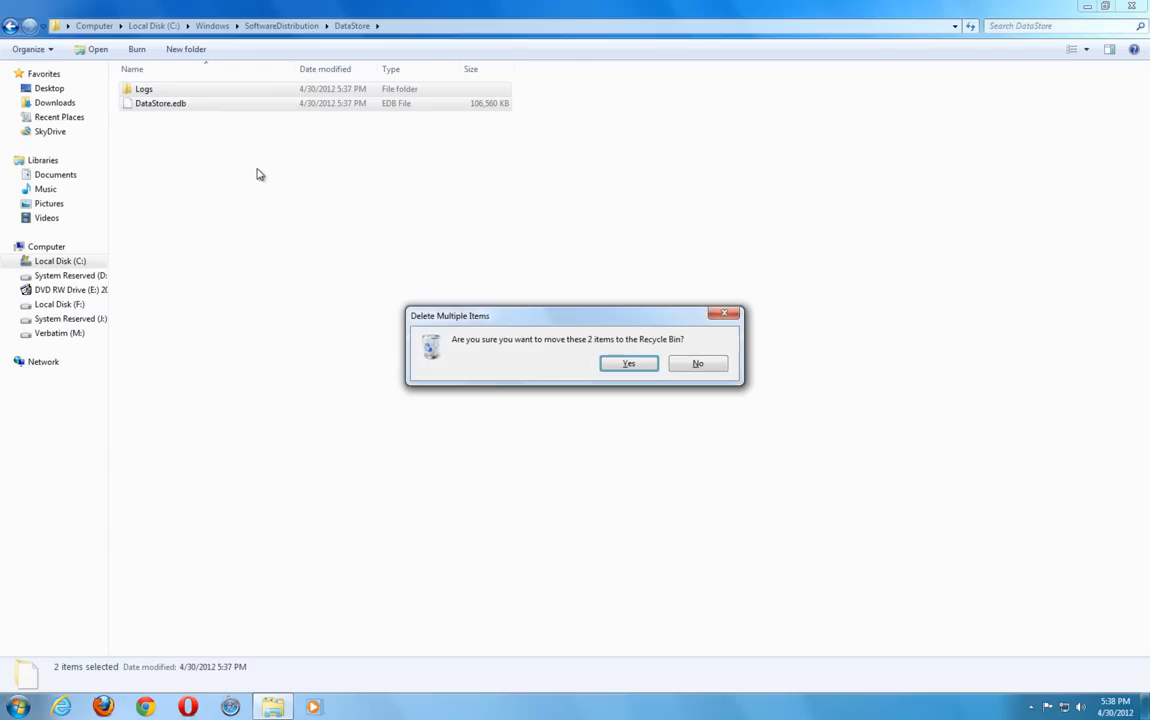
click(628, 363)
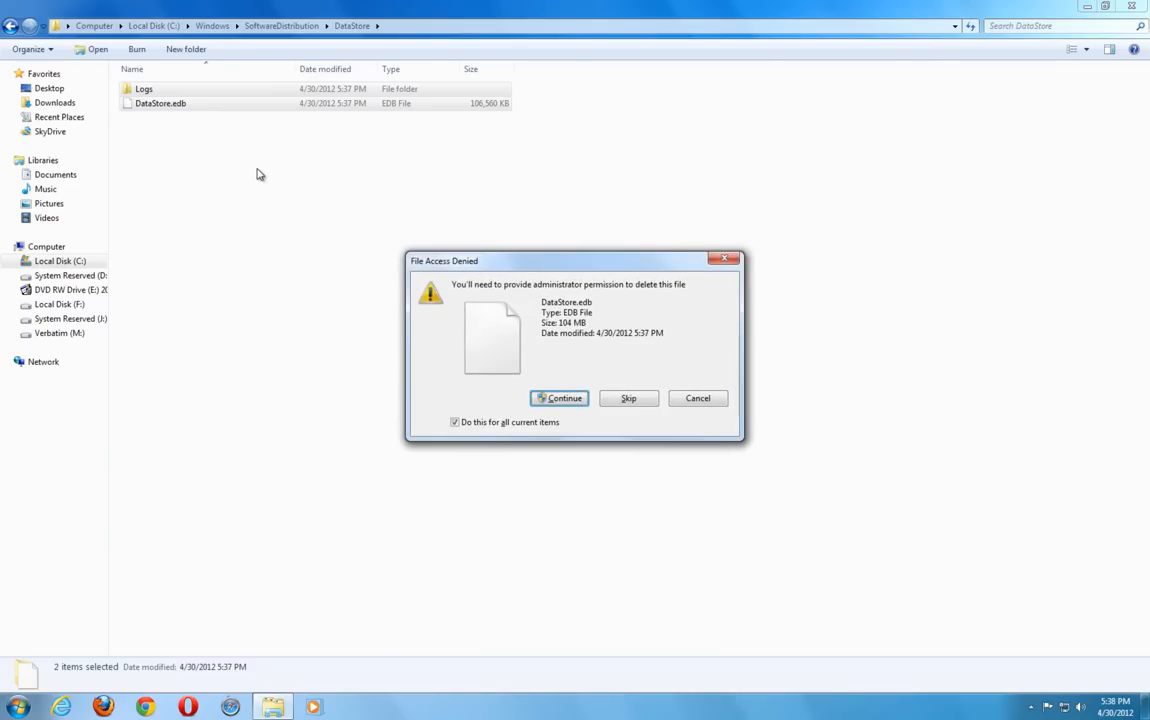
click(698, 398)
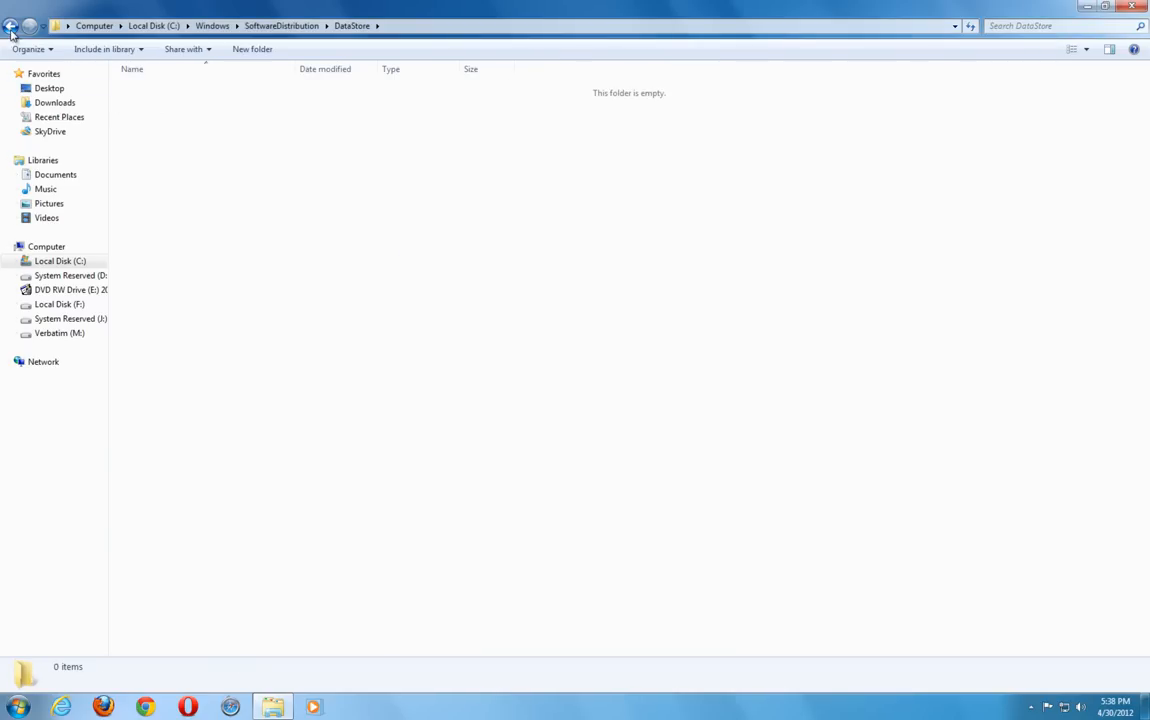
click(12, 25)
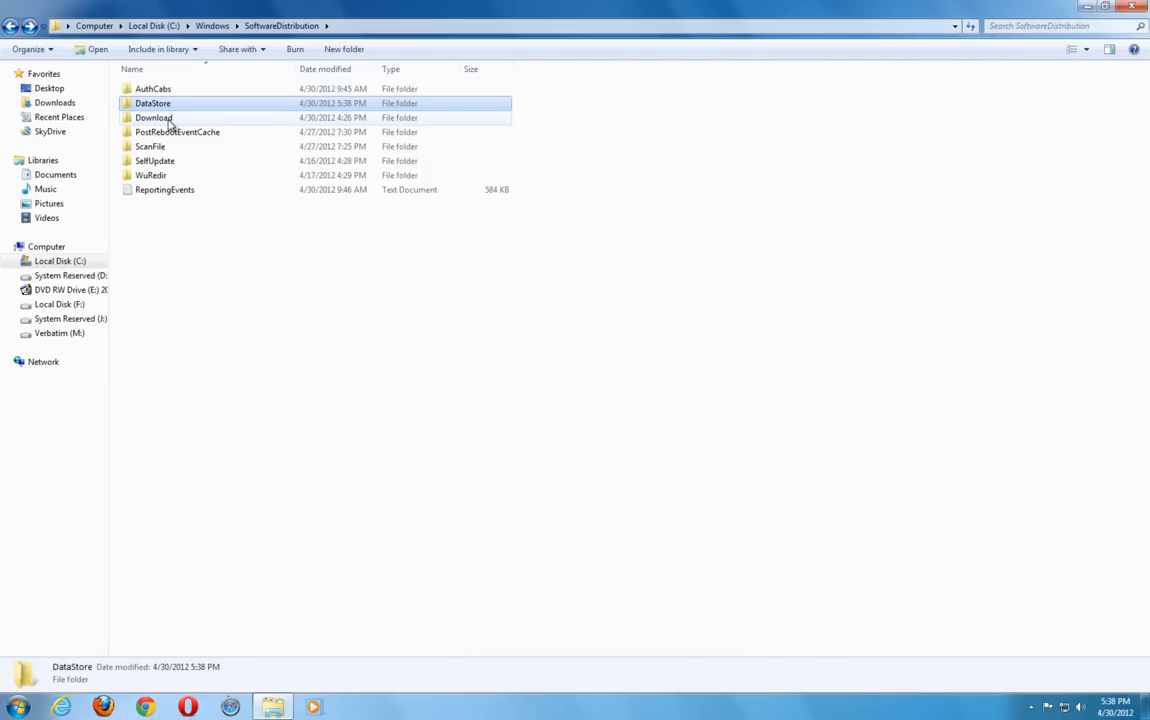
Step: Open the Download folder and approve administrator permission to recycle its 38 items
double_click(154, 117)
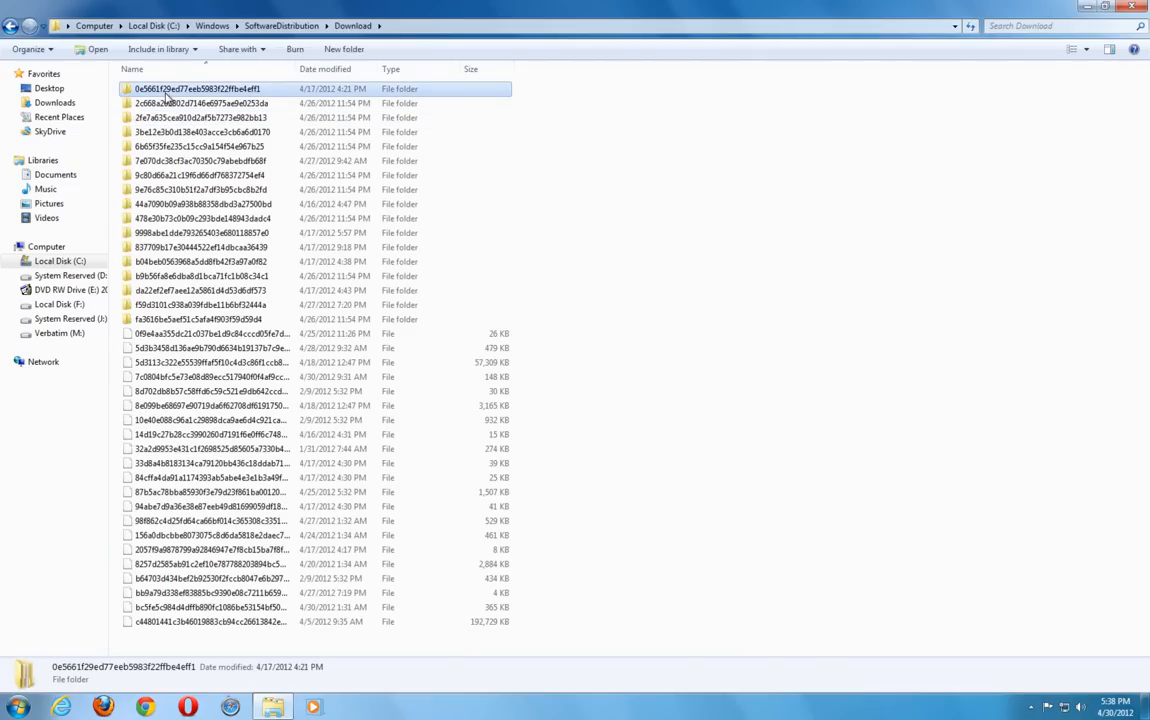
mouse_move(1021, 238)
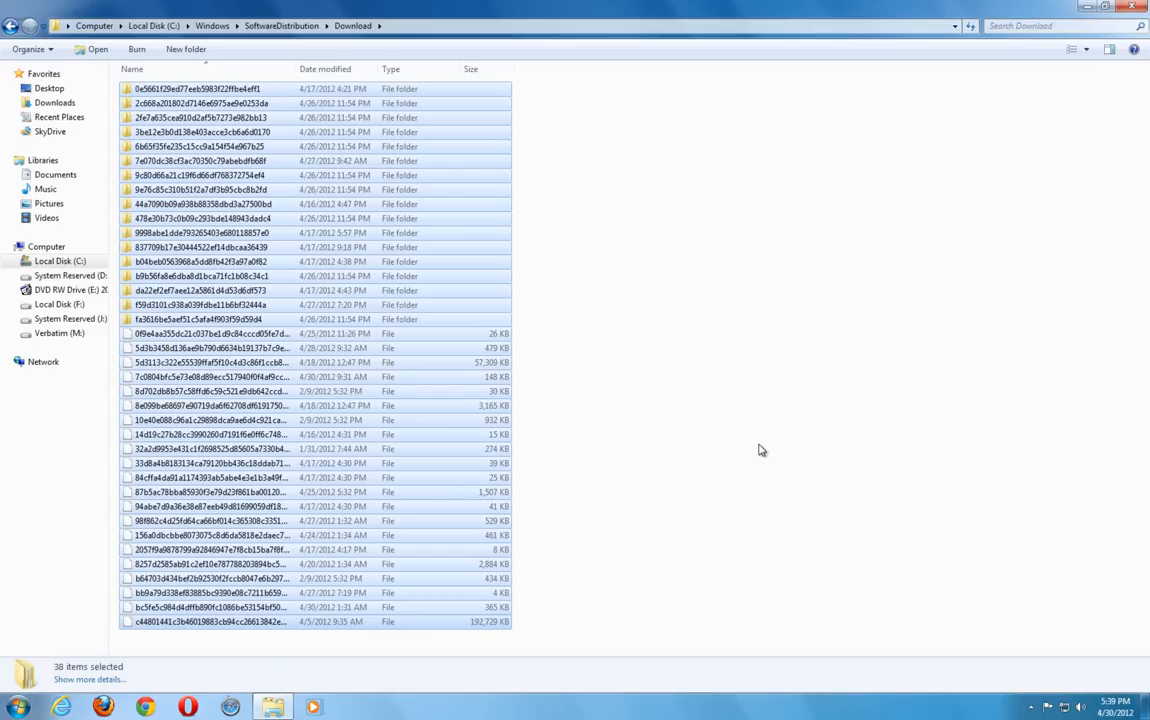
mouse_move(724, 480)
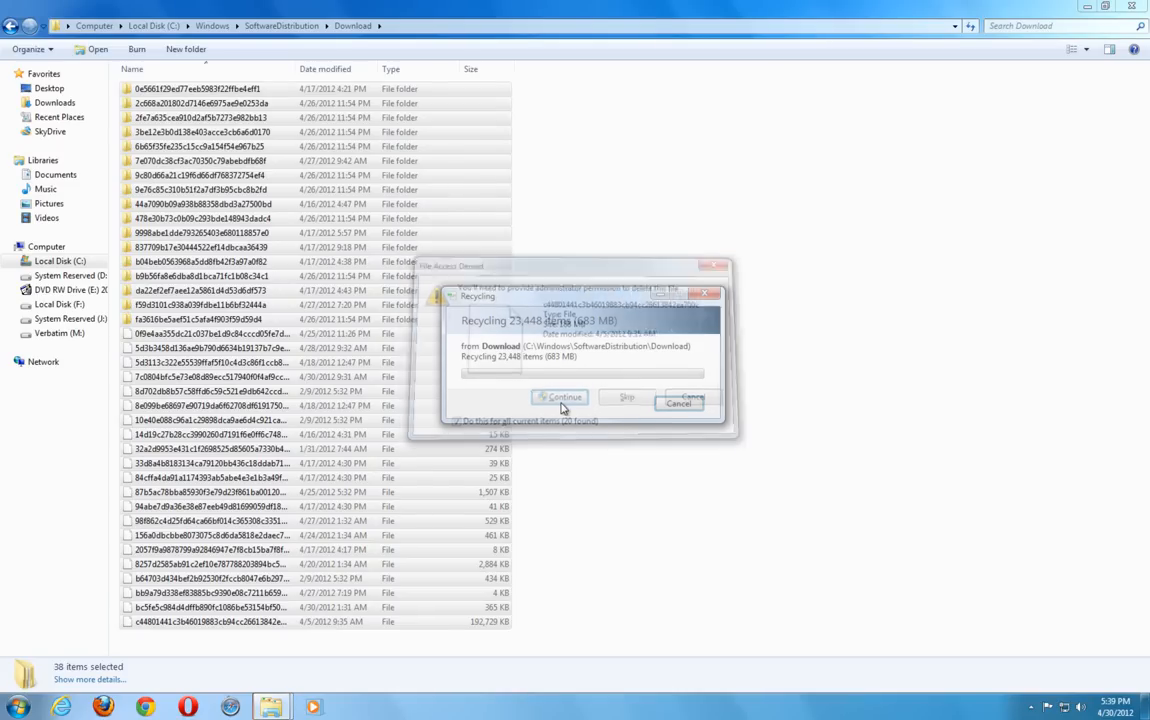
click(560, 397)
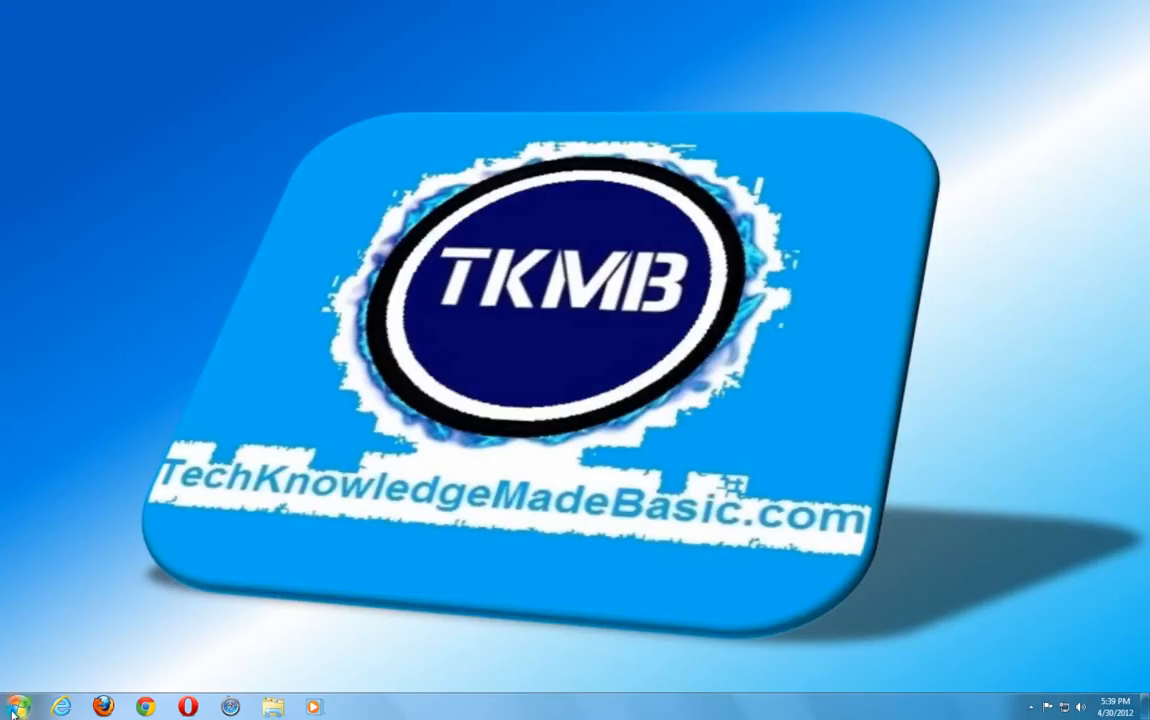
Step: Go to Control Panel > Programs > View installed updates and scroll the 90 updates
click(16, 707)
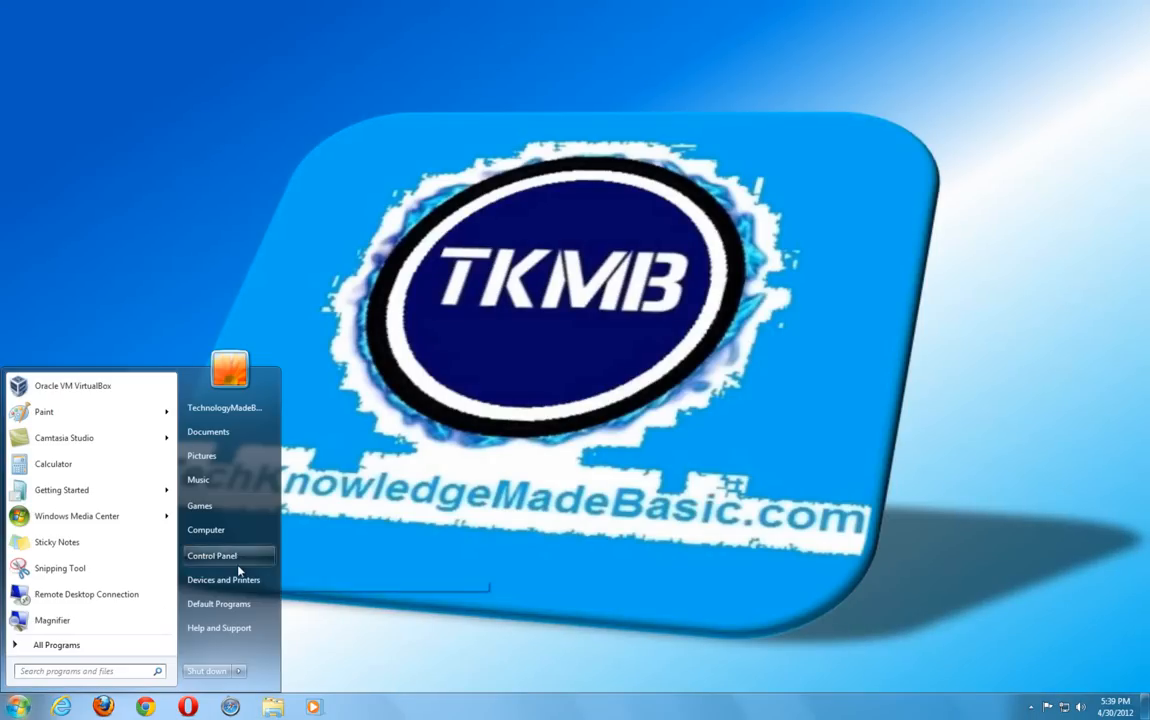
click(211, 555)
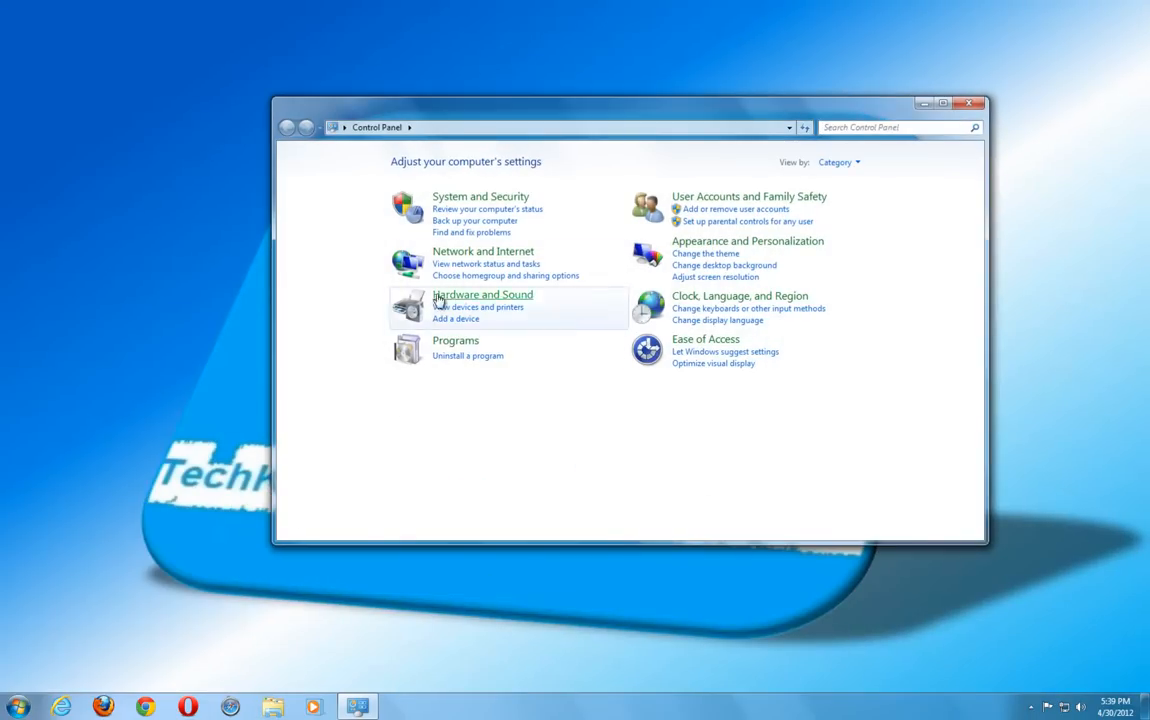
mouse_move(455, 340)
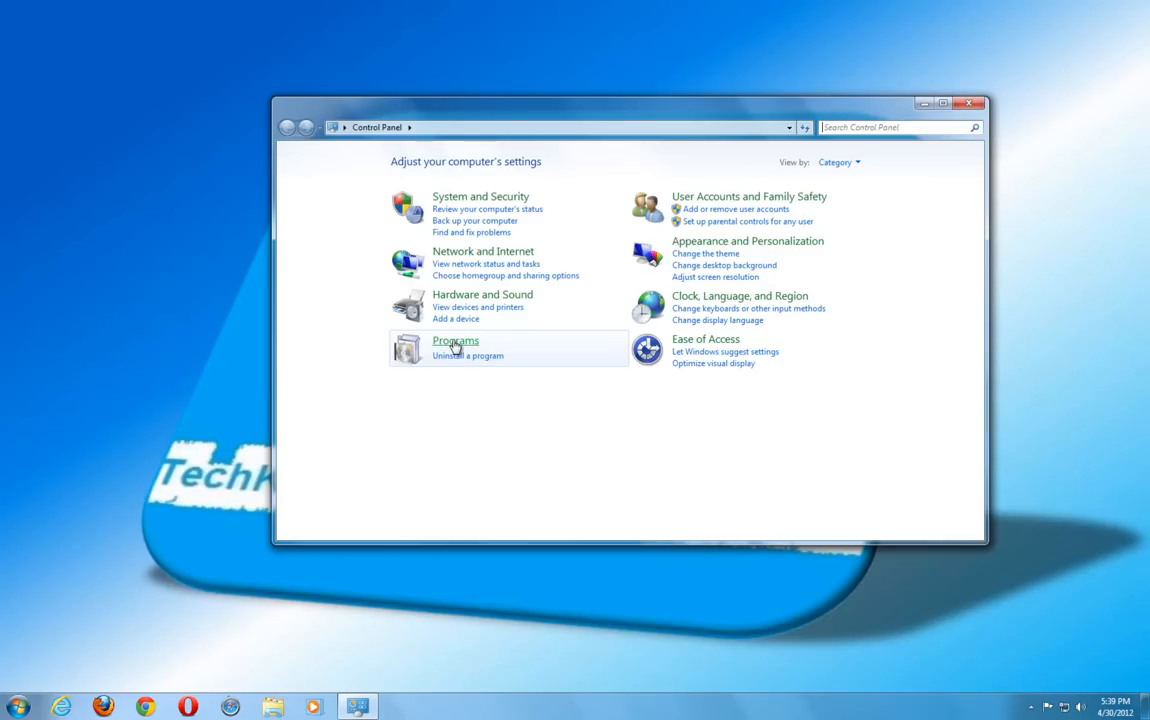
click(455, 340)
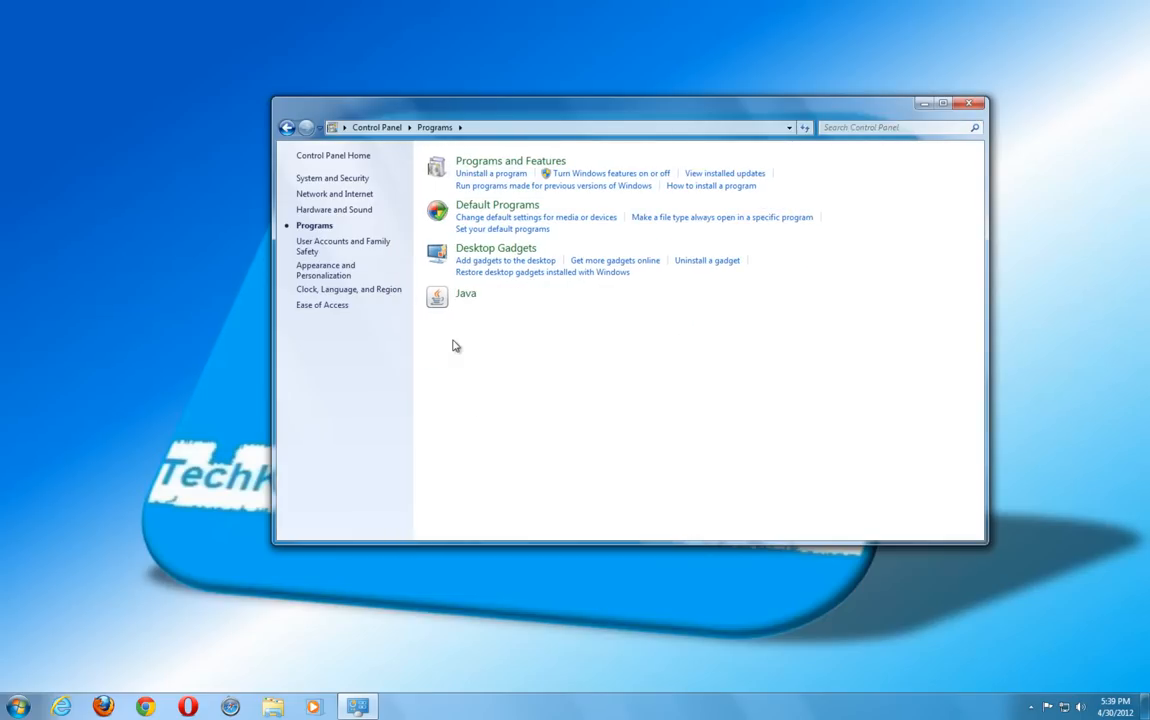
mouse_move(463, 342)
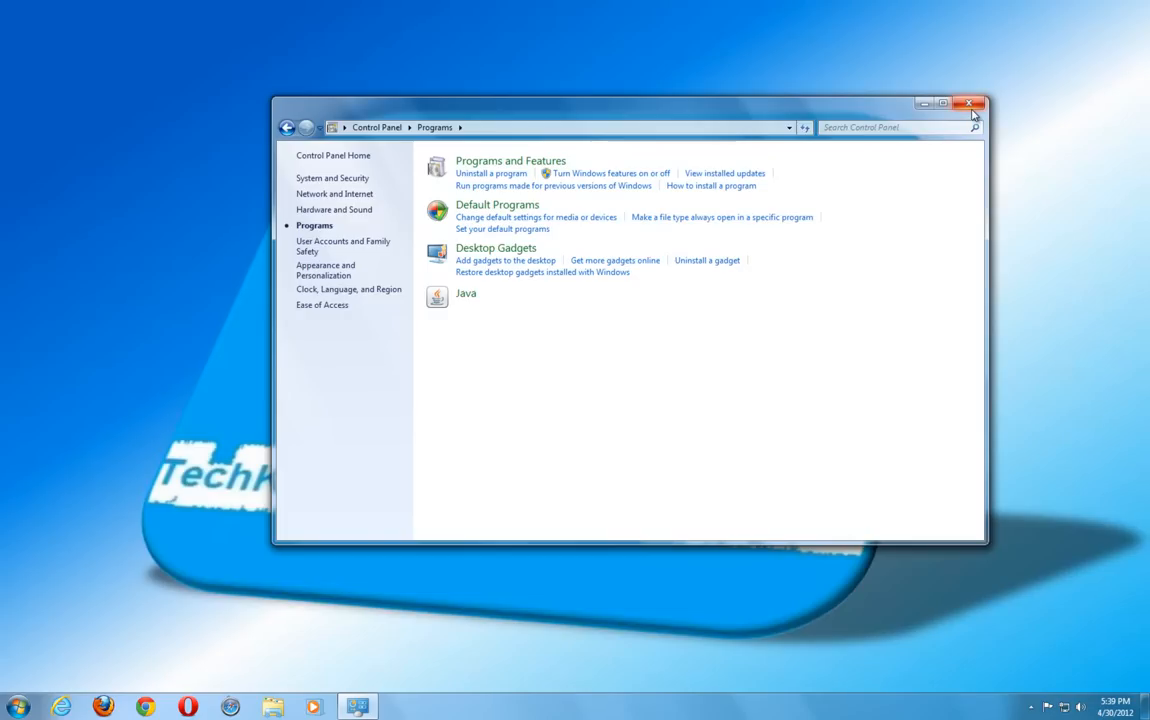
mouse_move(969, 104)
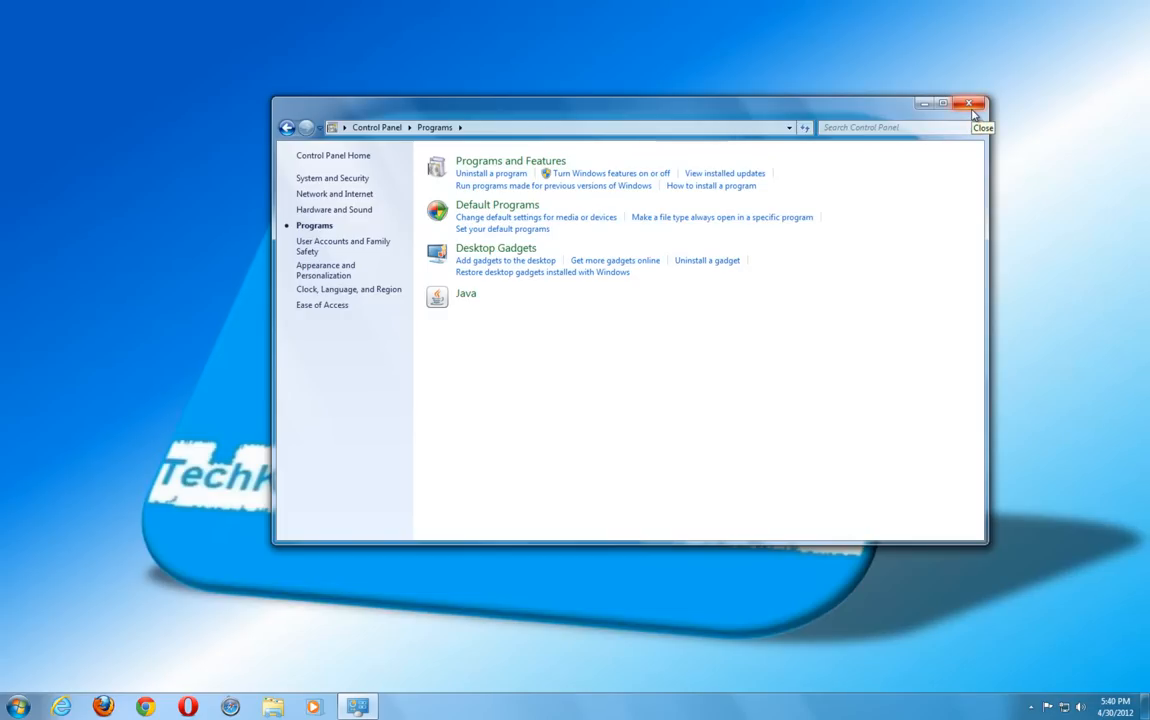
click(968, 103)
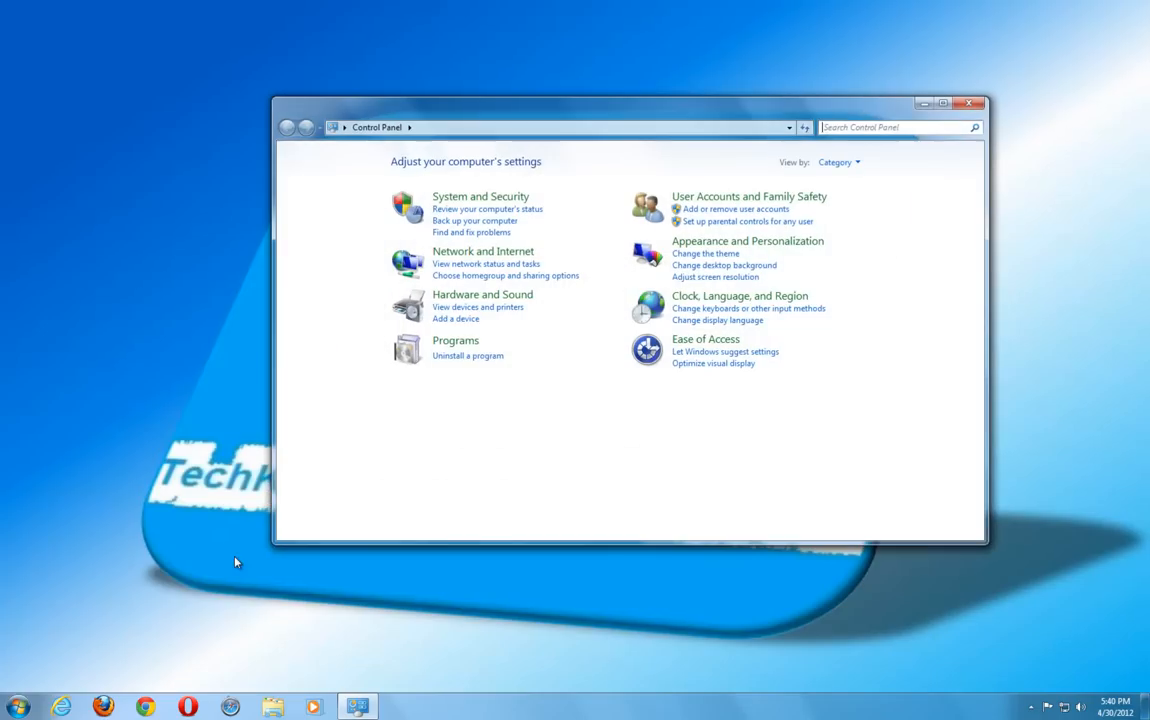
click(455, 340)
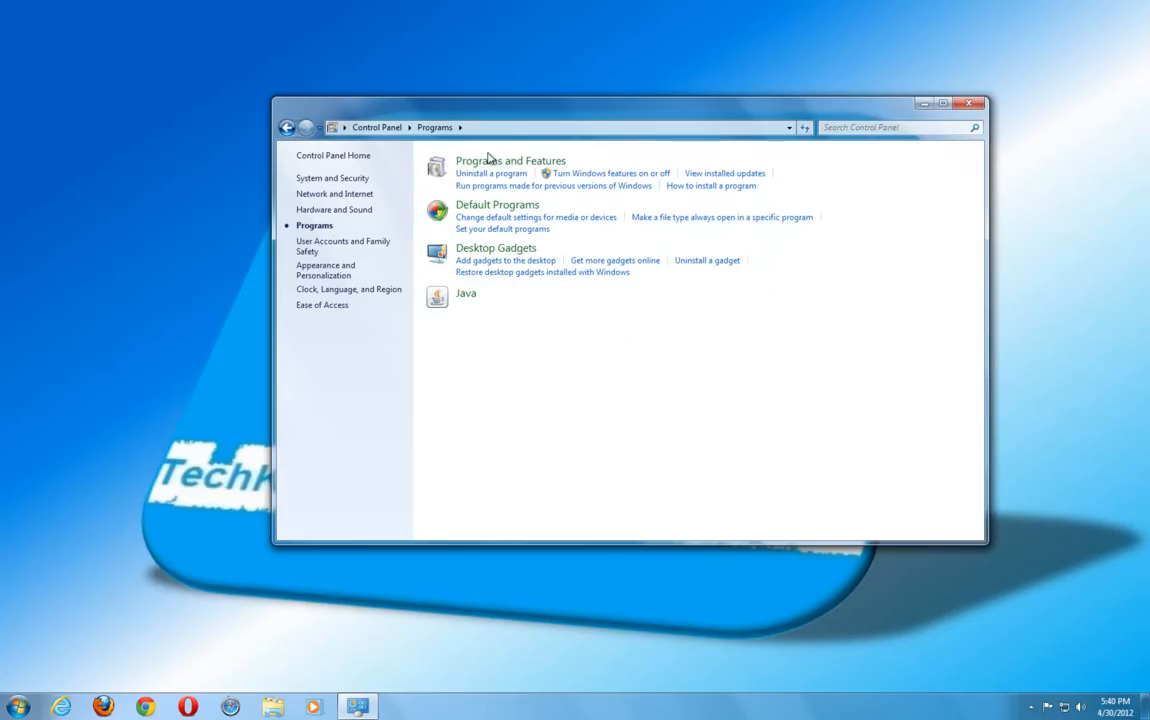
click(510, 160)
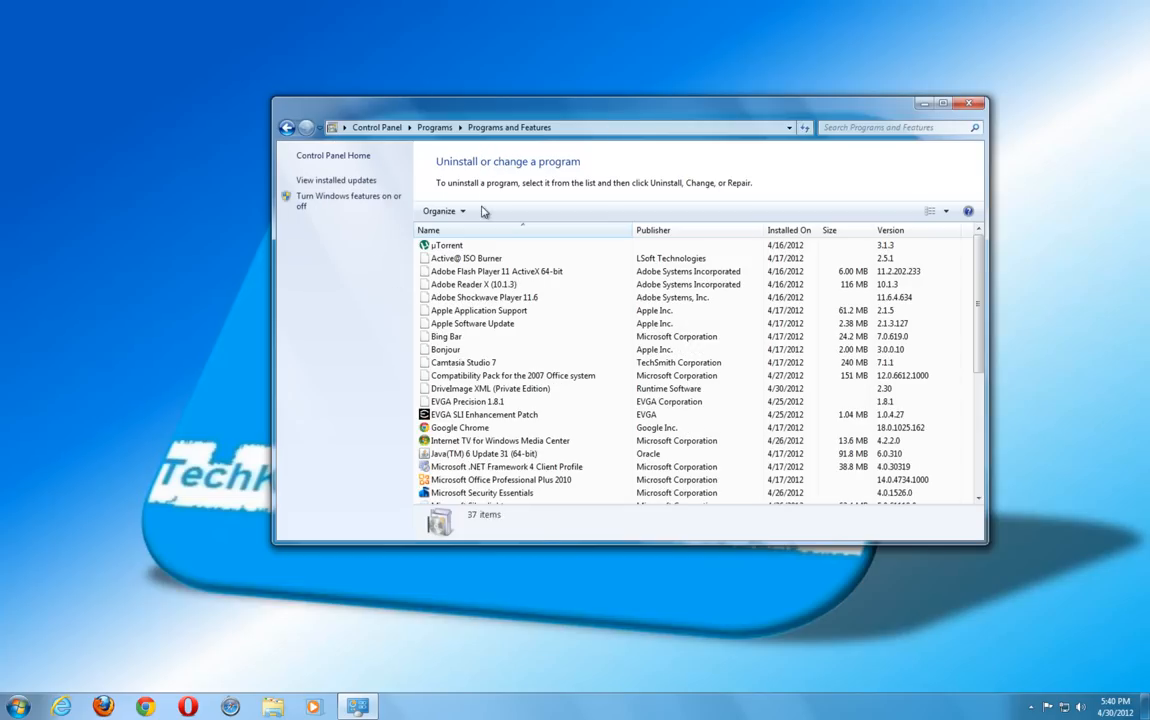
click(336, 180)
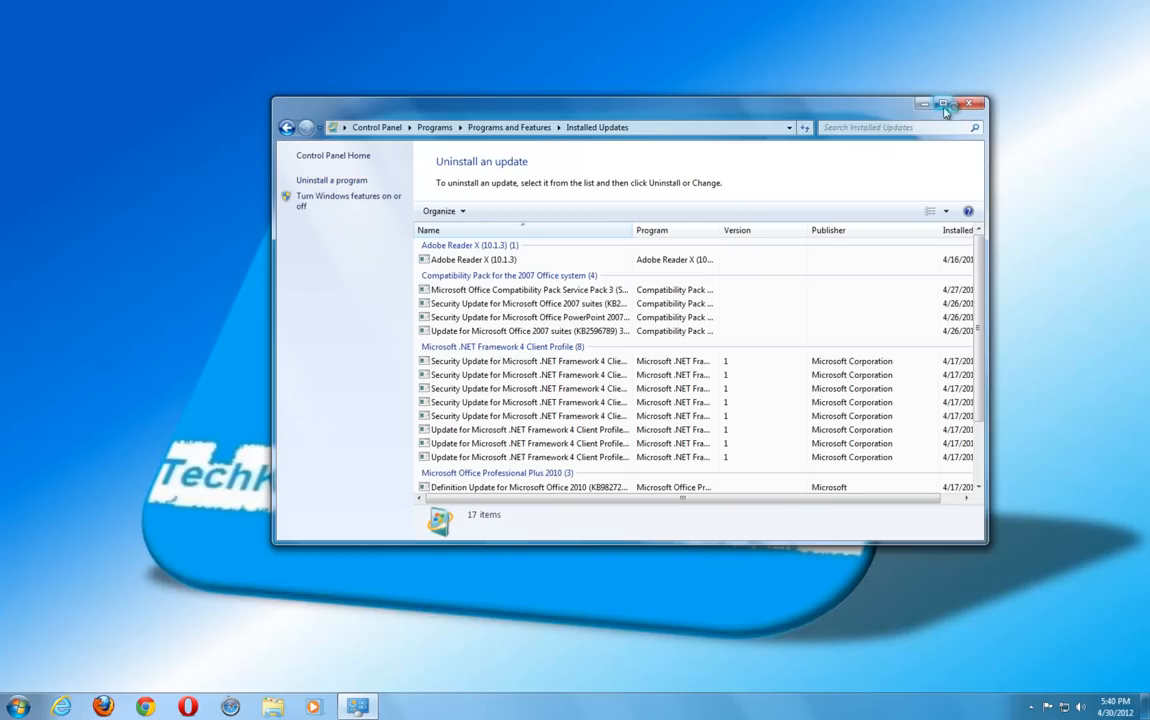
click(942, 104)
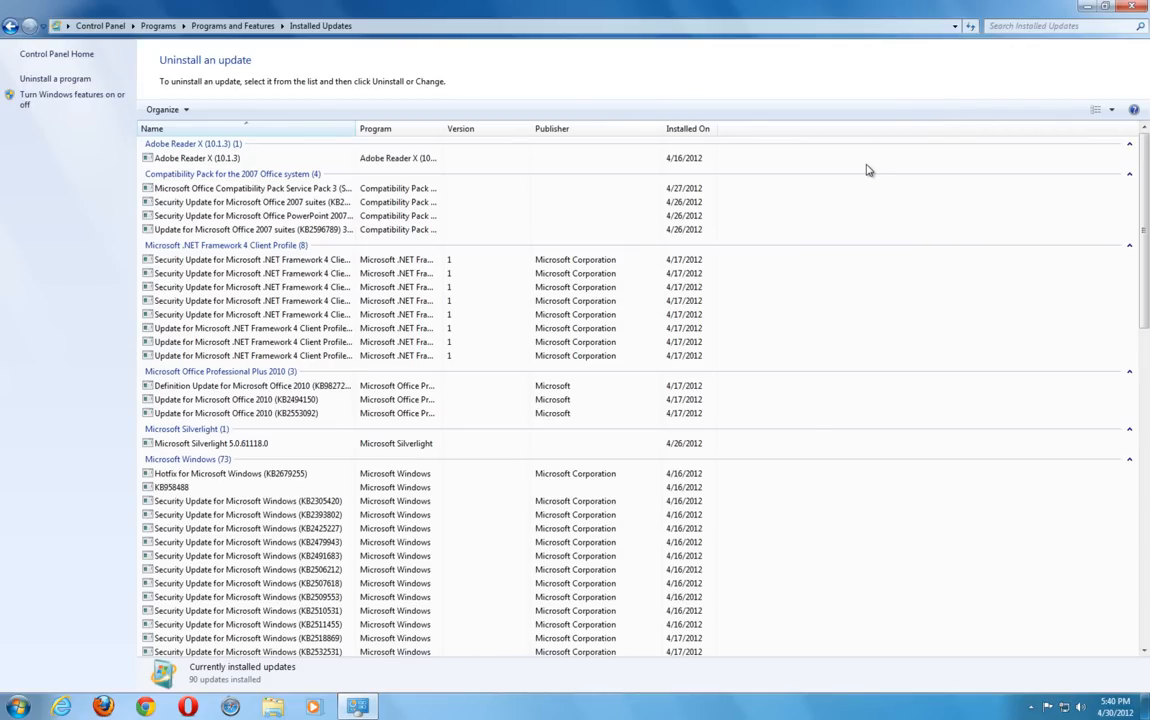
mouse_move(329, 151)
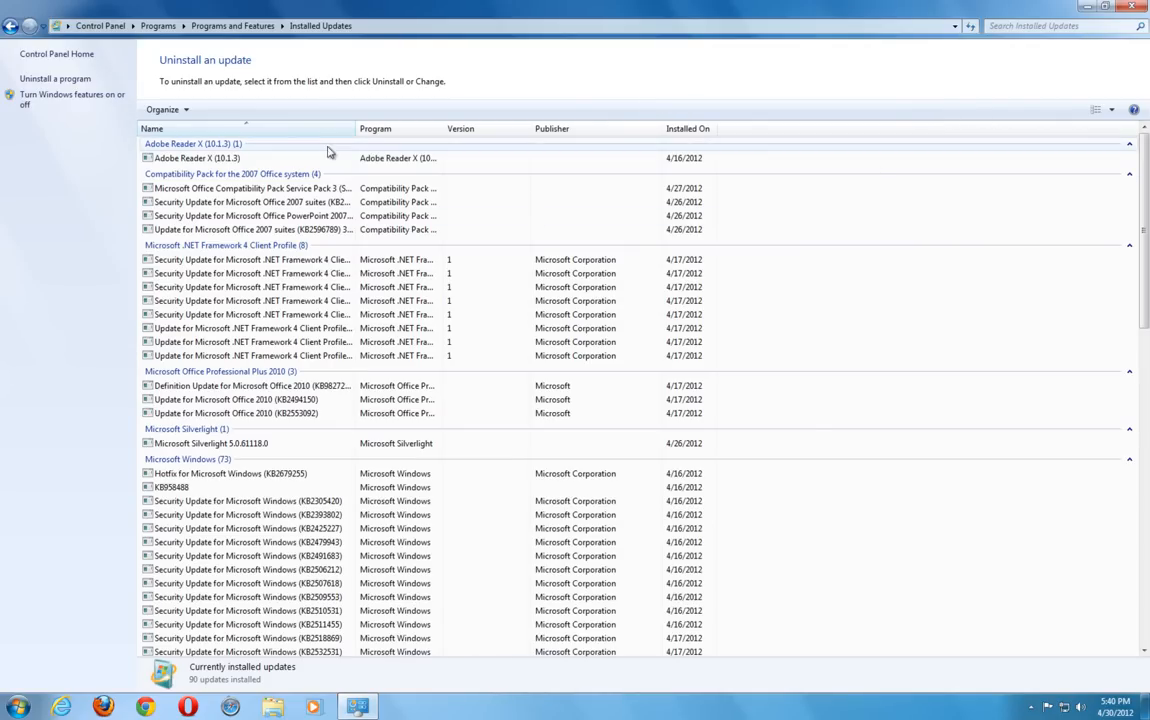
scroll(down, 3)
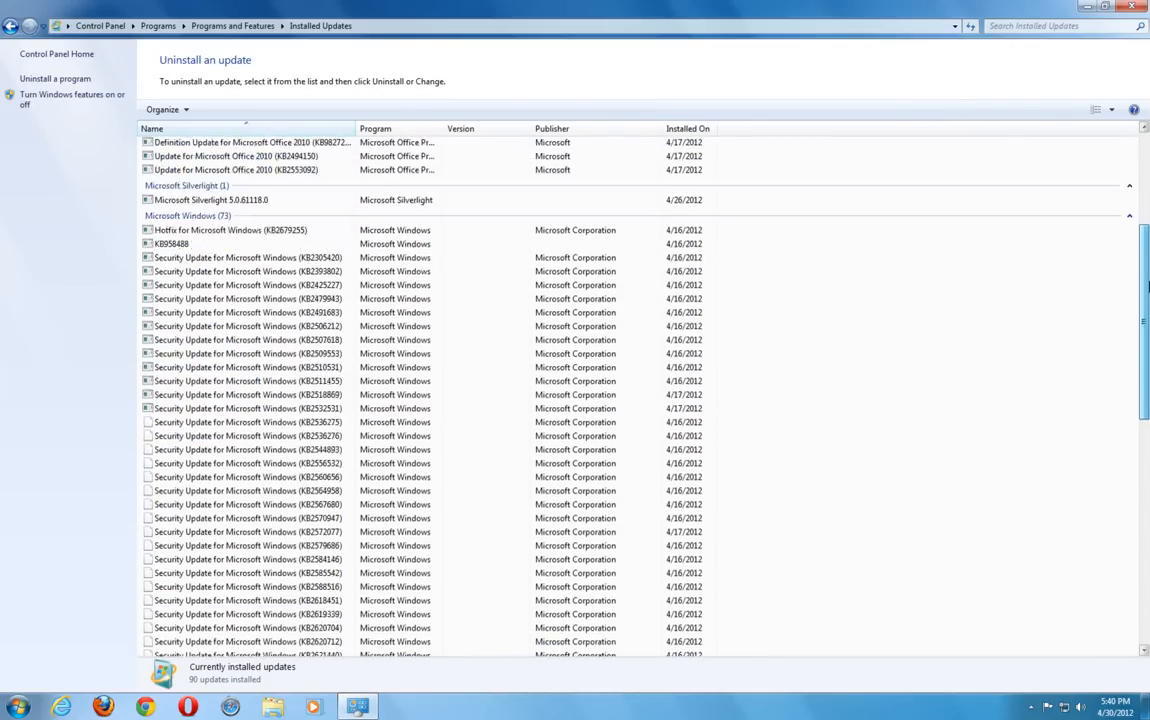
scroll(down, 3)
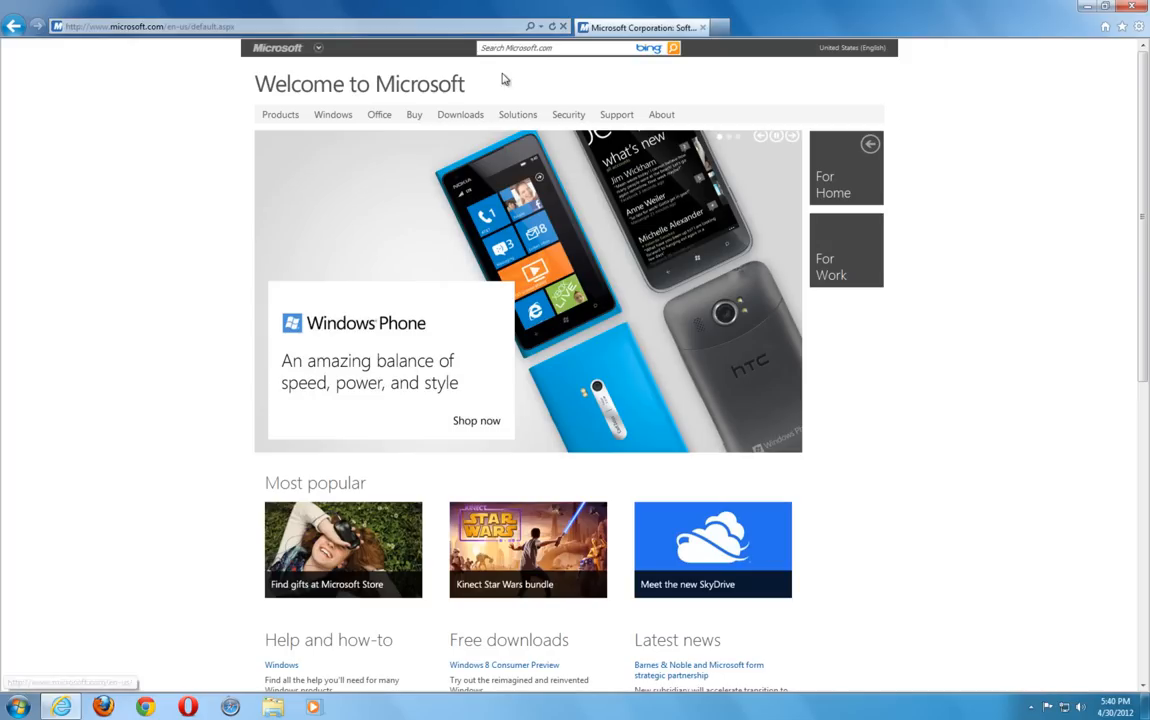
Step: Search microsoft.com for 'windows update agent' and read the KB949104 article
click(540, 47)
text(windows update agent)
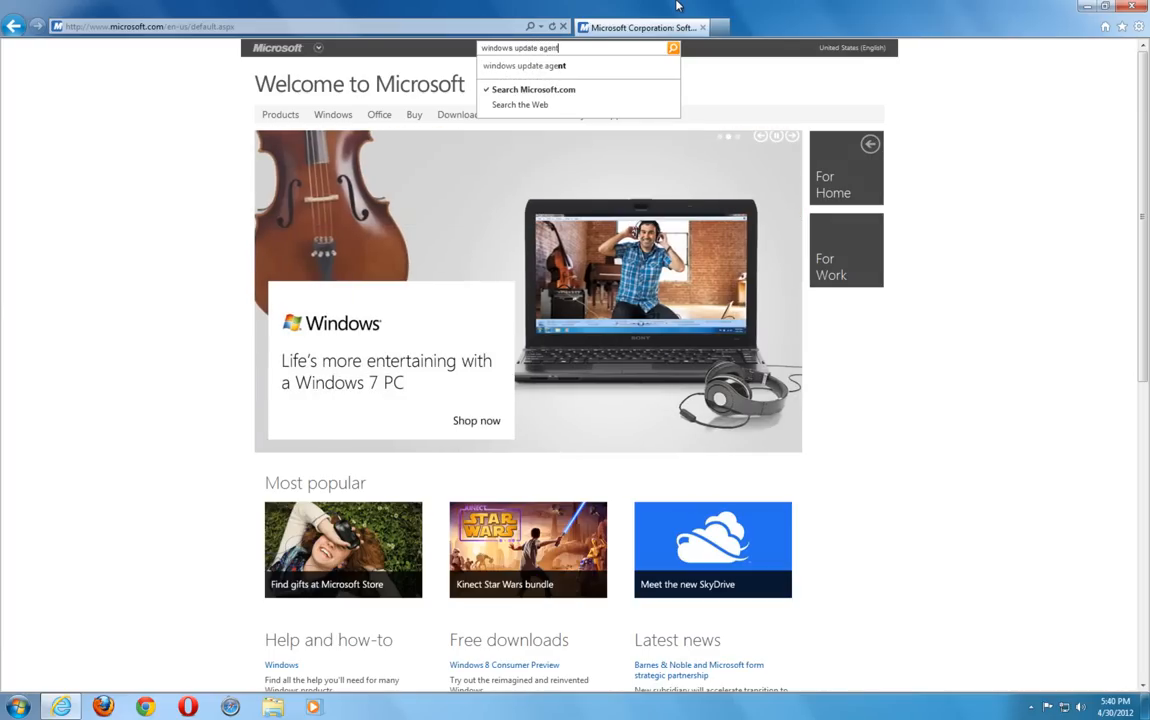
click(673, 48)
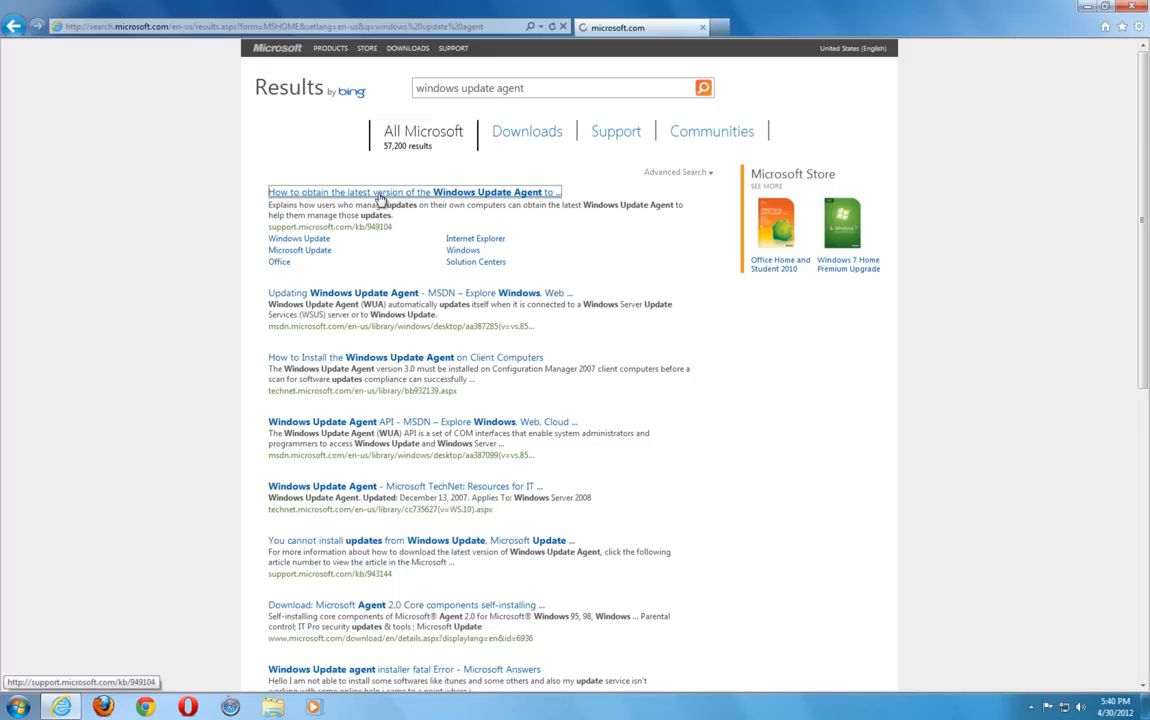
click(413, 191)
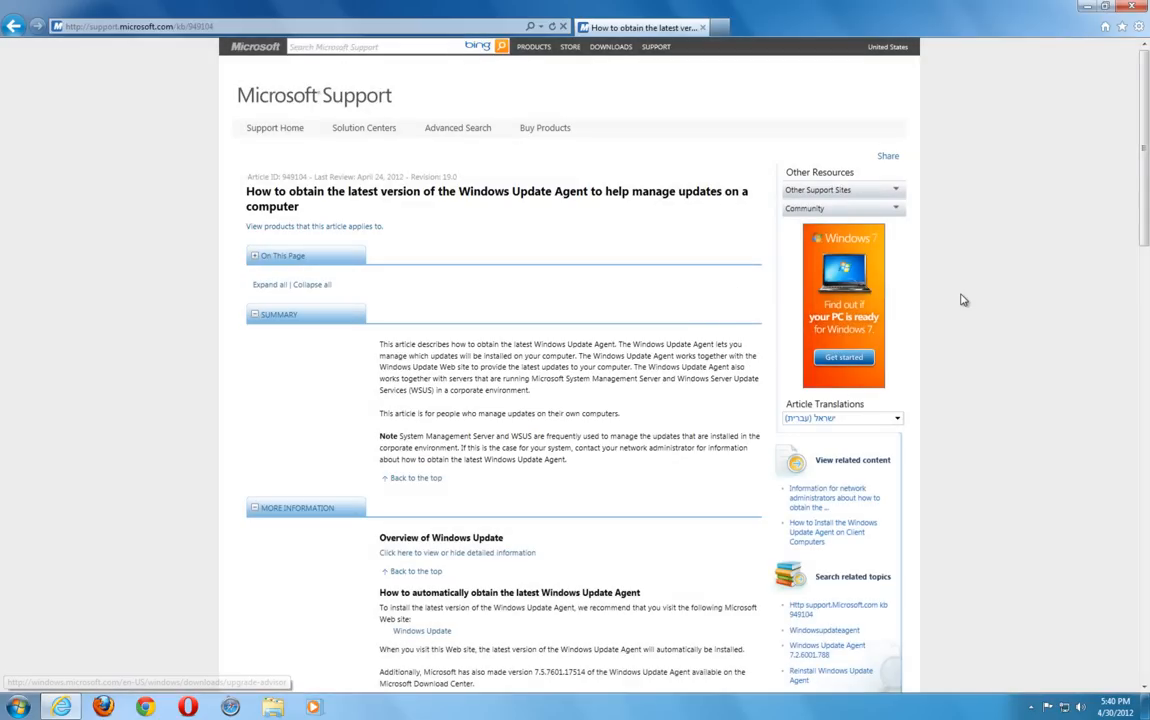
scroll(down, 3)
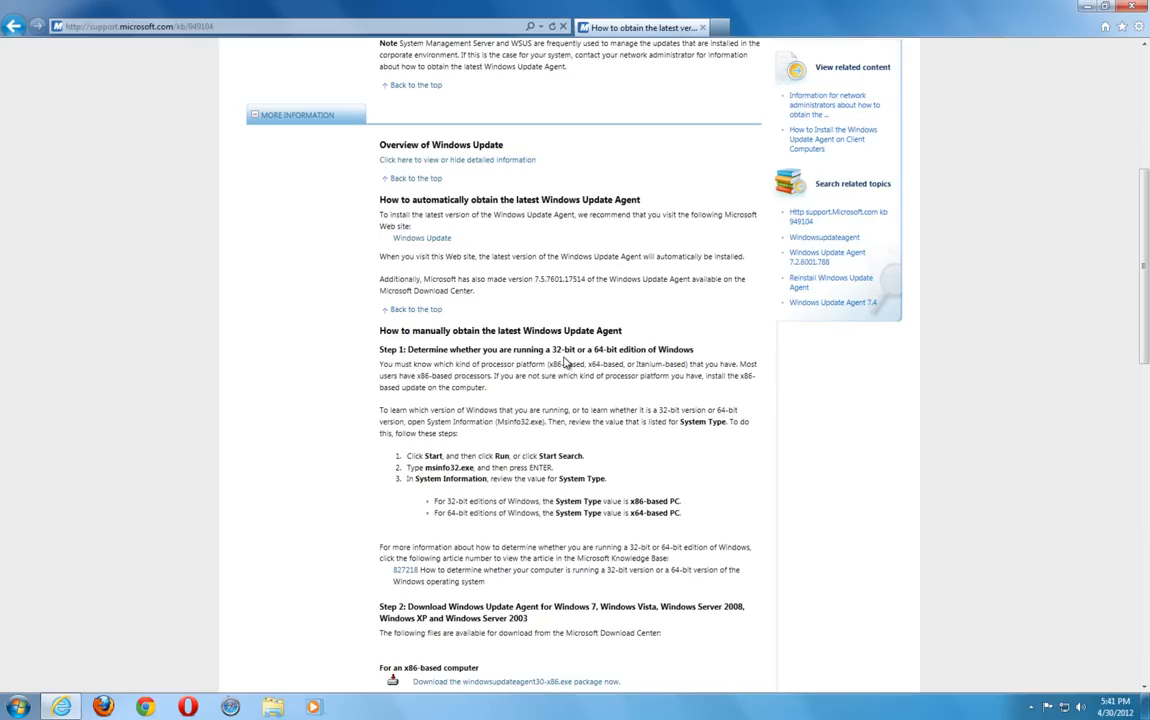
mouse_move(5, 660)
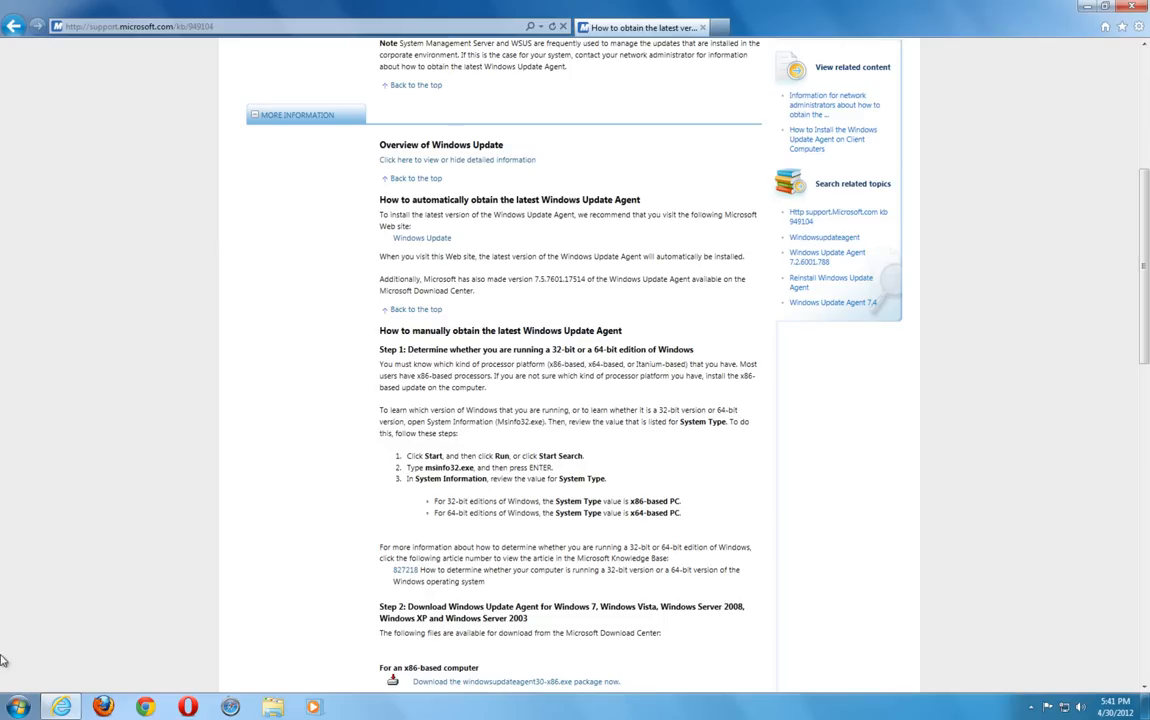
click(15, 706)
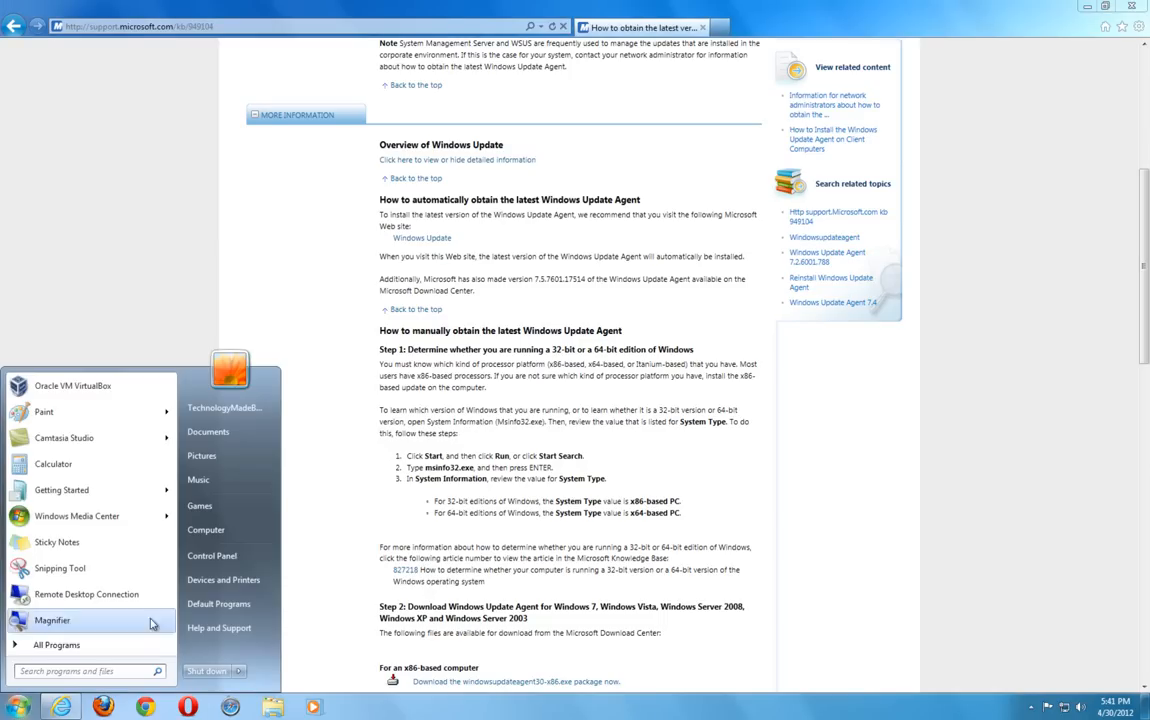
right_click(206, 529)
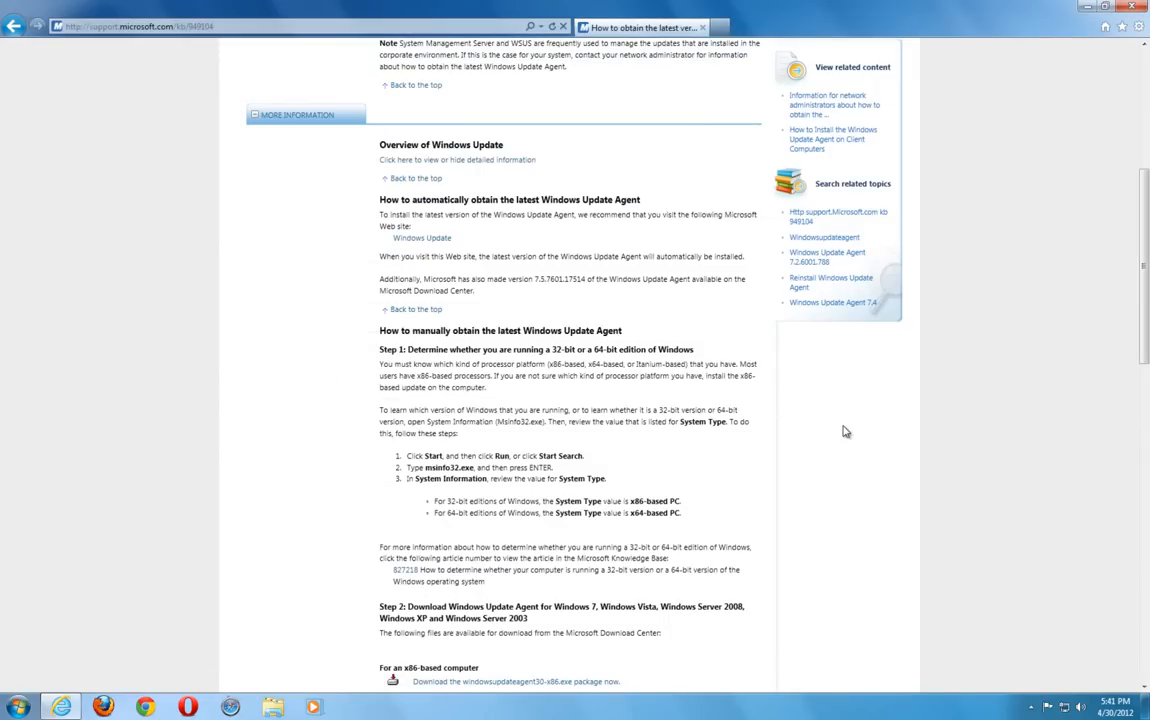
Step: Start downloading the windowsupdateagent30-x64.exe package from the article
scroll(down, 3)
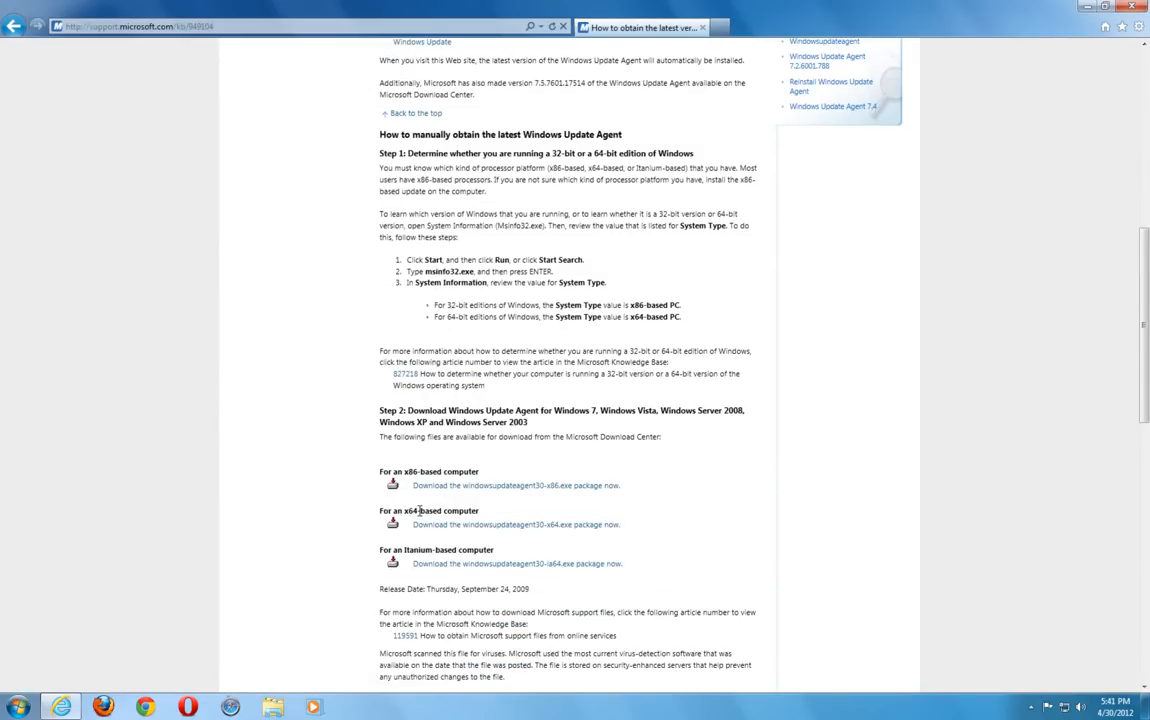
click(514, 524)
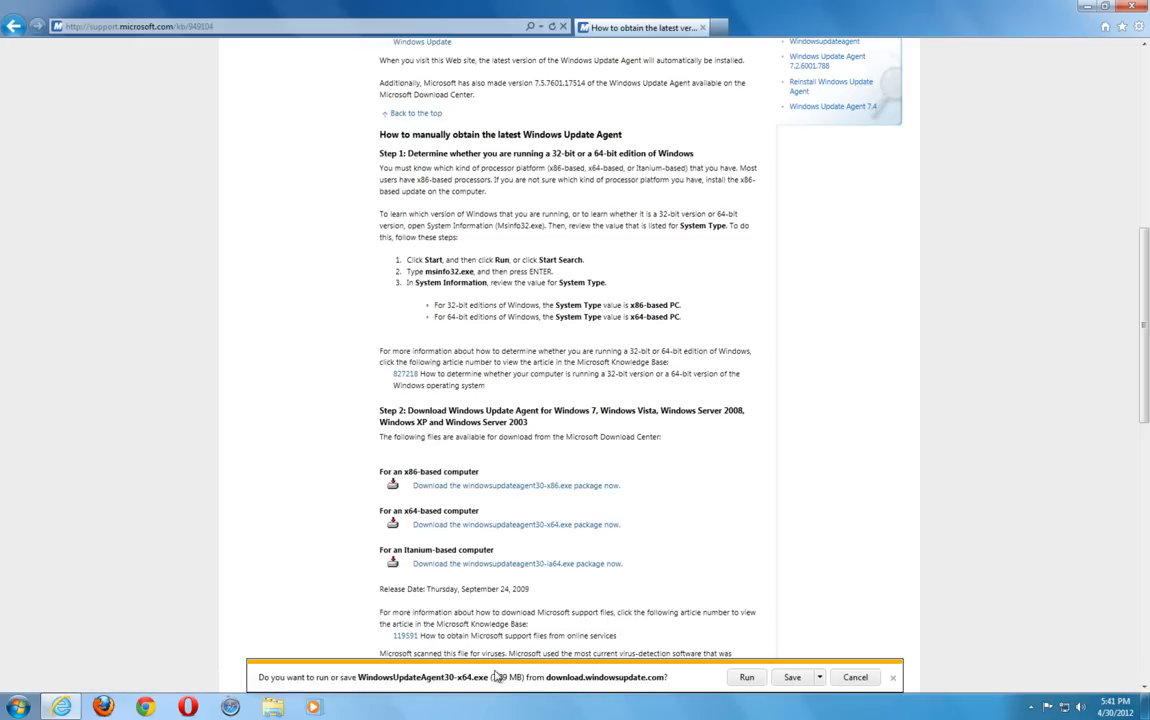
mouse_move(610, 695)
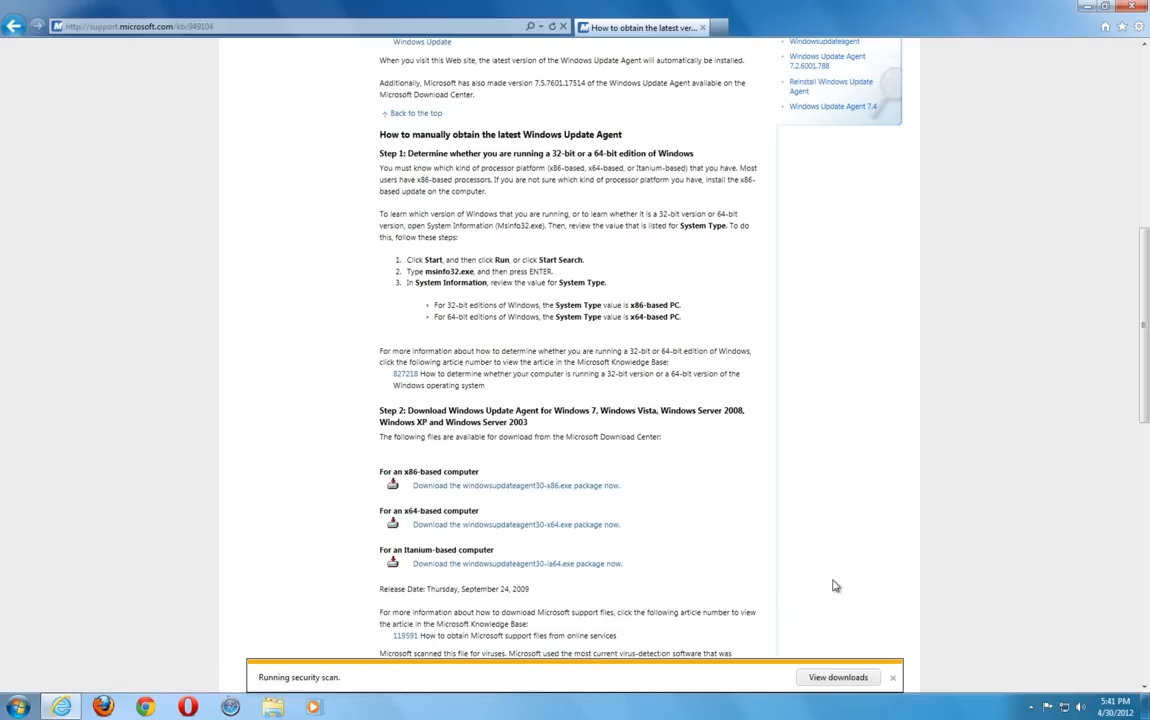
mouse_move(828, 577)
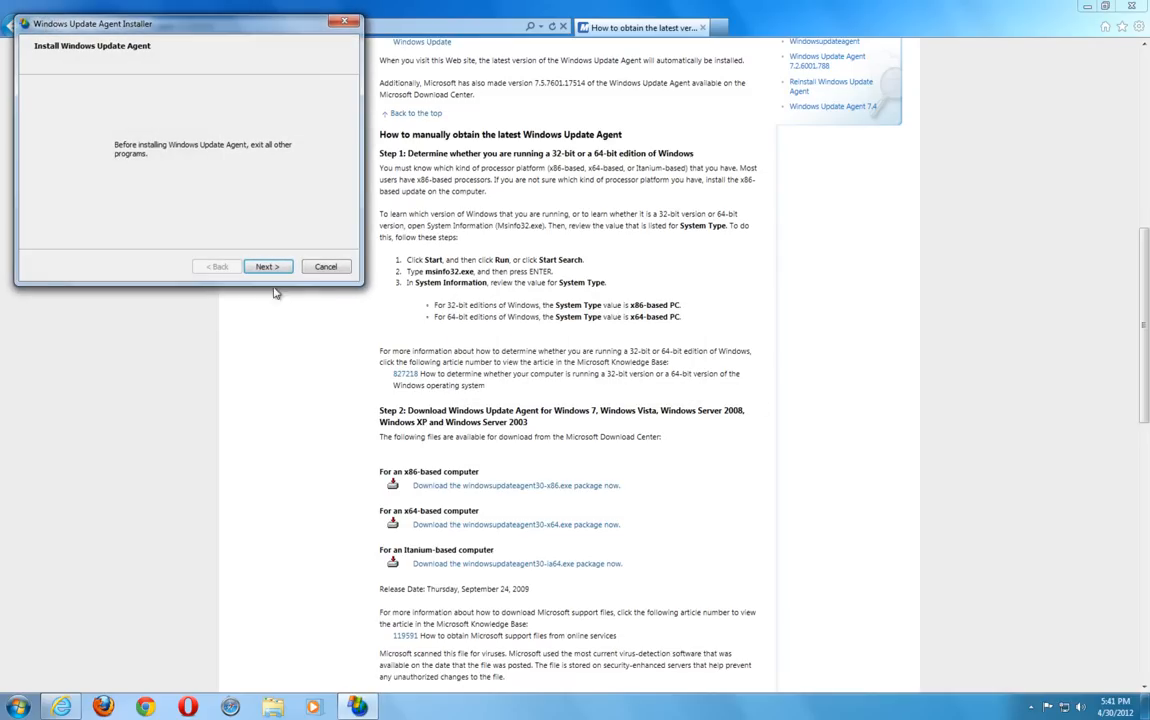
Step: Accept the licence and install Windows Update Agent 3.0, then search Start for 'services'
click(267, 266)
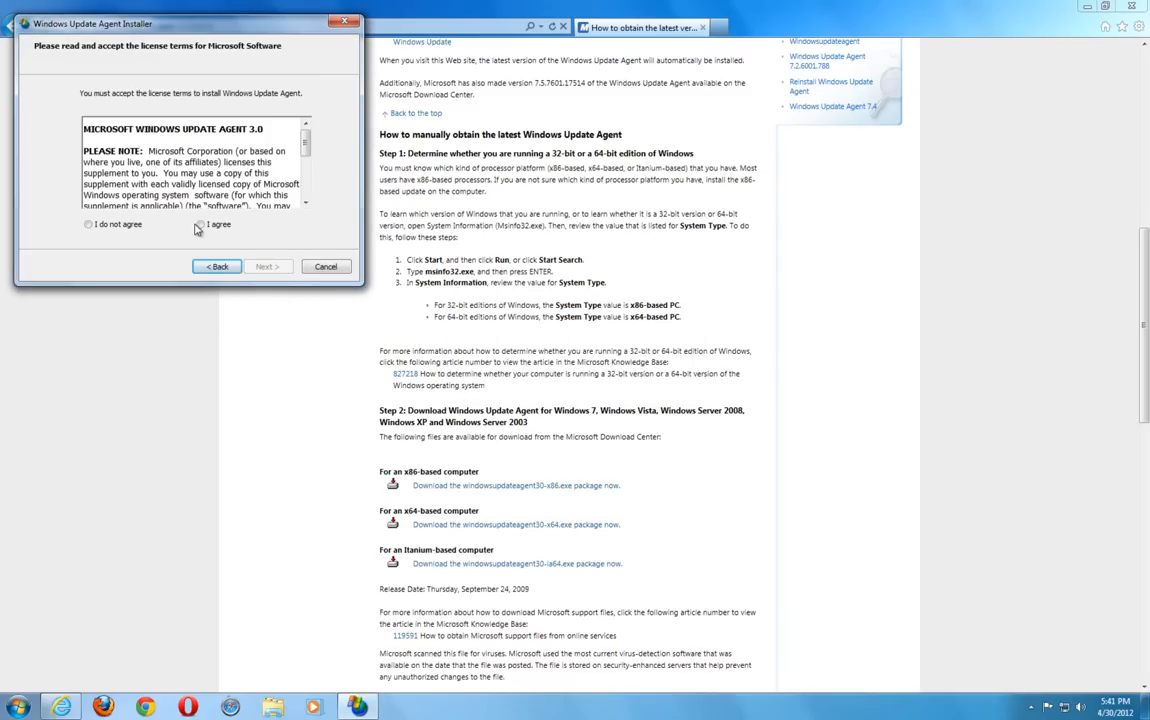
click(266, 266)
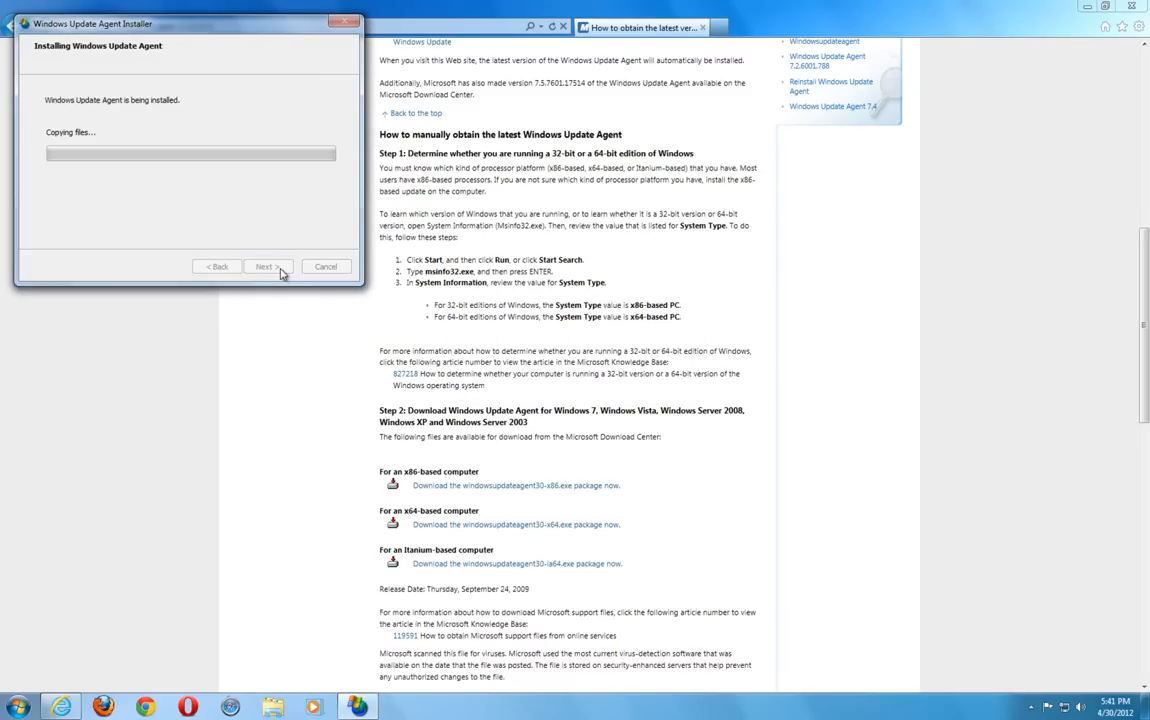
mouse_move(278, 243)
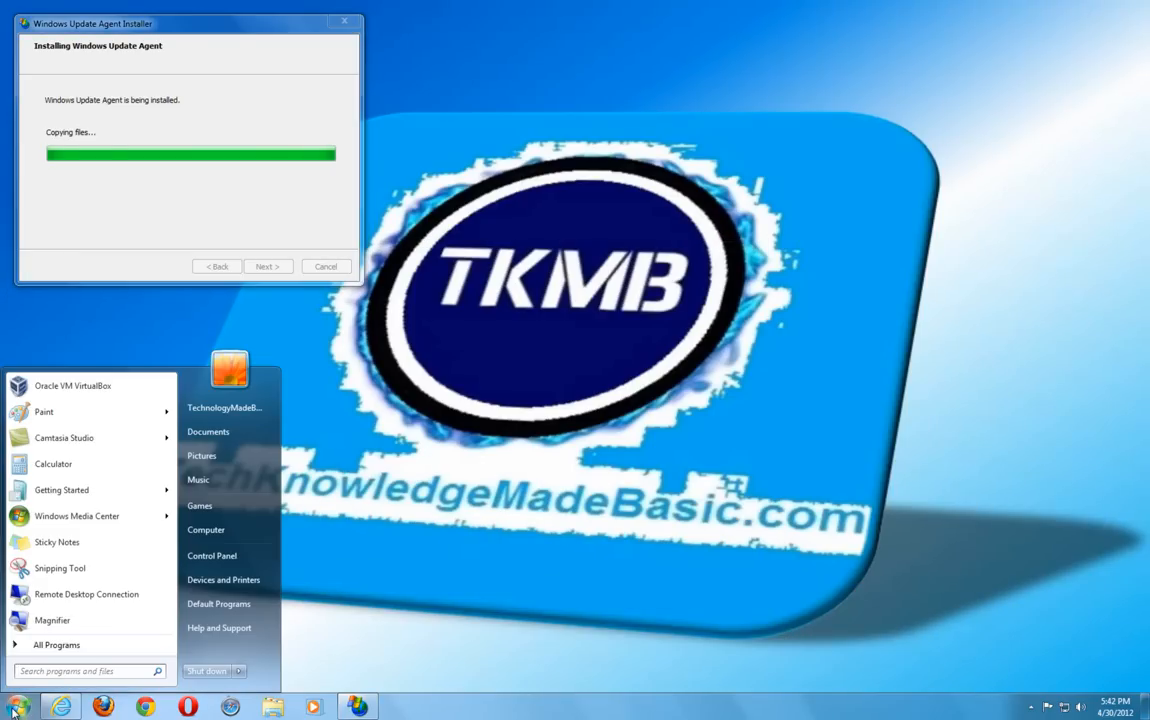
text(services.msc)
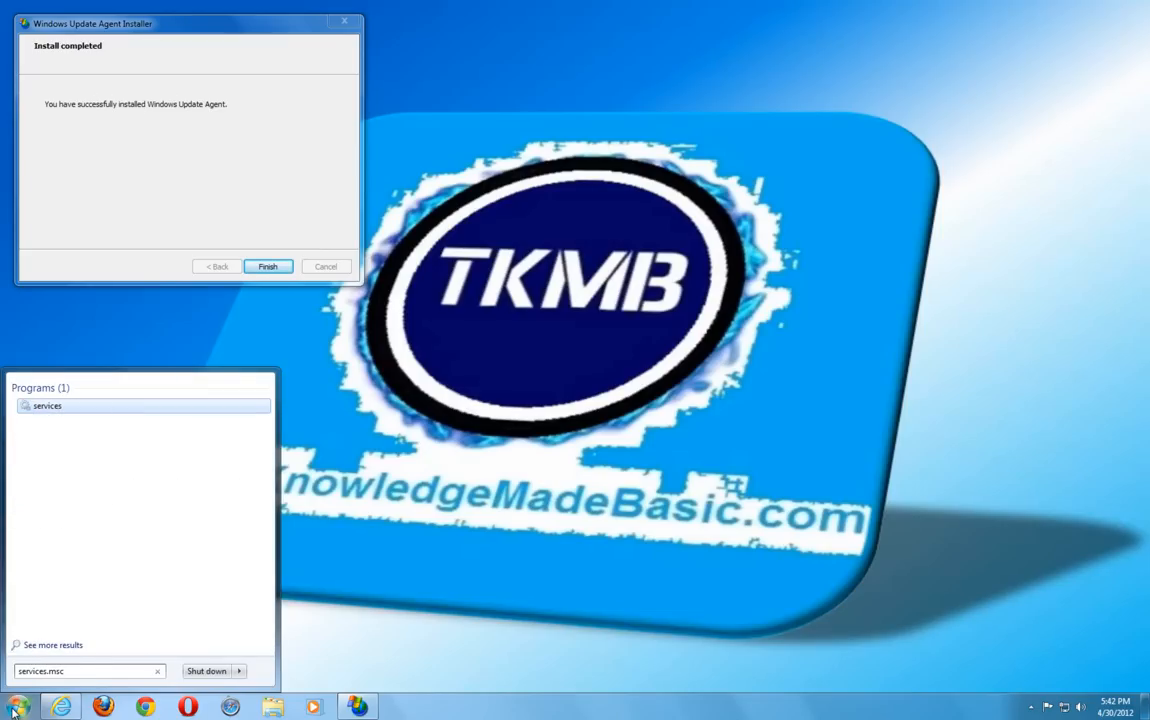
Step: Launch Services, close the installer, maximize, re-sort by Name, and select Windows Update
click(48, 405)
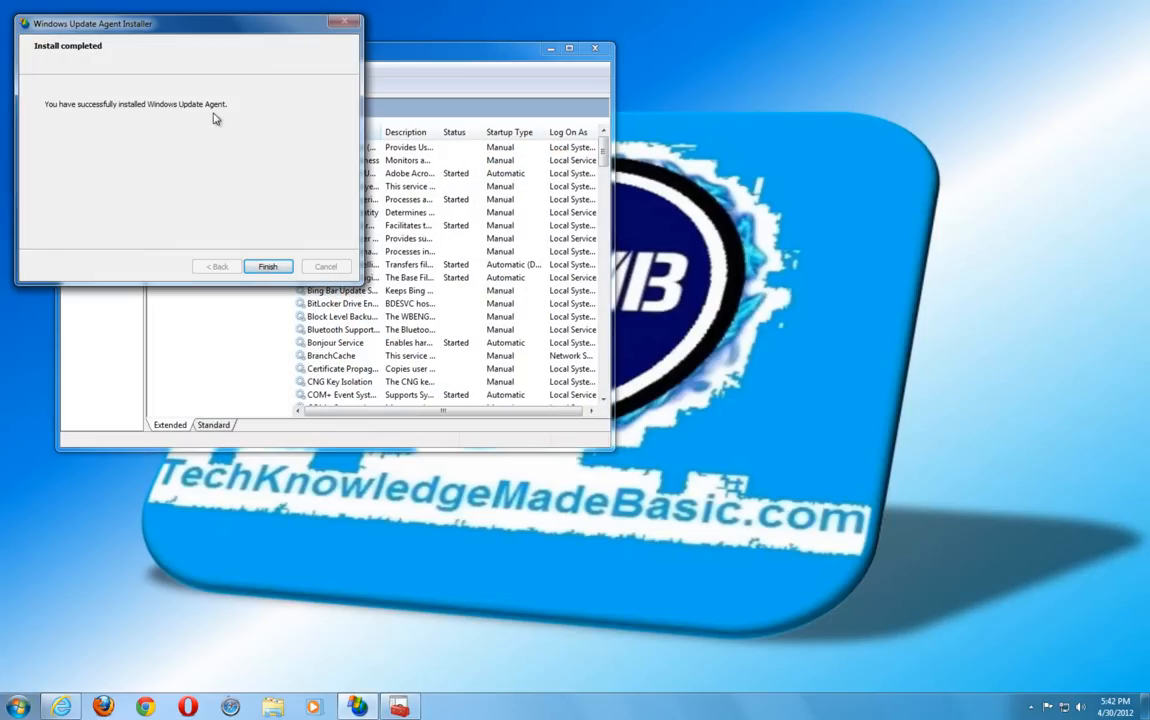
click(267, 266)
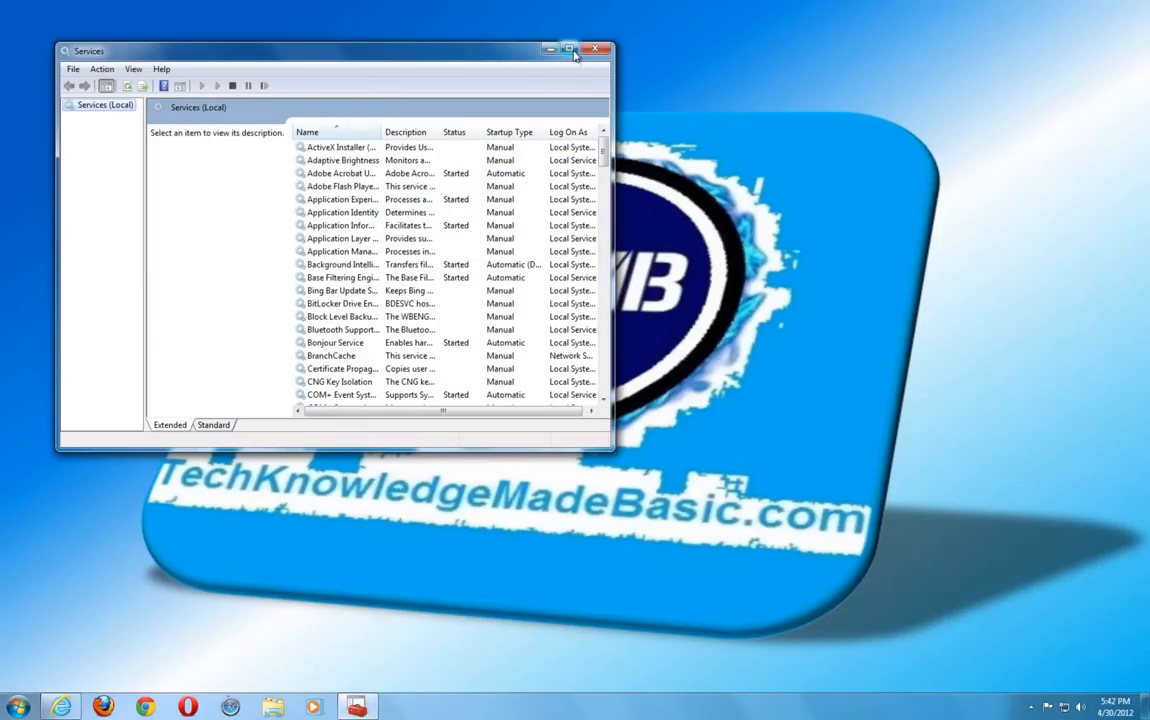
click(569, 50)
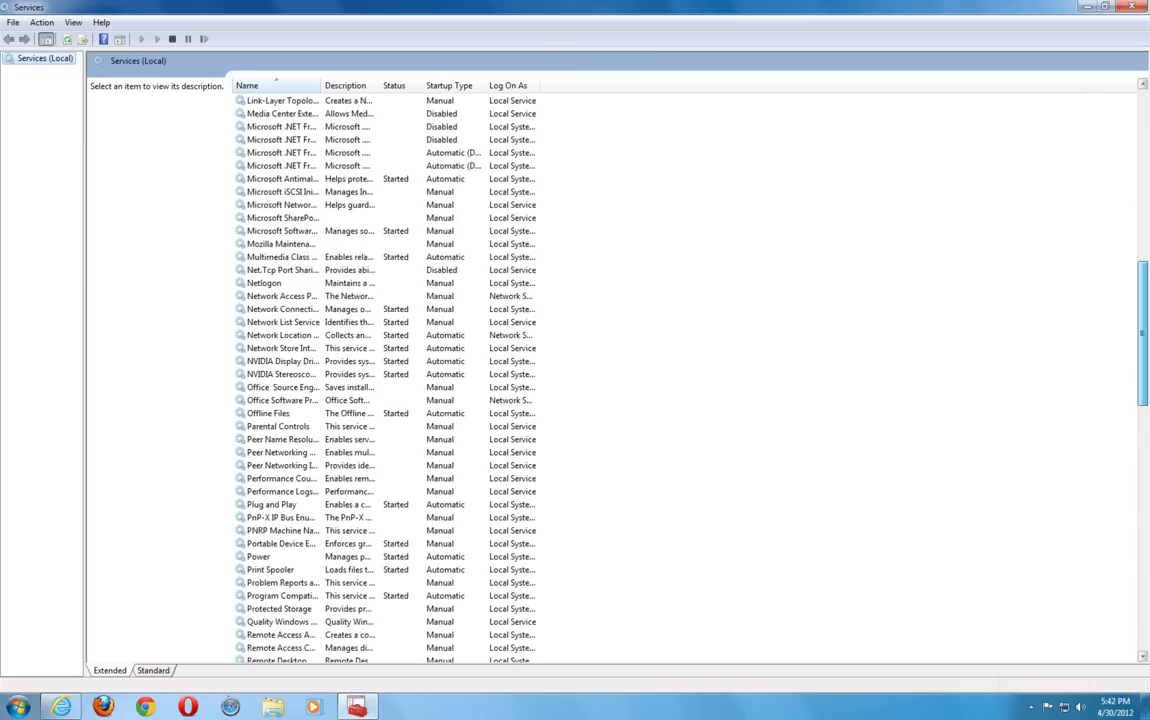
scroll(down, 3)
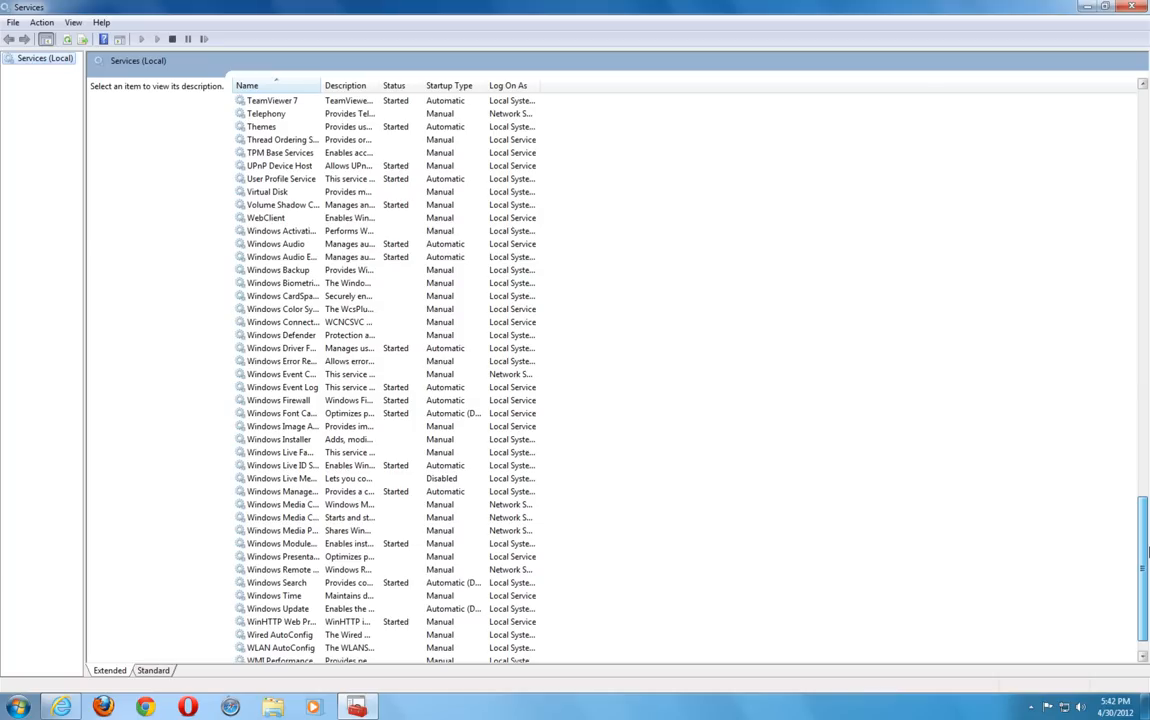
click(247, 85)
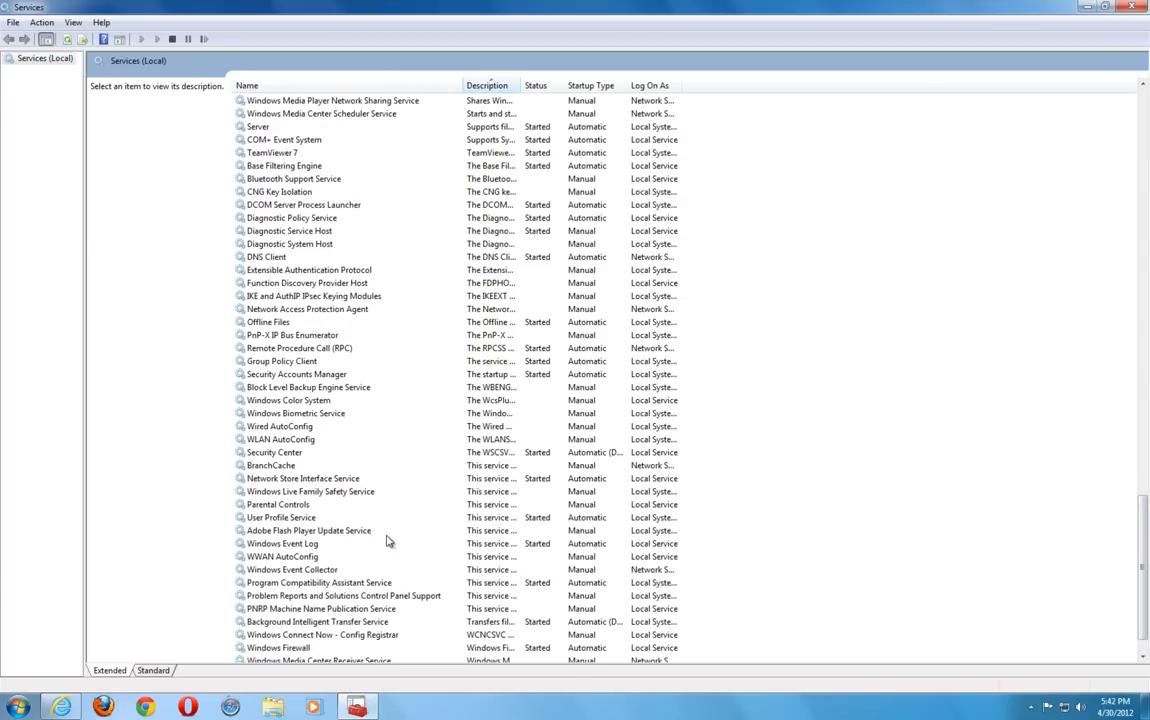
click(247, 85)
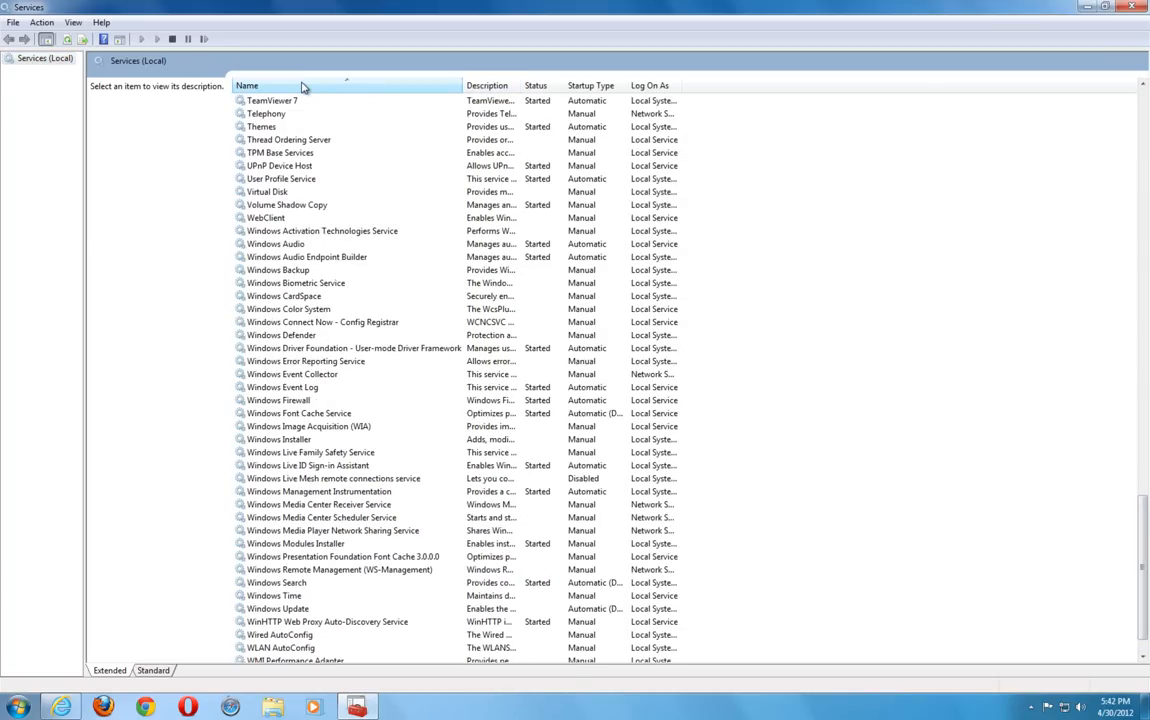
click(278, 608)
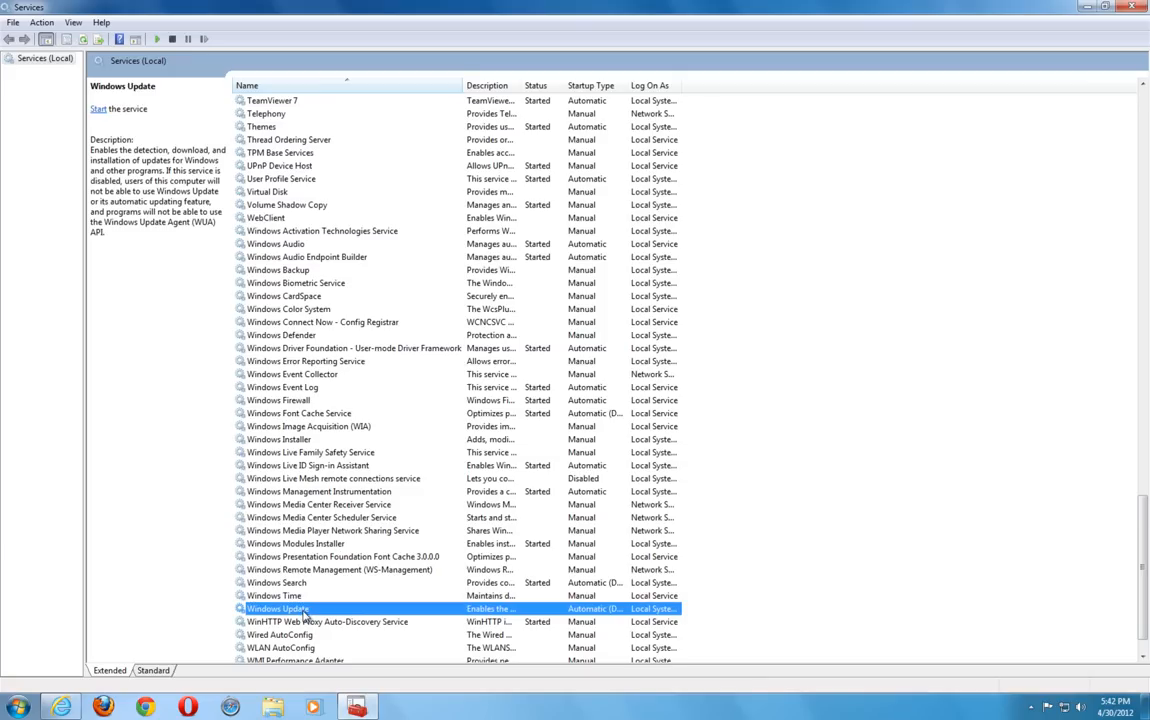
Step: Check the Windows Update service's startup type, confirm its properties, and close the Services console
double_click(278, 608)
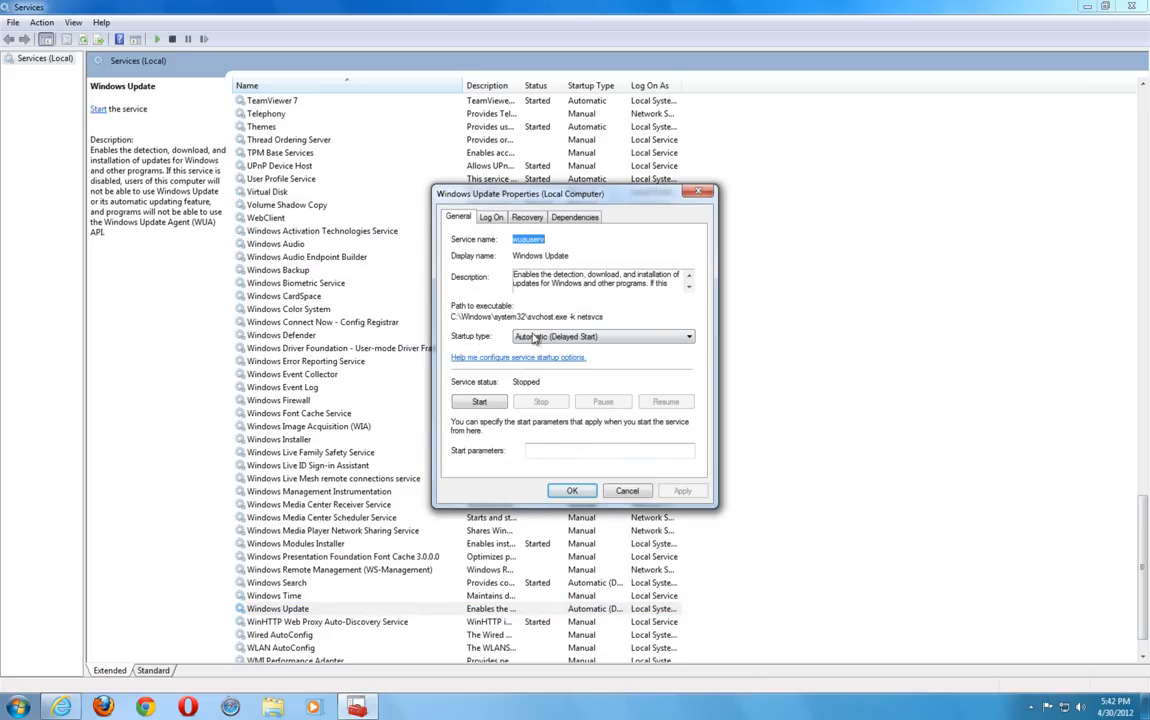
click(479, 401)
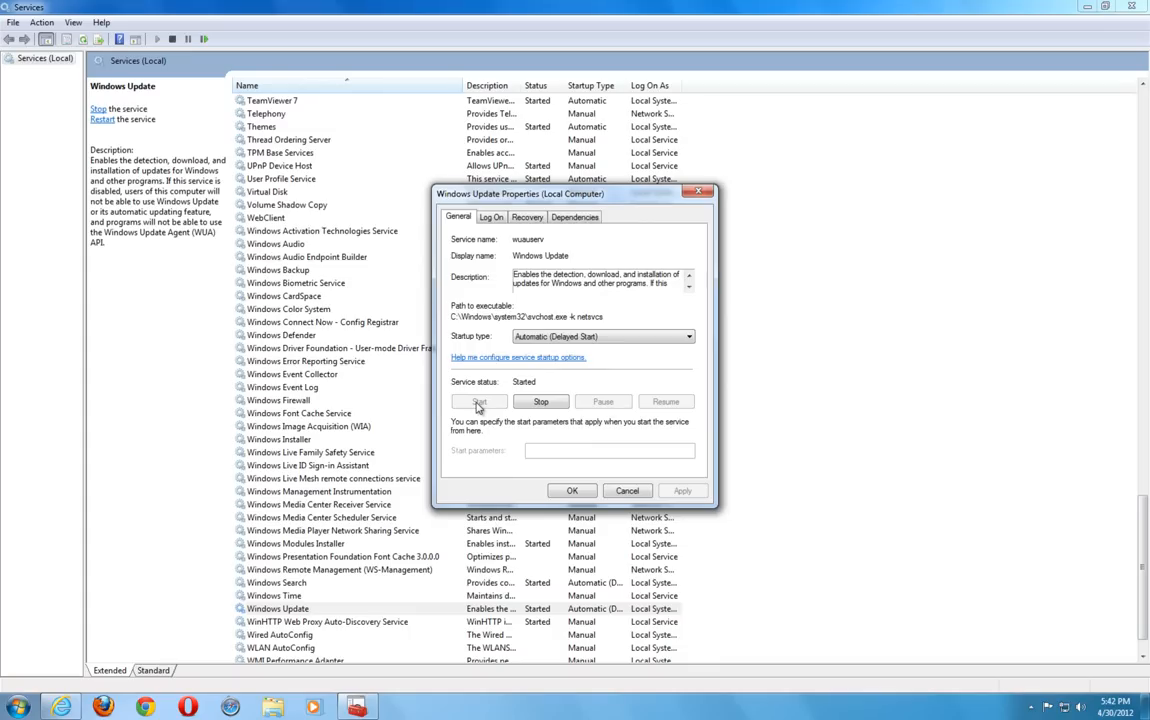
click(571, 490)
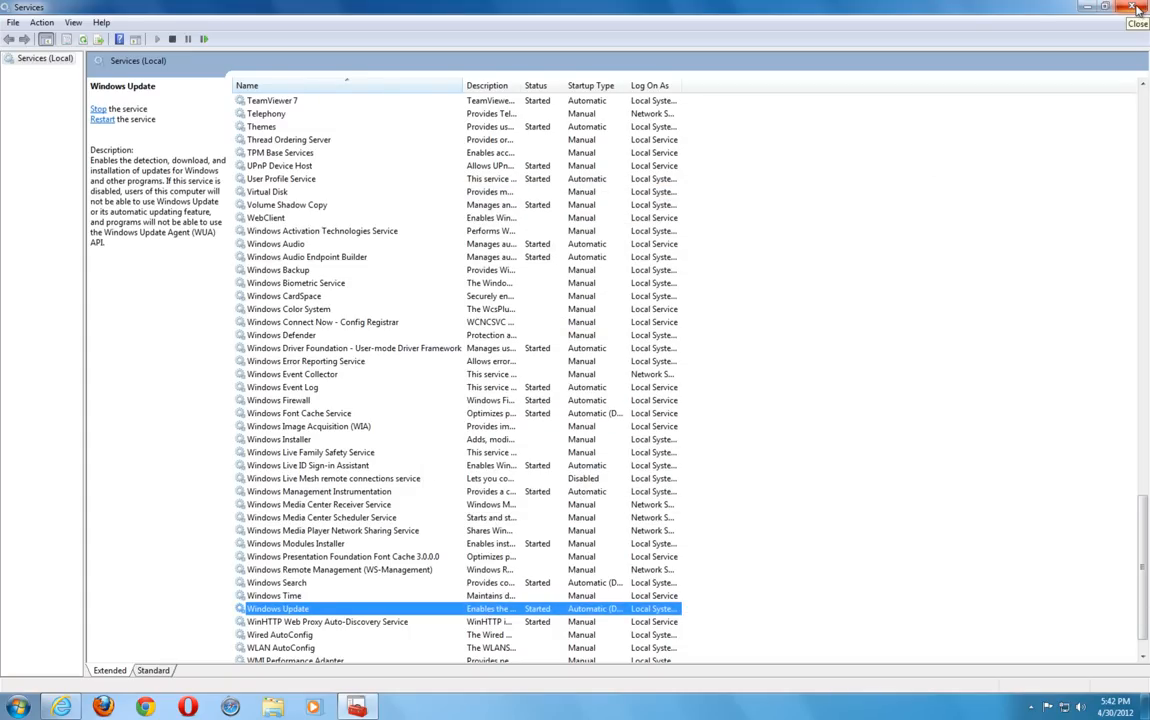
click(1137, 7)
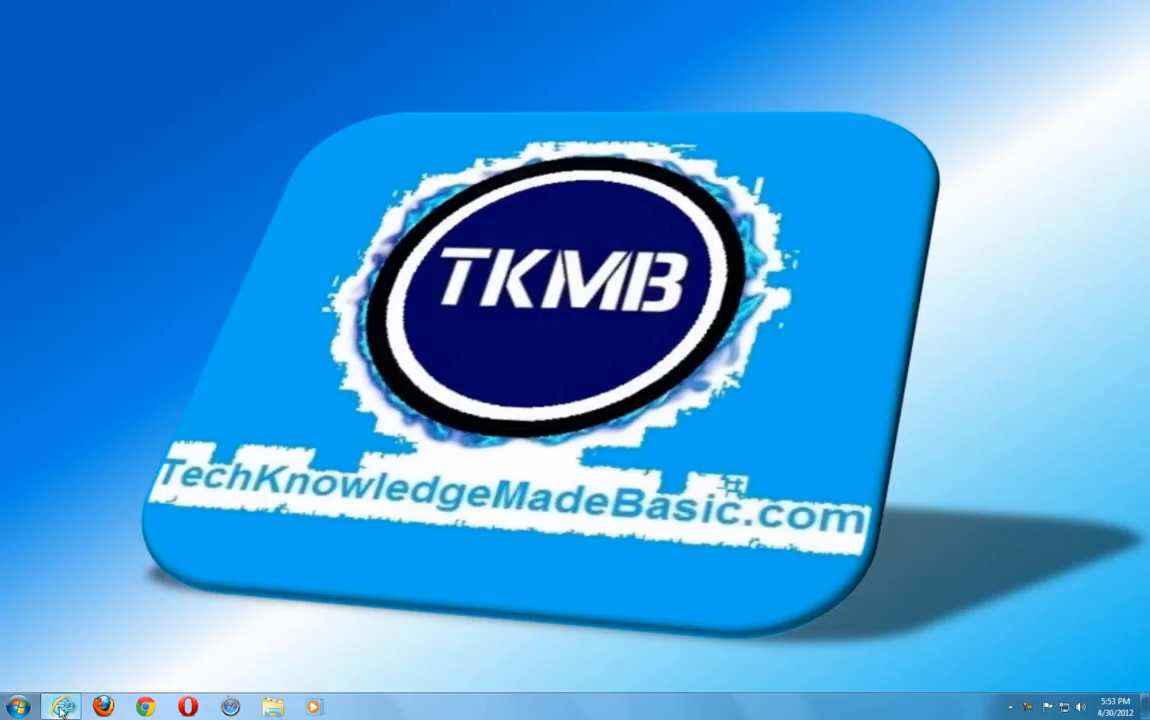
Step: Search Microsoft.com in Internet Explorer for 'microsoft fix it' and open the Fix it Solution Center result
click(60, 706)
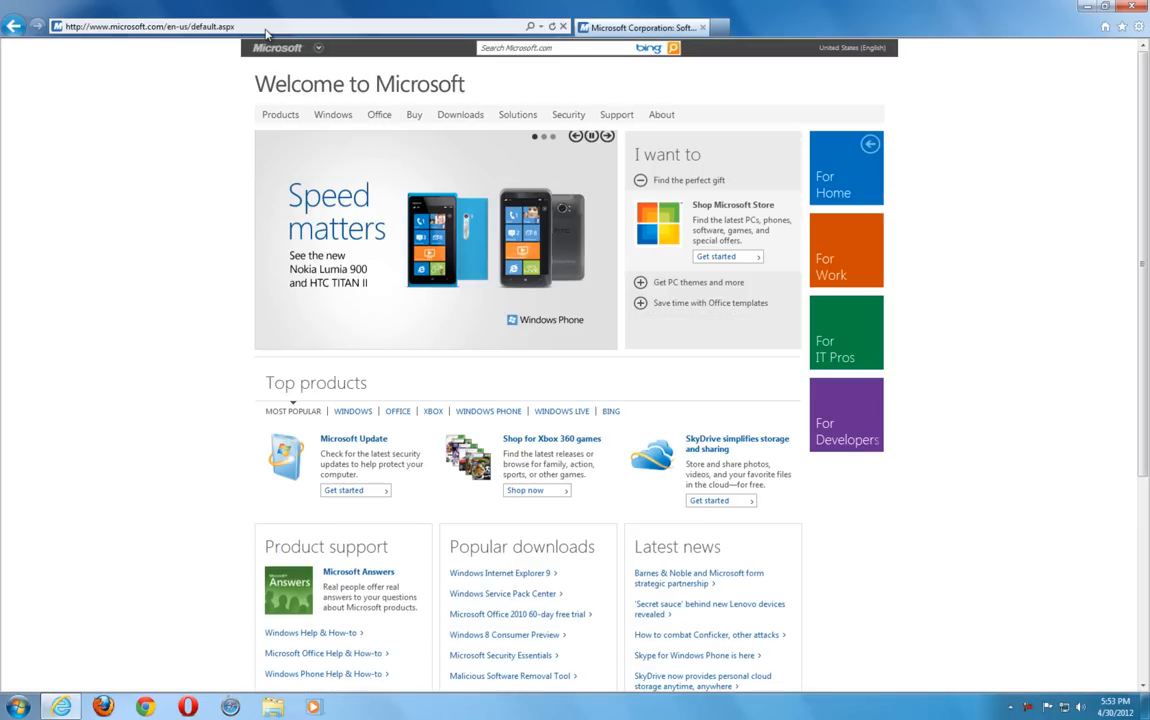
click(560, 48)
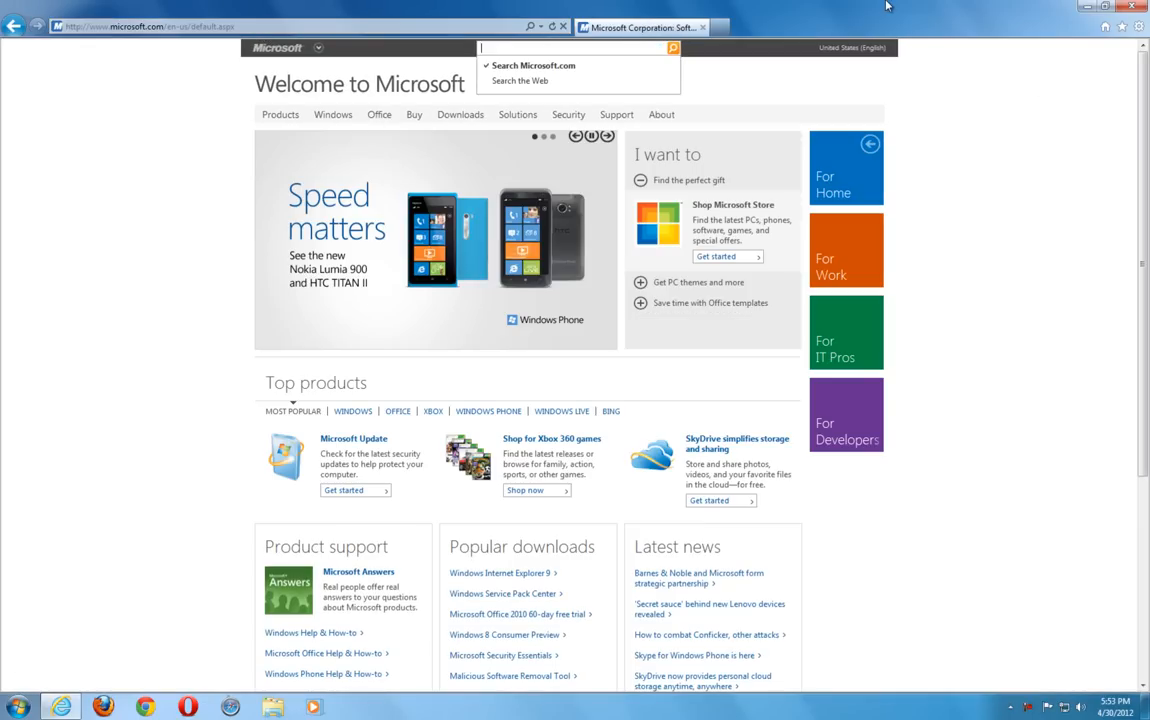
text(microsoft fix it)
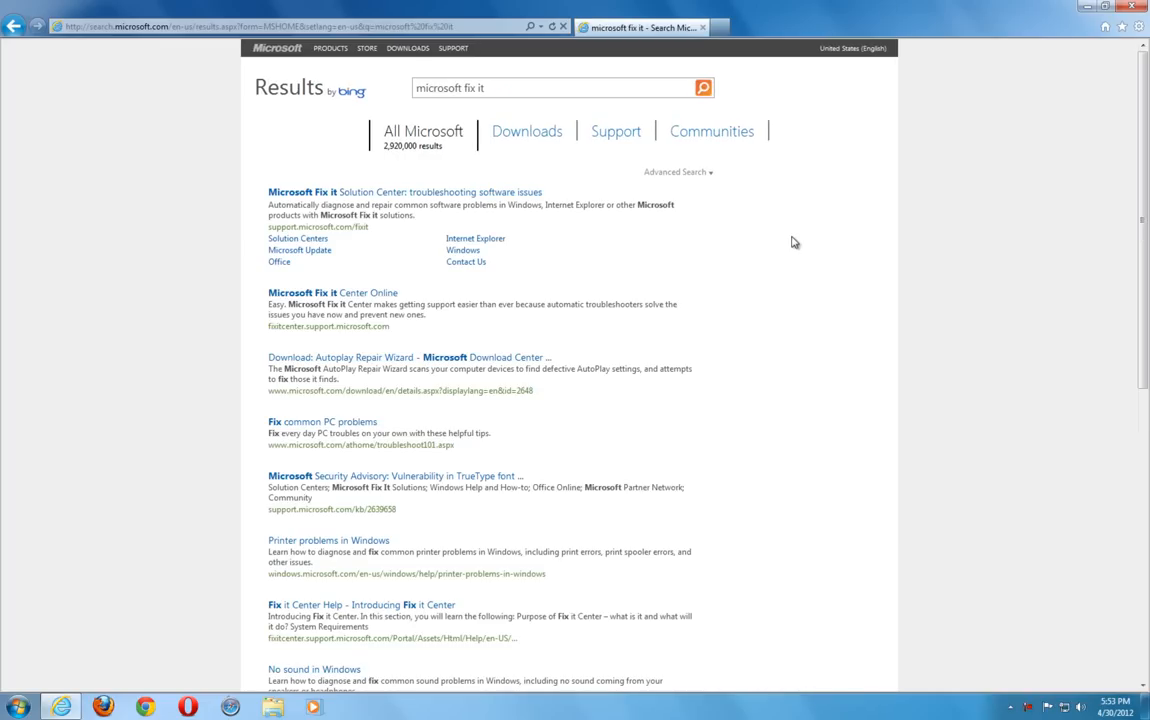
mouse_move(305, 192)
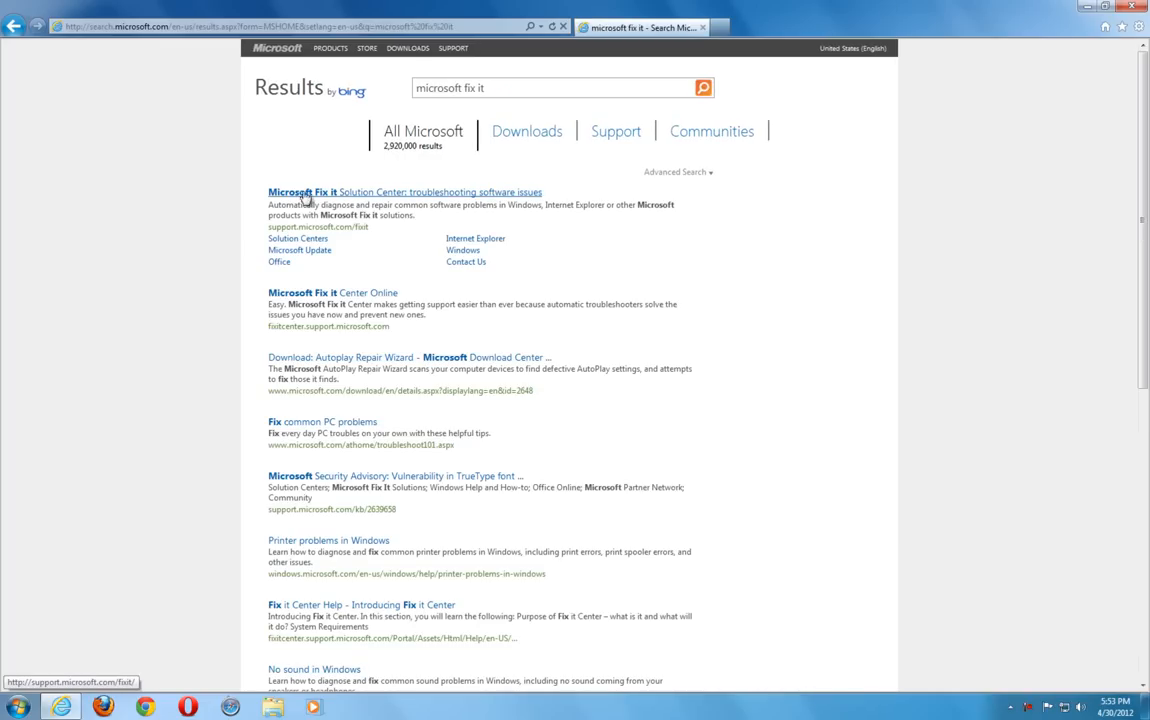
click(302, 191)
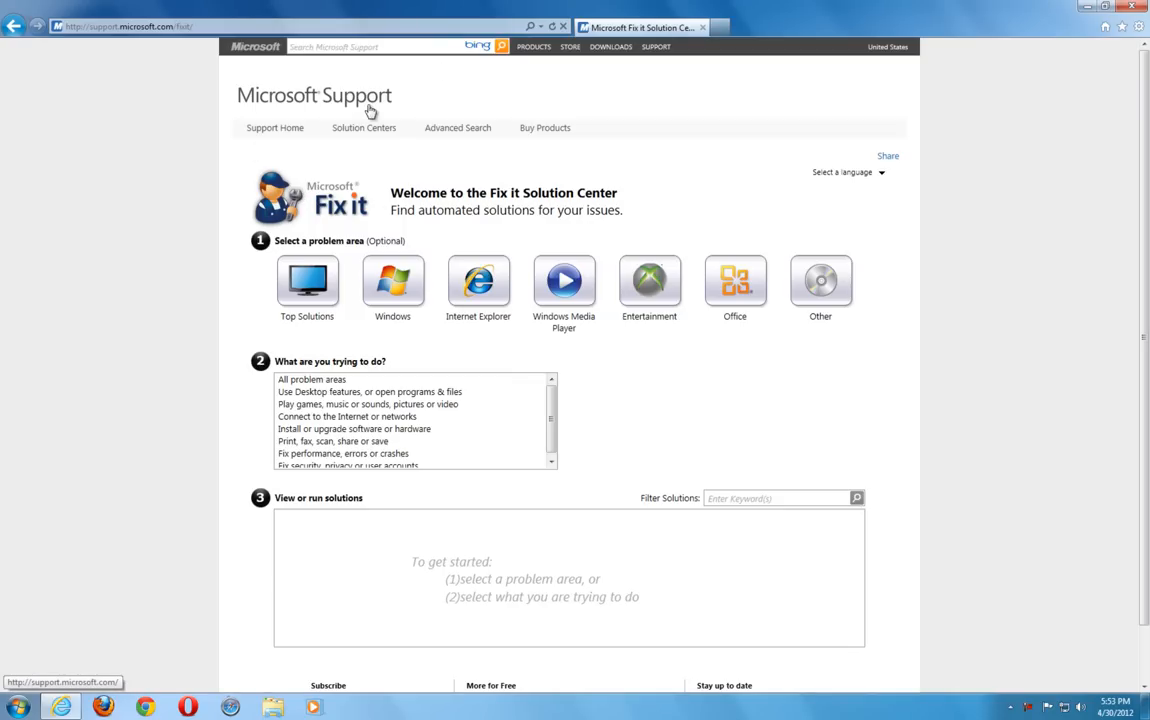
Step: Narrow Fix it results to Windows, then software or hardware, then Windows Update, and run the not-working fix
click(392, 281)
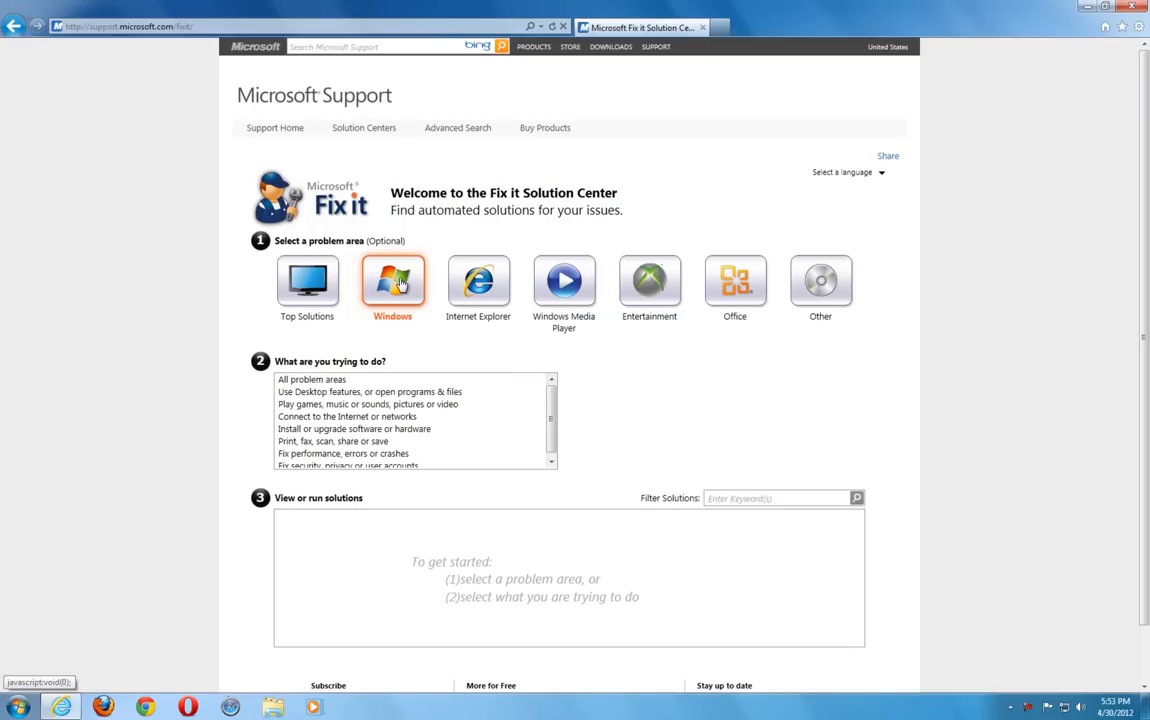
click(392, 281)
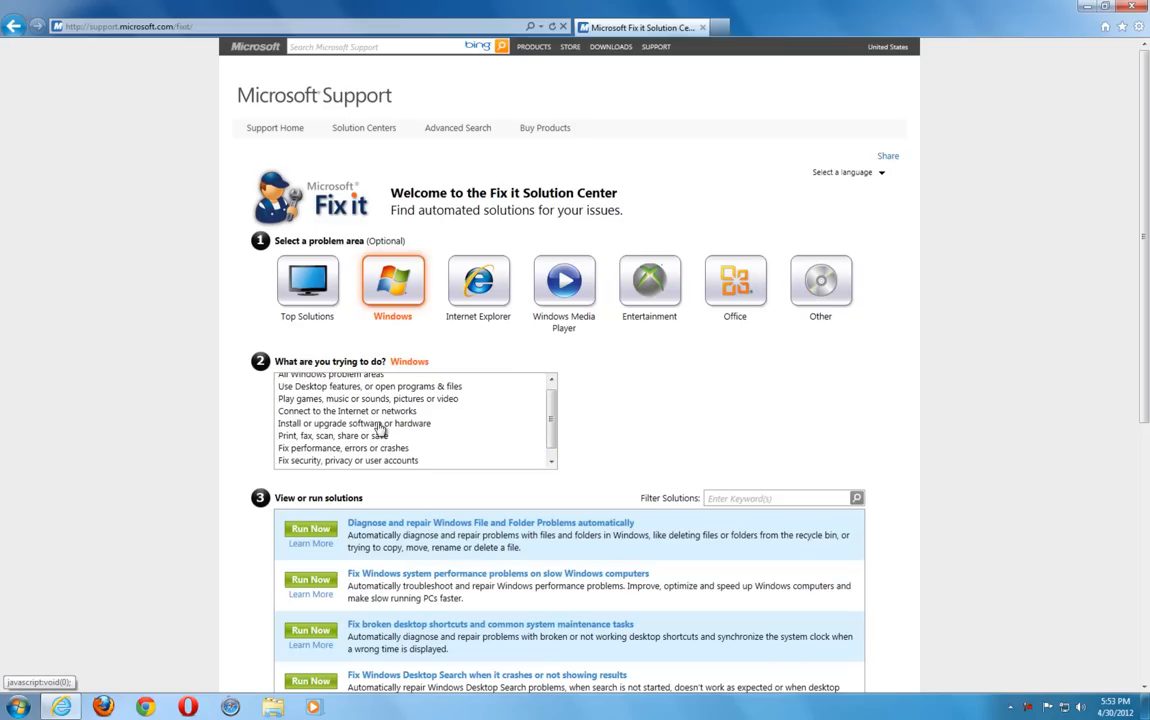
click(354, 423)
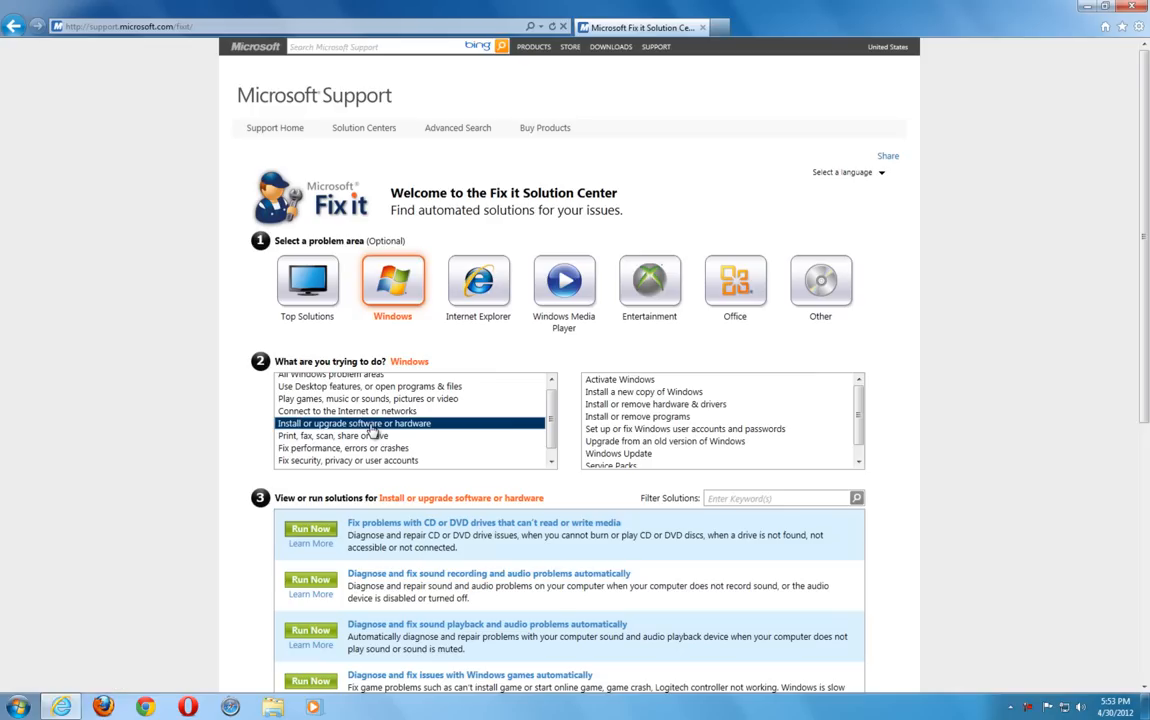
click(617, 453)
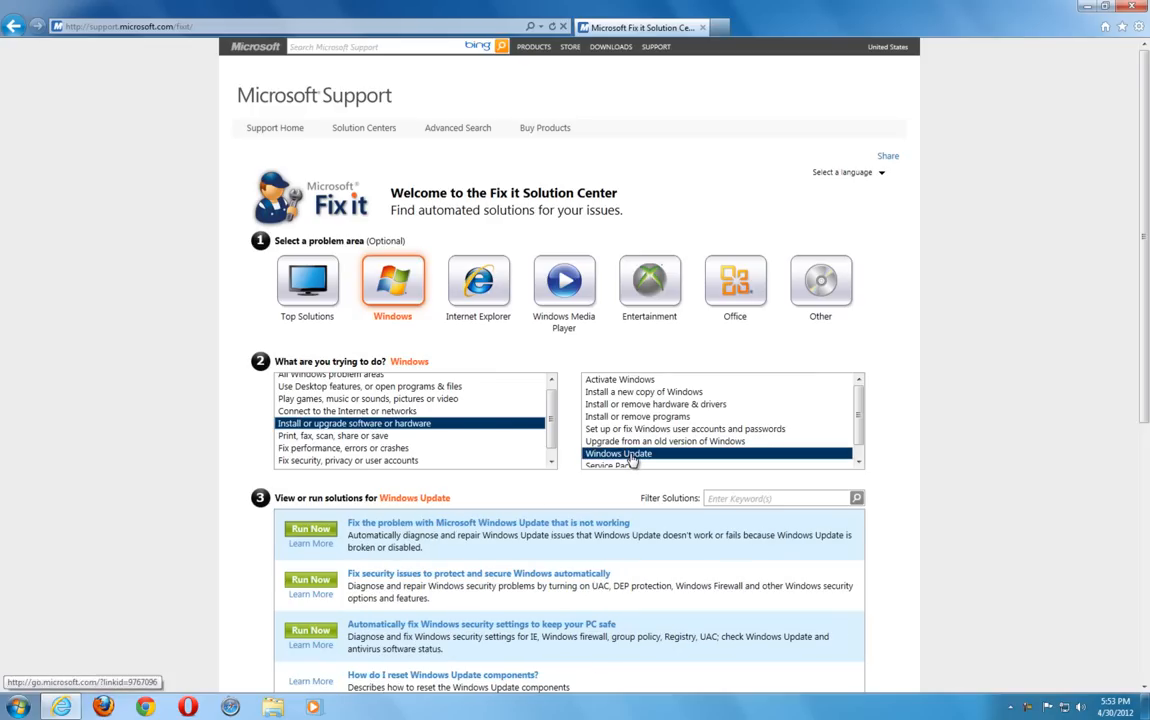
mouse_move(487, 528)
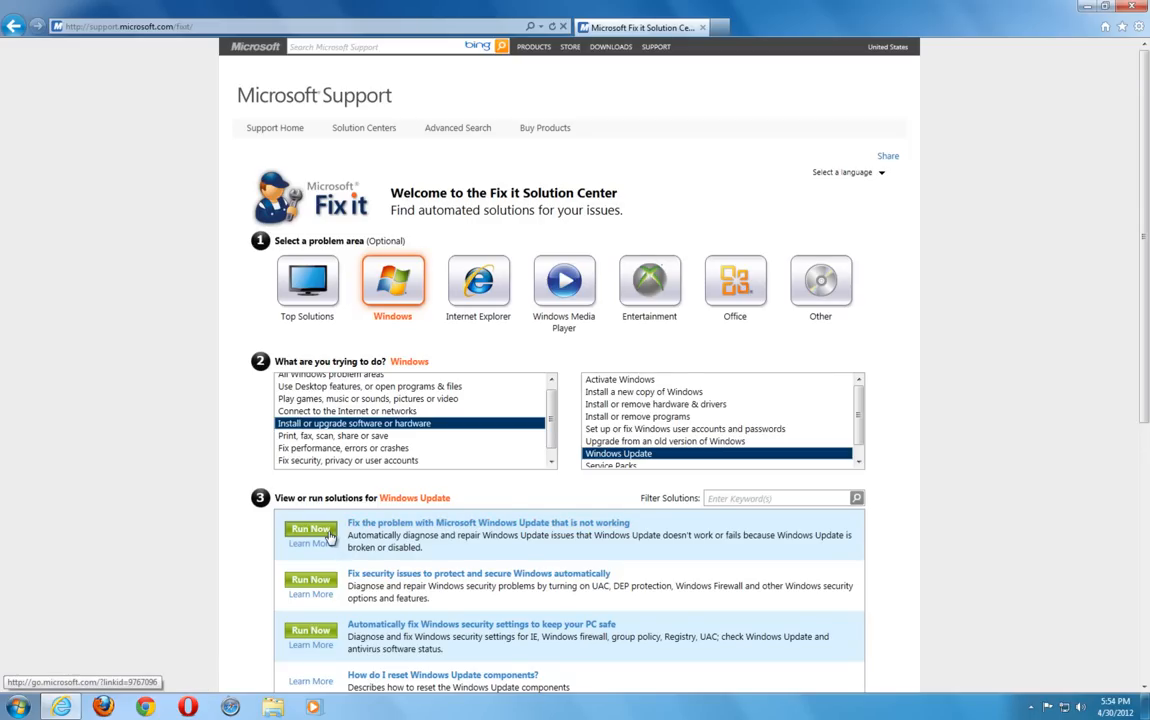
click(310, 528)
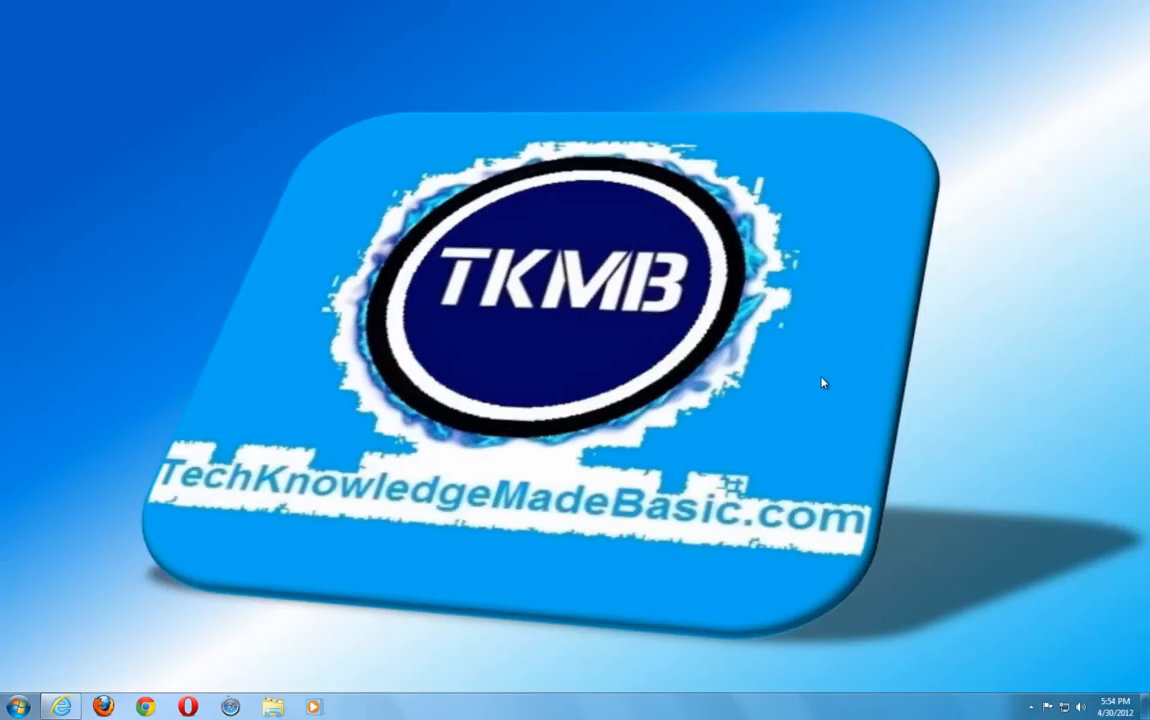
Step: Run the downloaded Microsoft Fix it diagnostic file from the taskbar
click(355, 697)
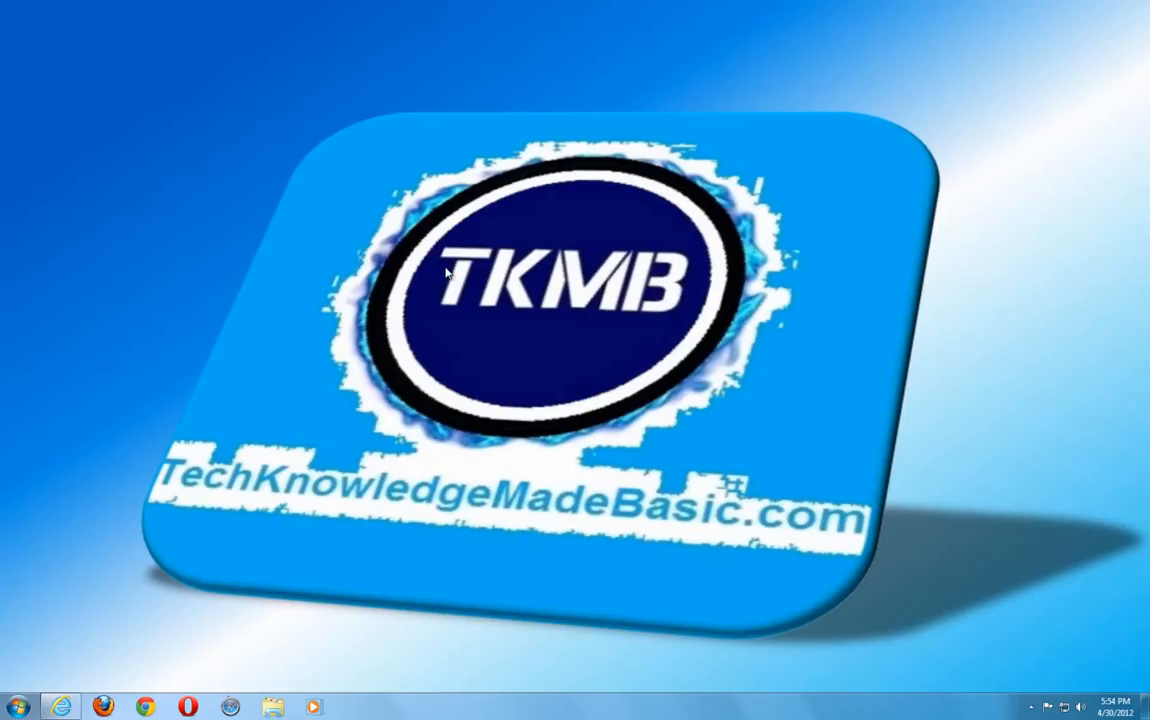
mouse_move(5, 365)
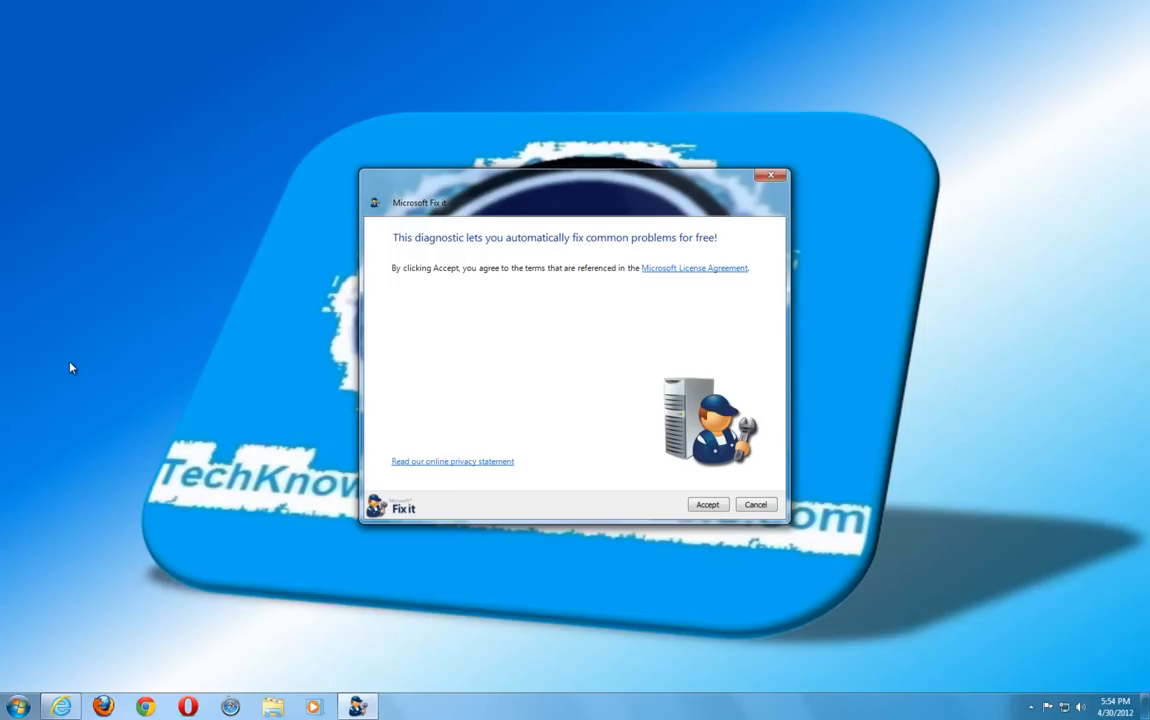
mouse_move(131, 363)
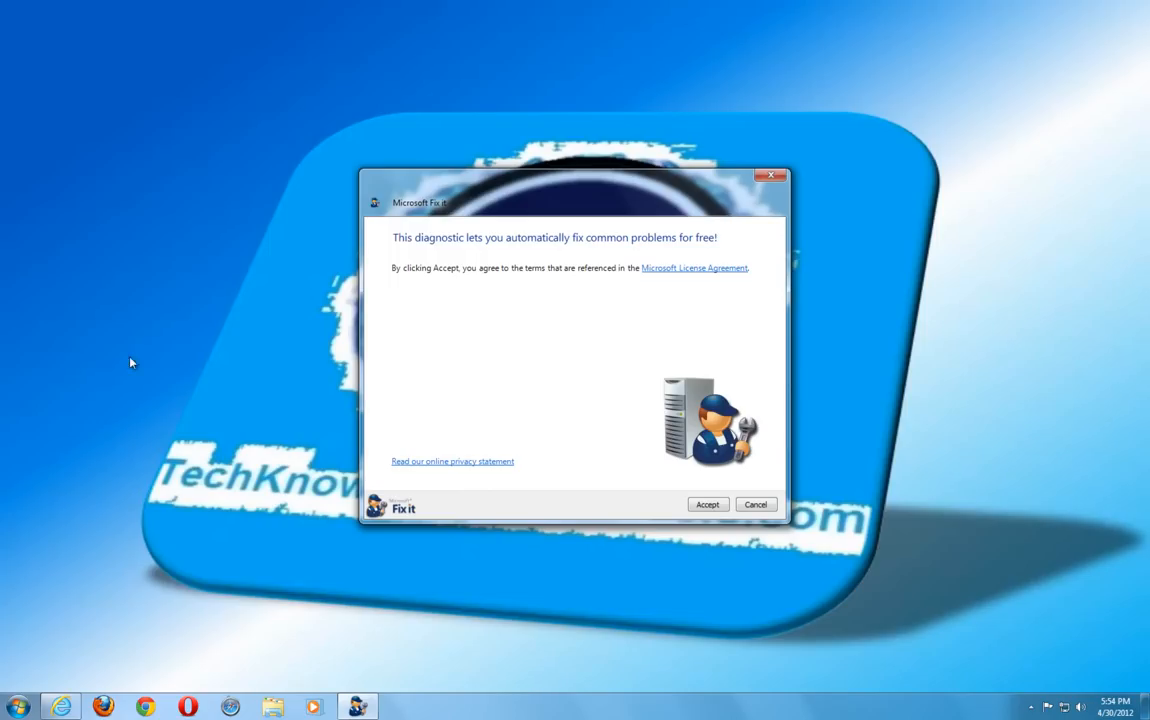
mouse_move(533, 420)
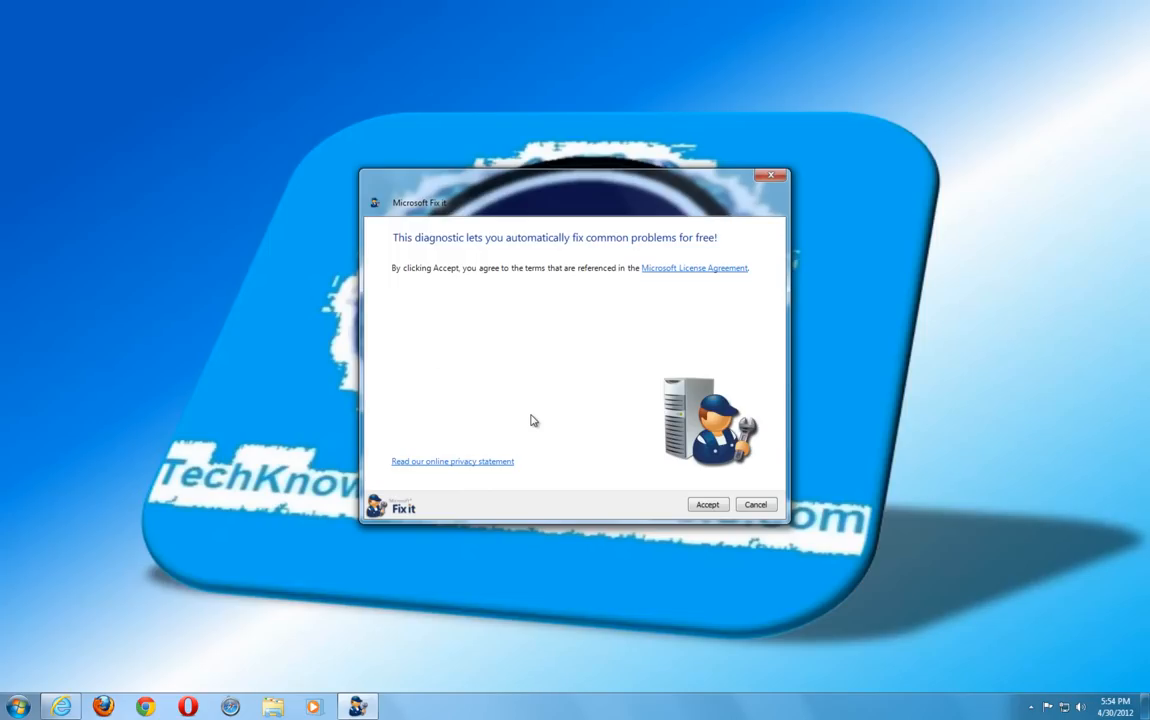
Step: Accept the Microsoft Fix it license terms
click(707, 504)
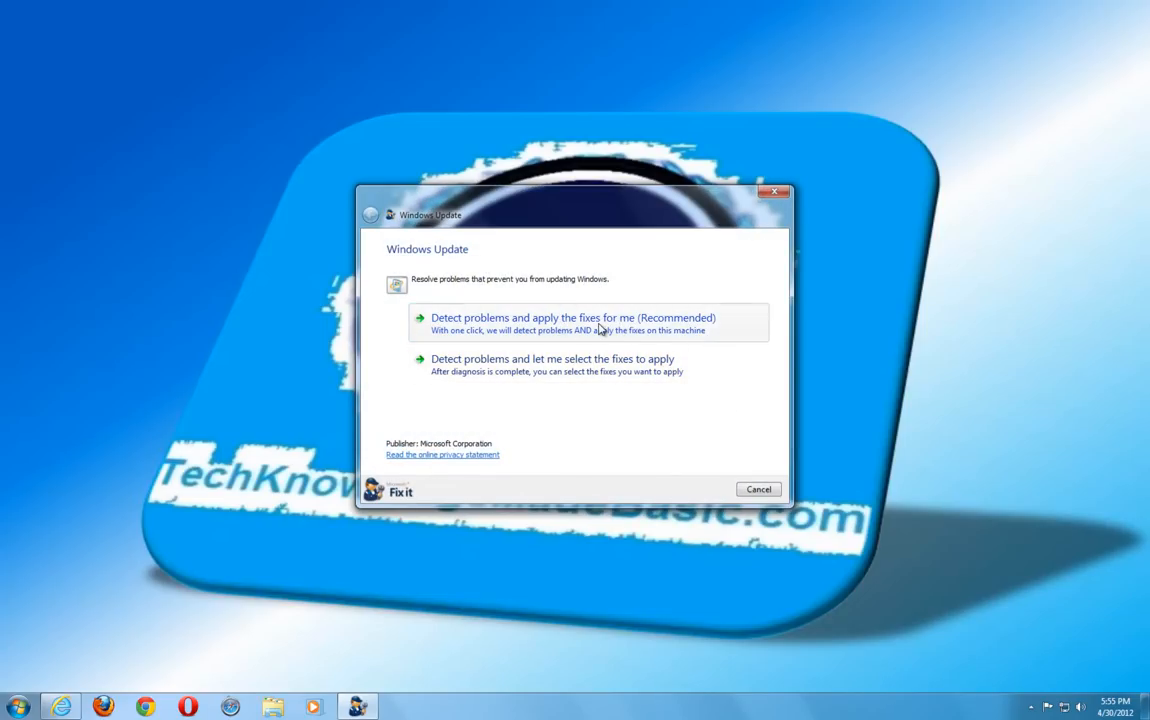
click(572, 322)
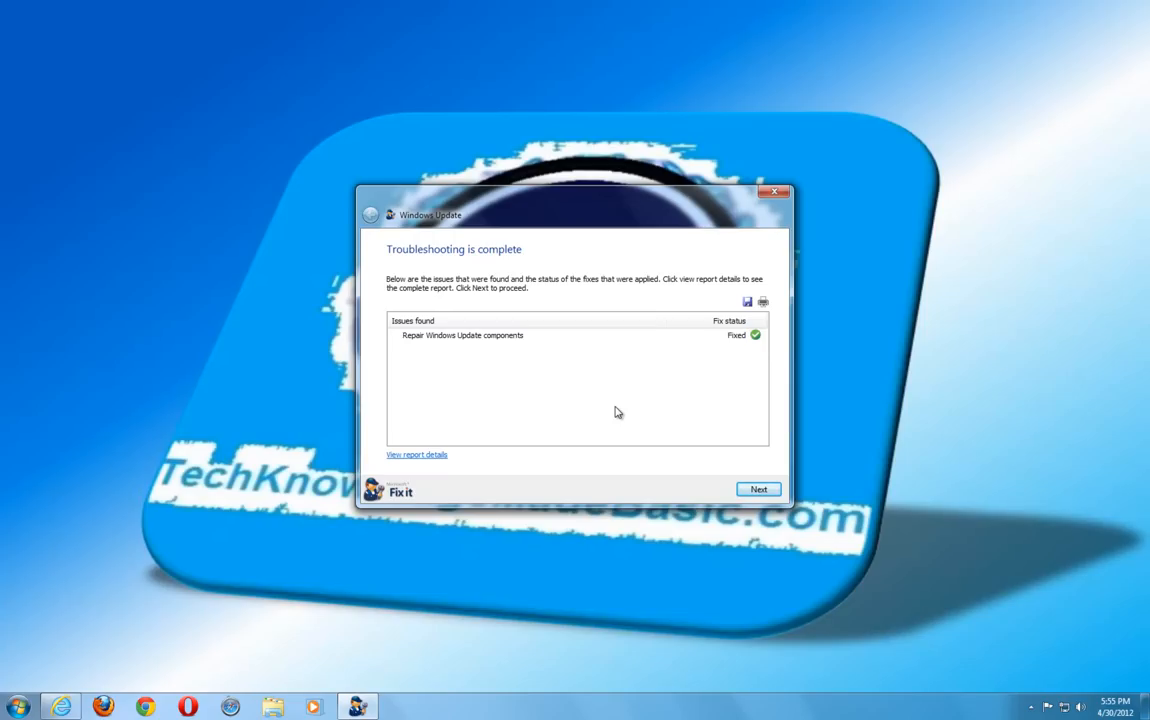
mouse_move(407, 350)
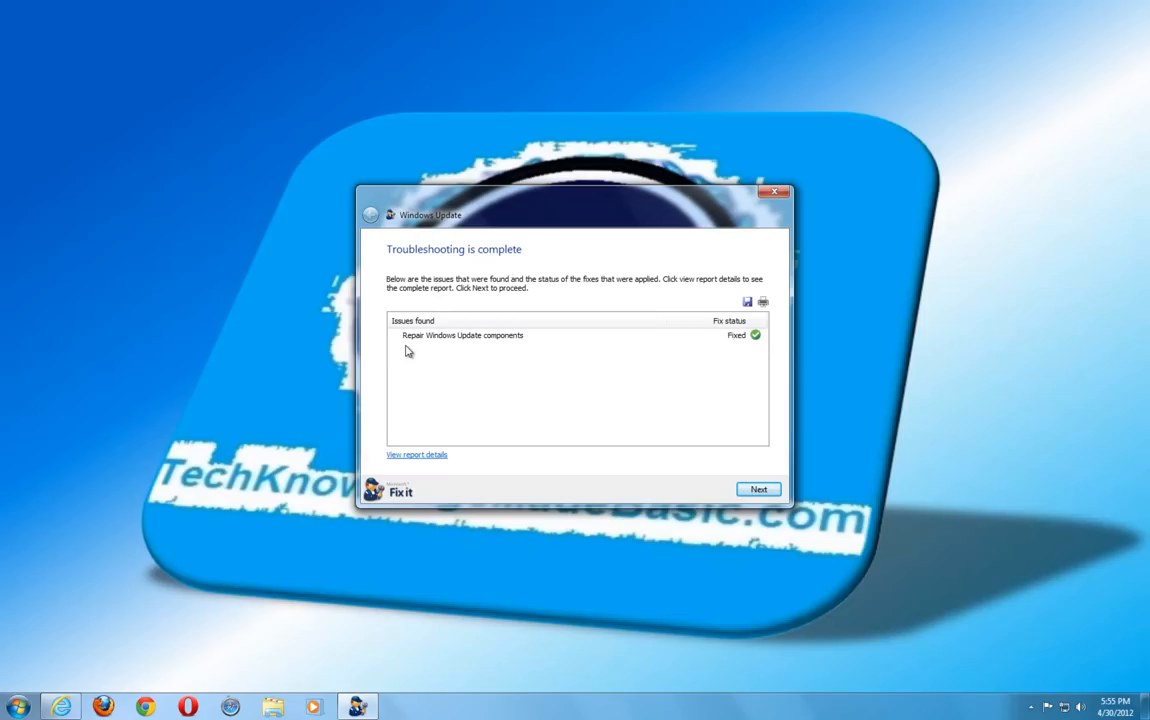
mouse_move(743, 345)
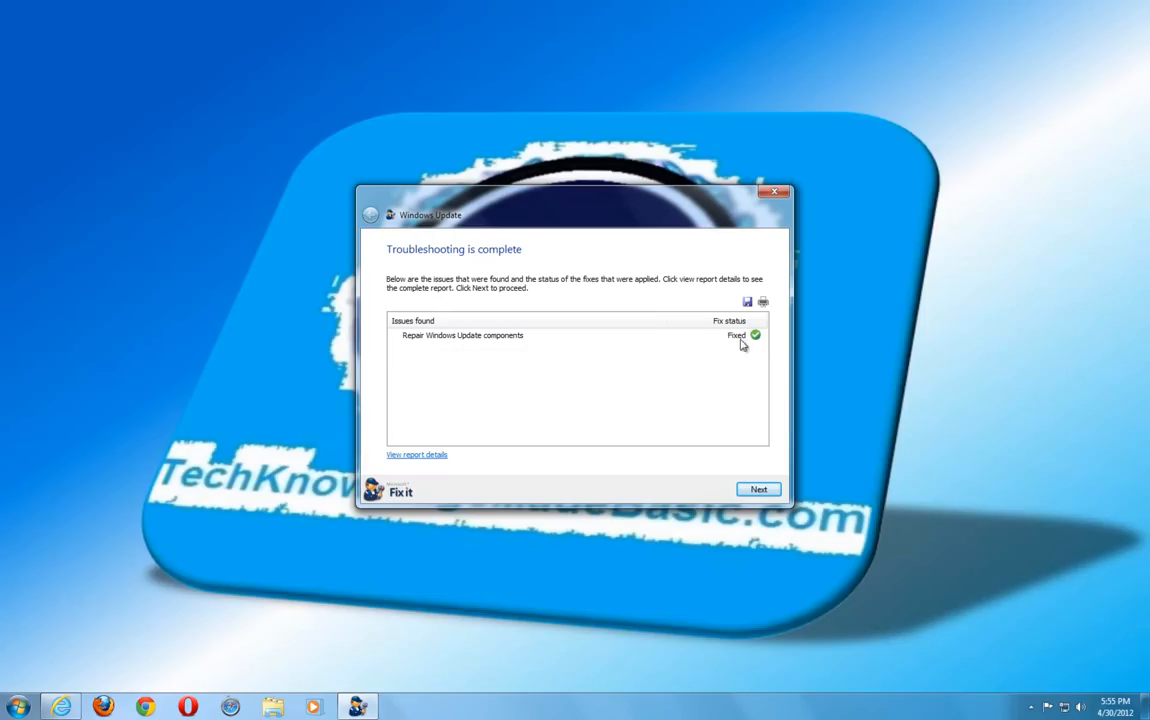
Step: Continue past the results, report 'Yes, the problem has been fixed', and close Fix it
click(758, 489)
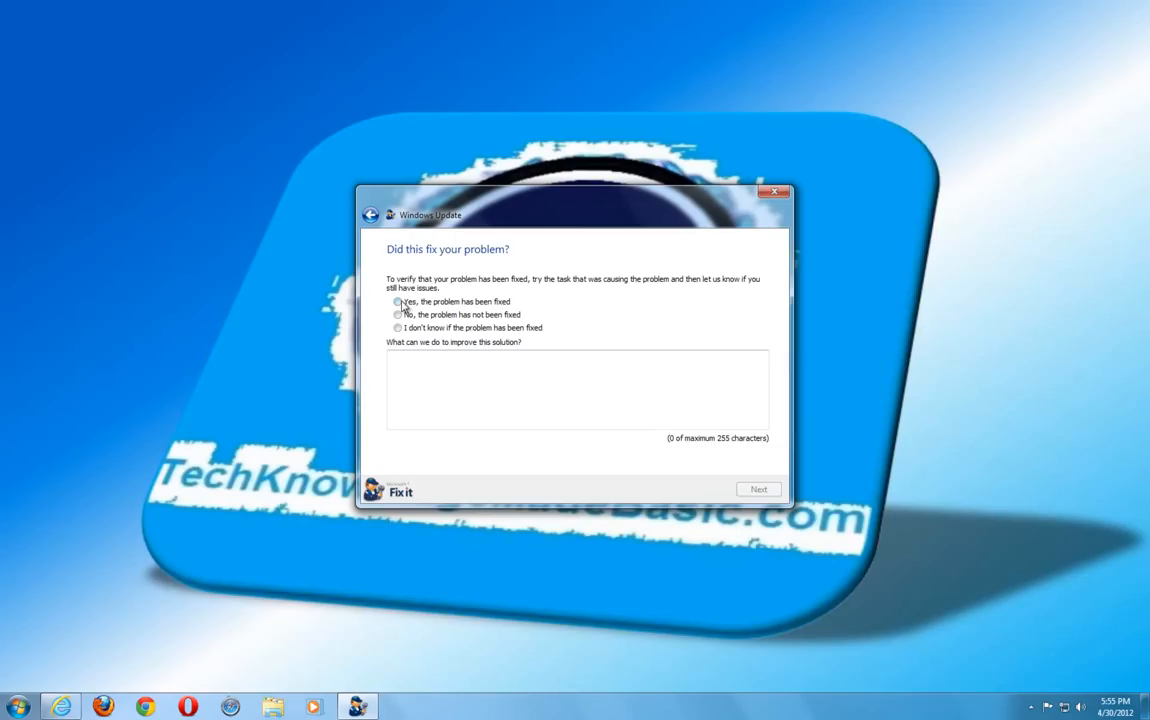
click(758, 489)
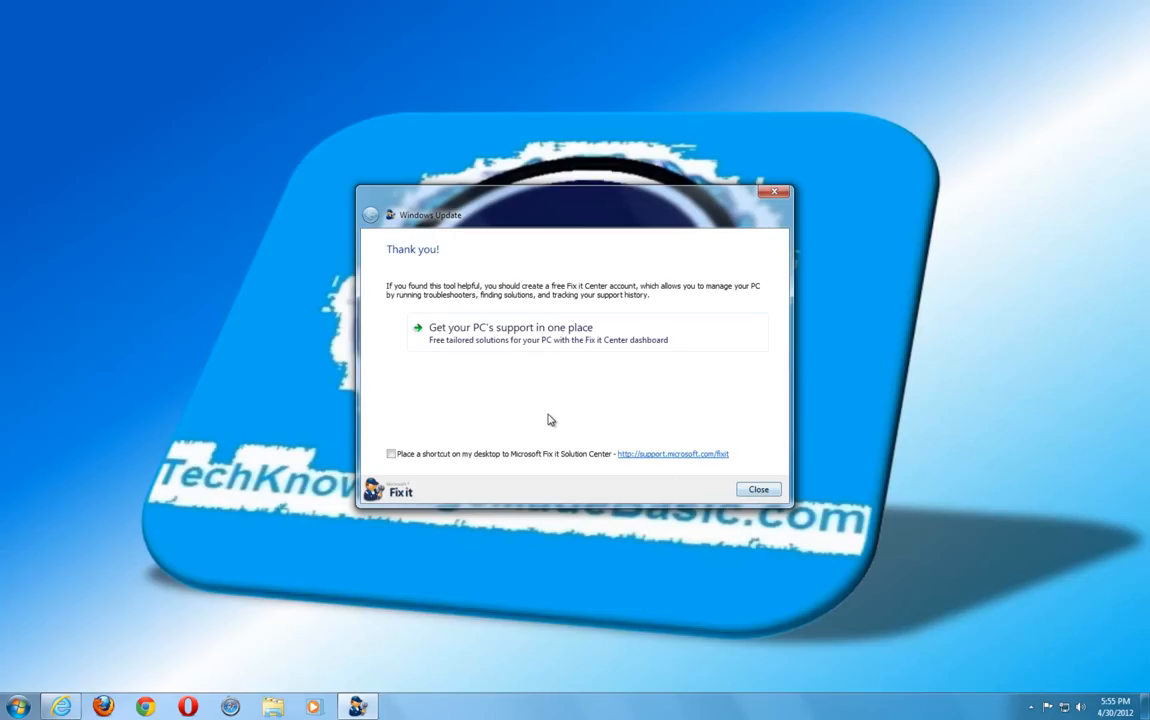
click(758, 489)
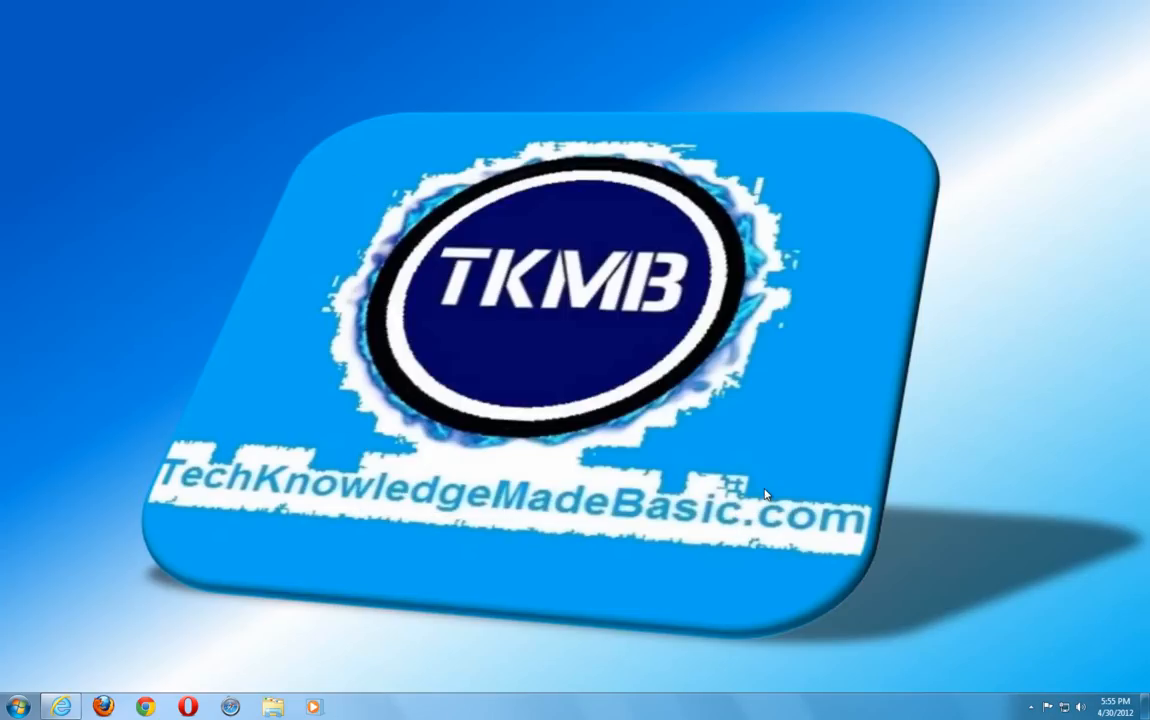